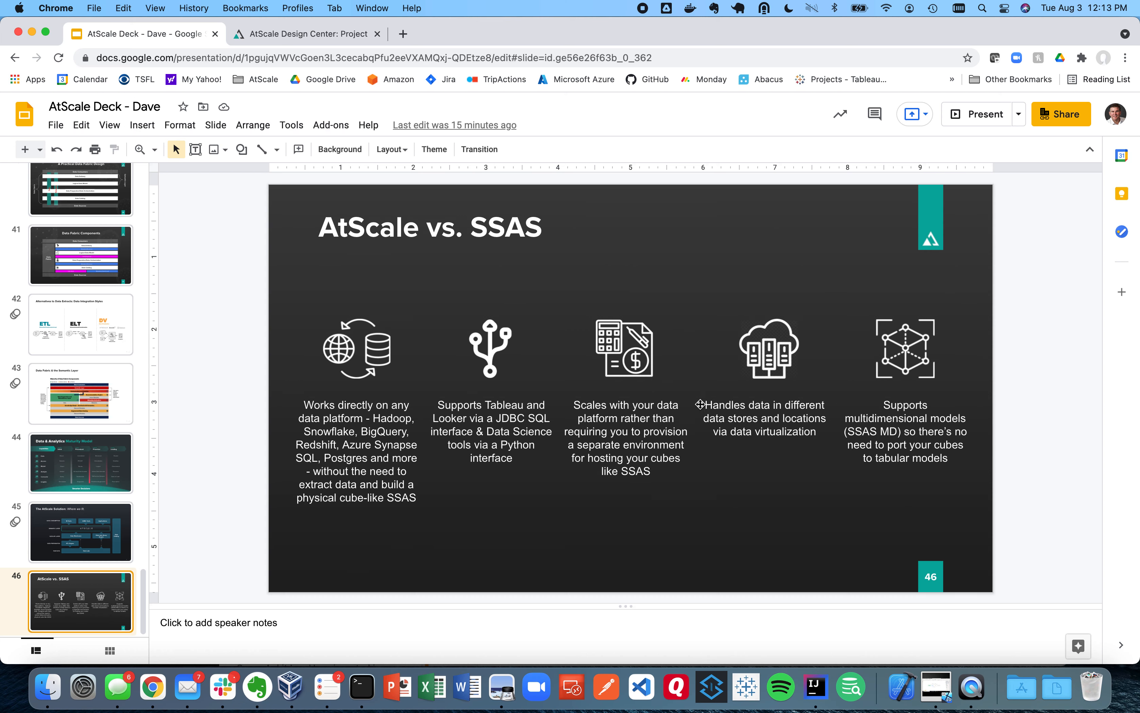
Leave the slide deck and return to the Sales Insights - Snowflake project page
click(301, 34)
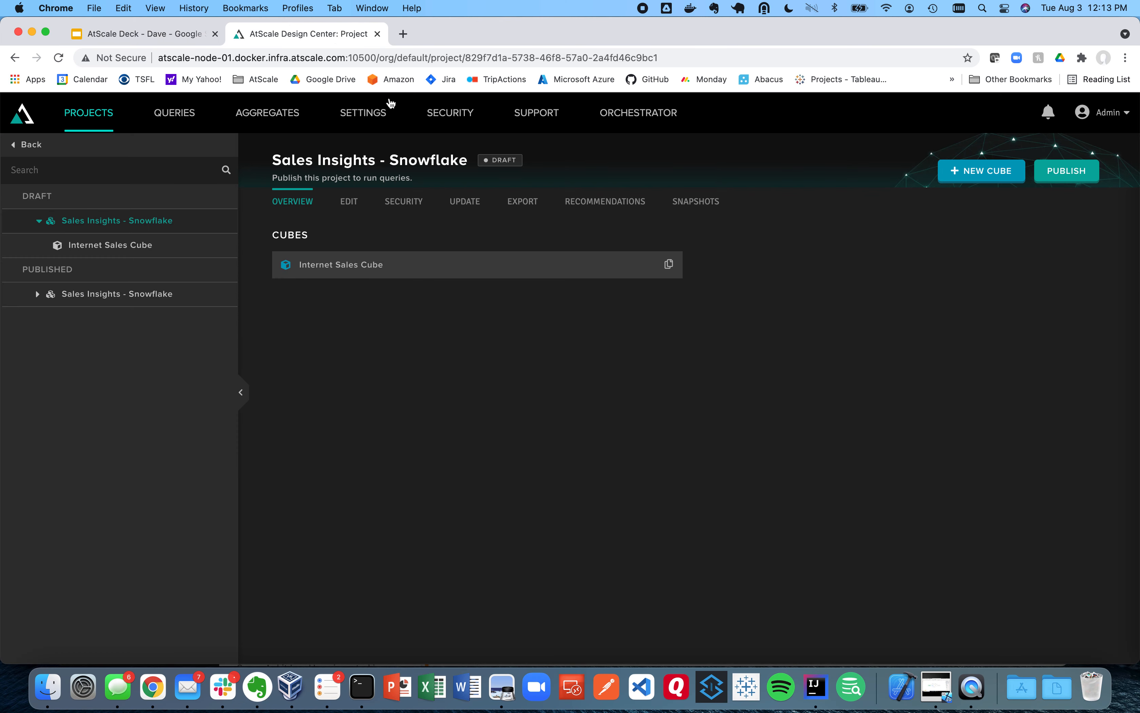
Create a new cube named 'Better than SSAS' and open its overview
click(982, 171)
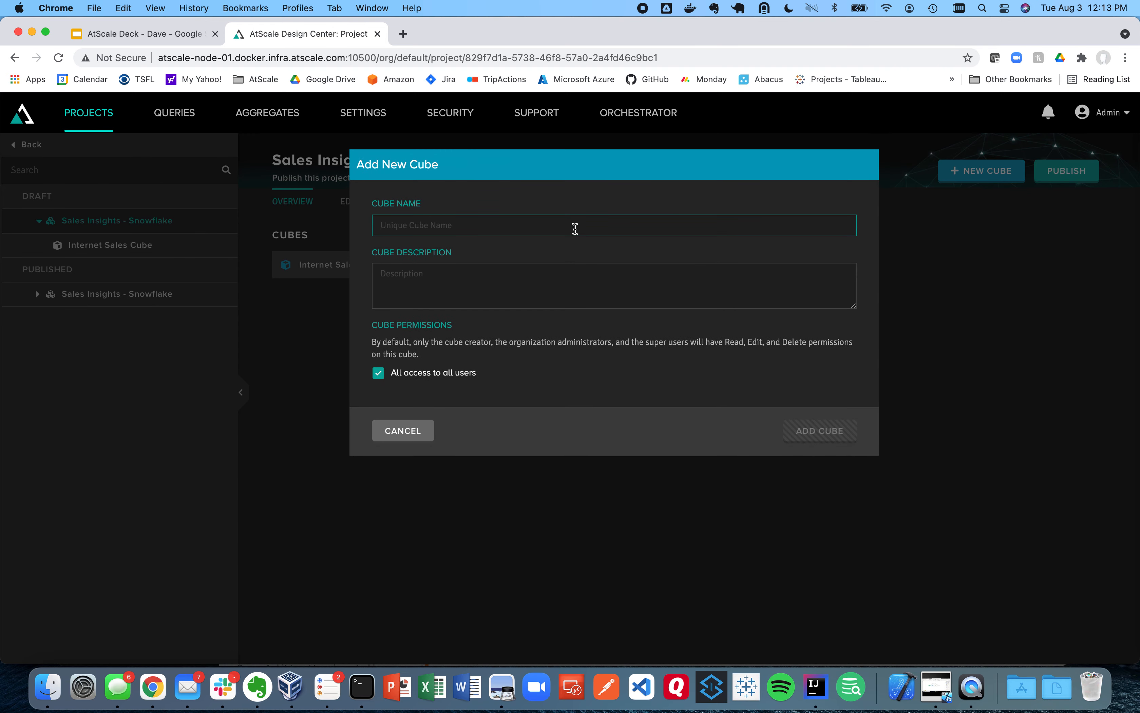
text(S)
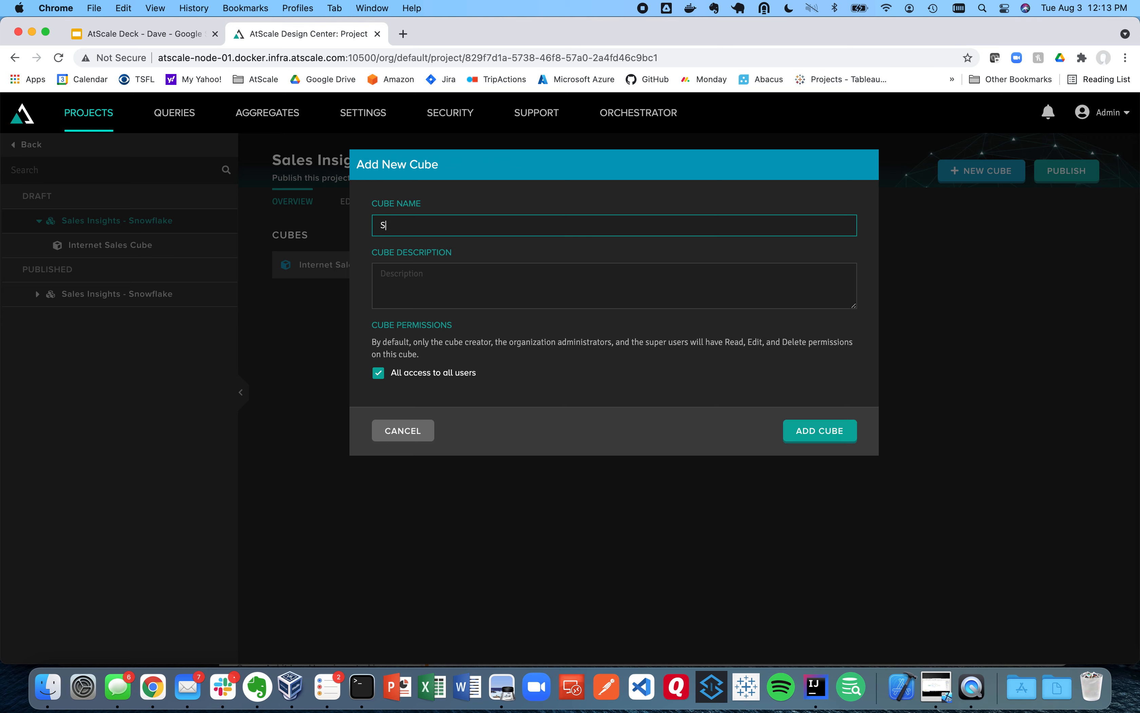
key(Backspace)
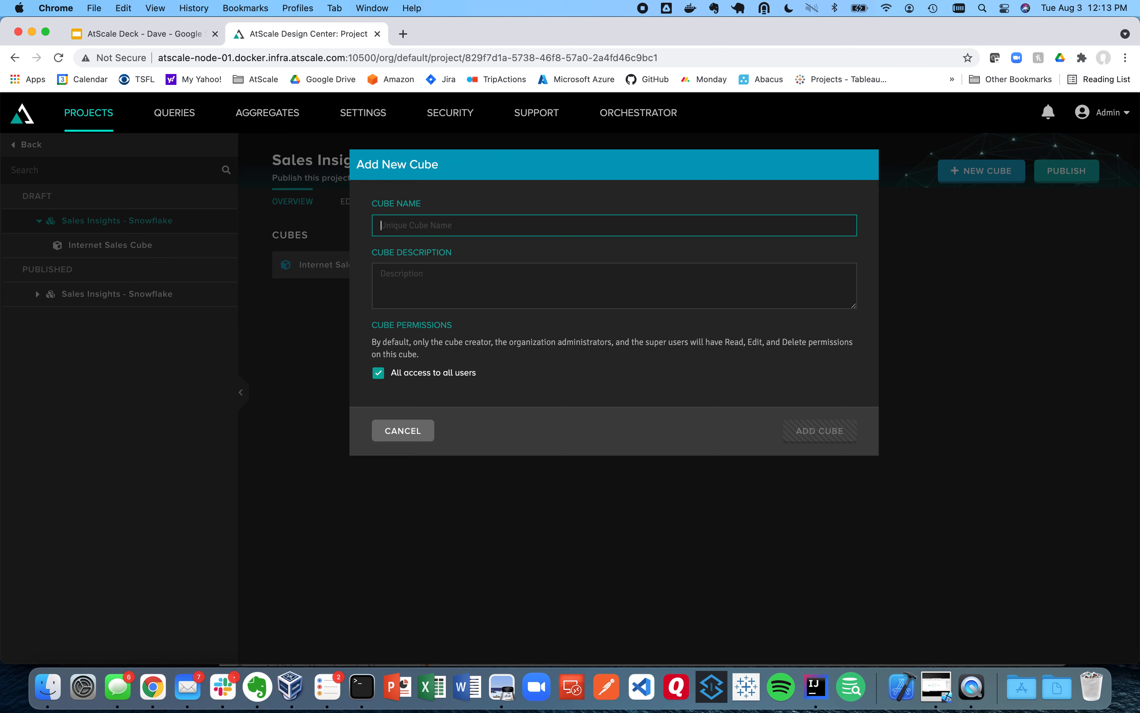
text(Better than S)
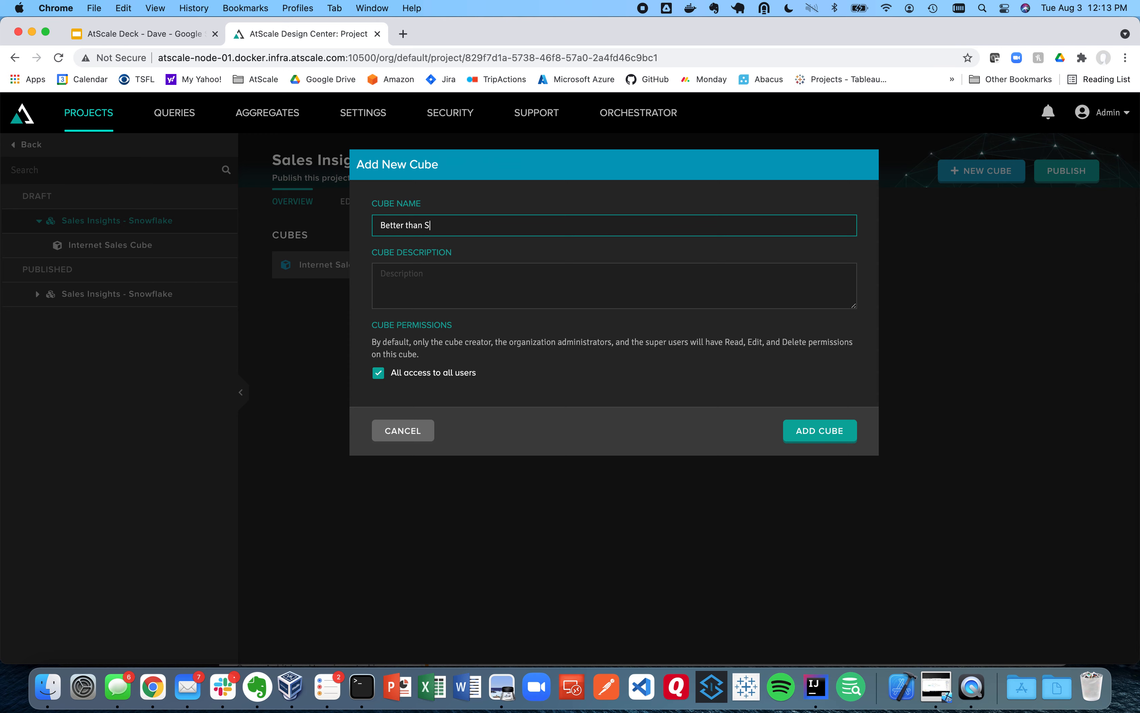
click(403, 430)
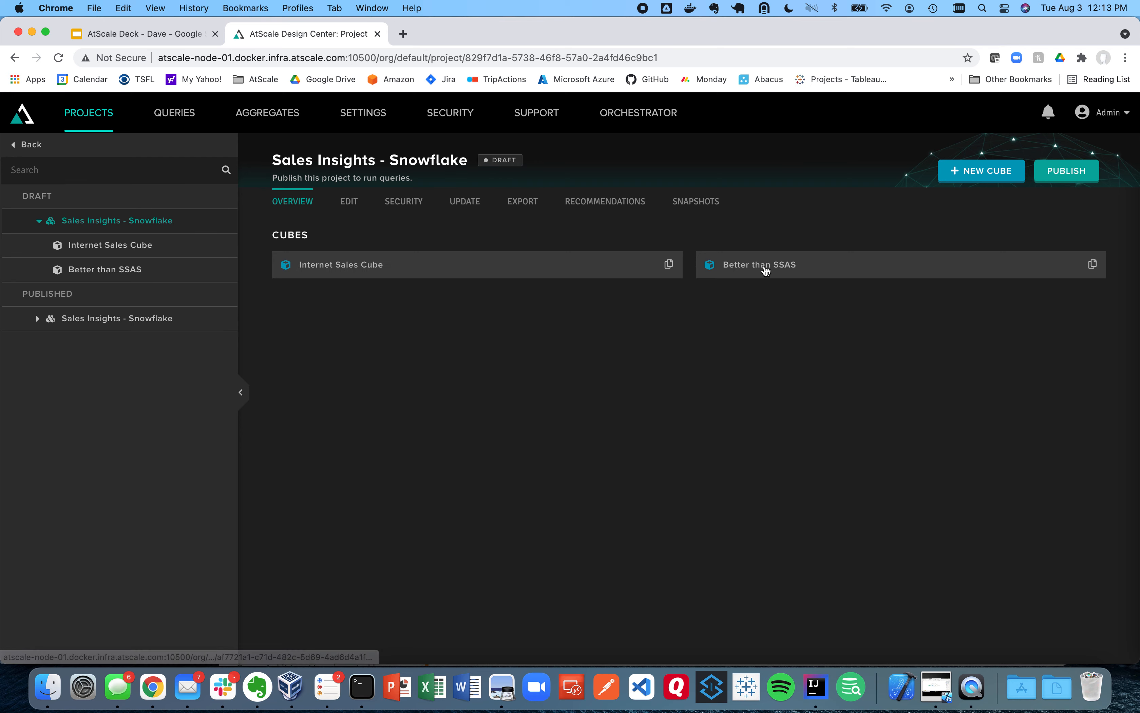
click(766, 269)
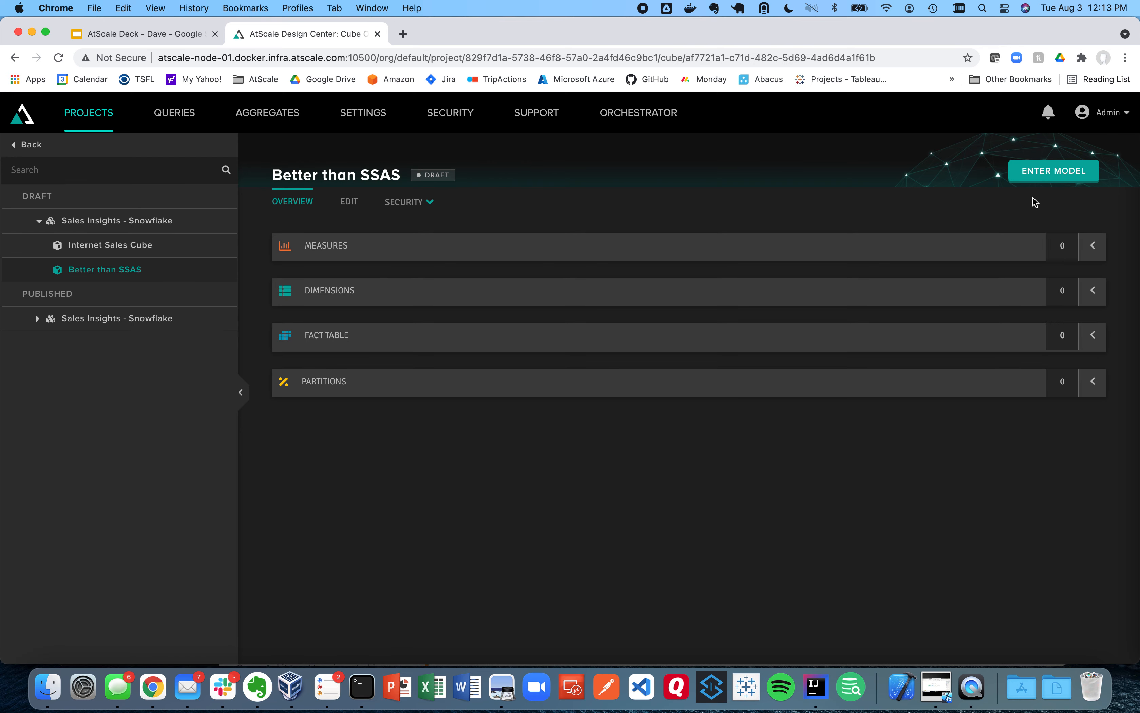
Enter the cube's modelling canvas and show the available data sources
click(1055, 171)
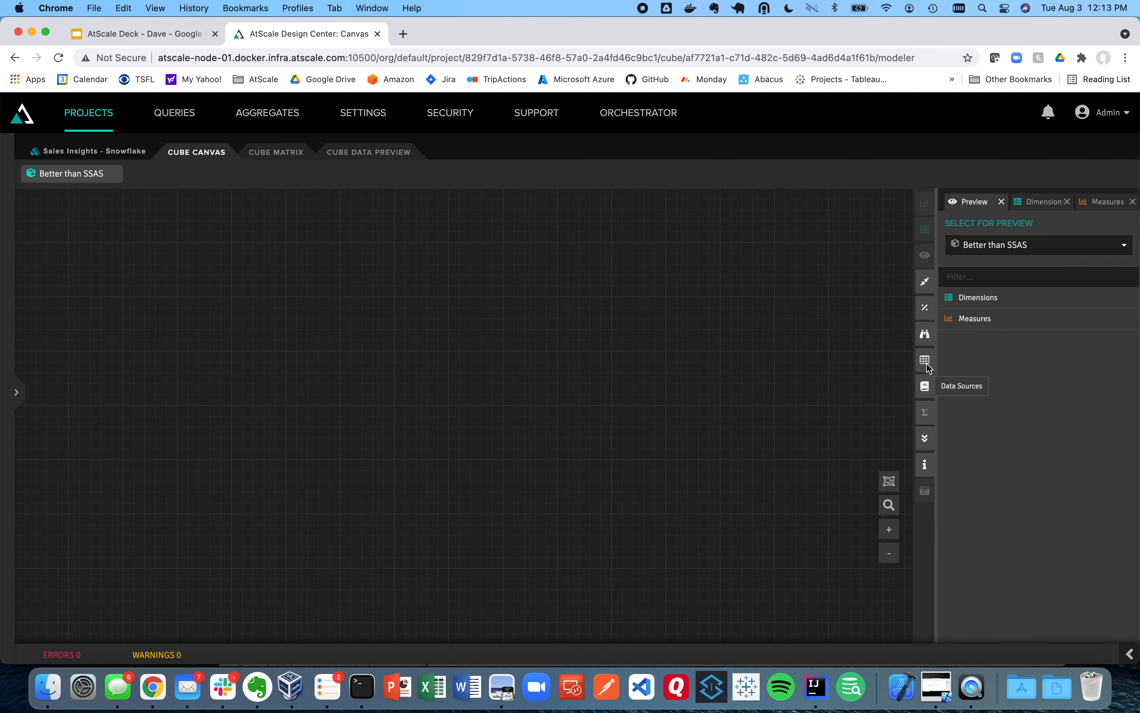
click(924, 360)
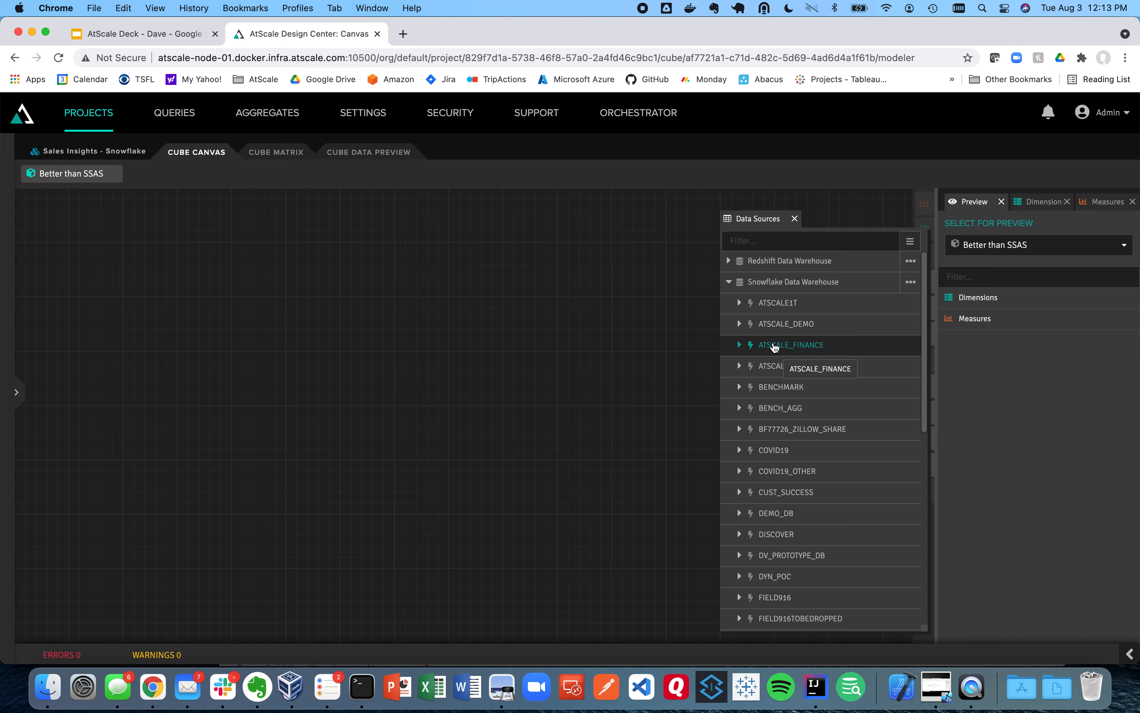
Expand ATSCALE_SAMPLE_DATA > atscale and bring the sales_log table onto the canvas
click(740, 324)
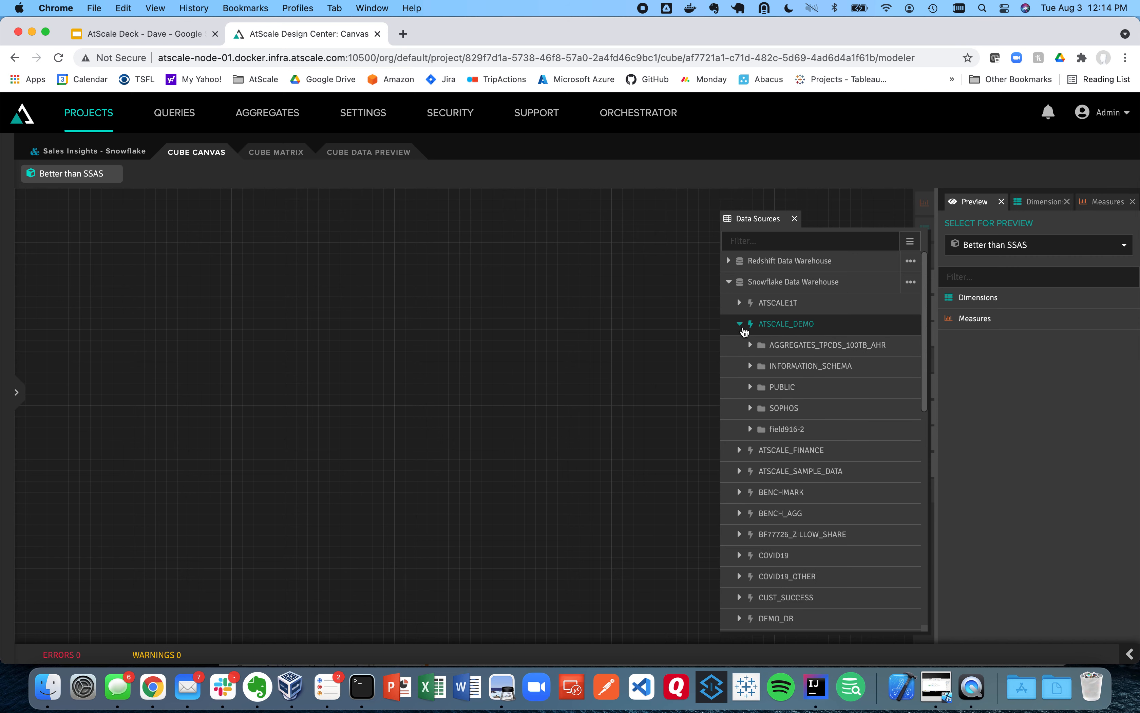
click(740, 325)
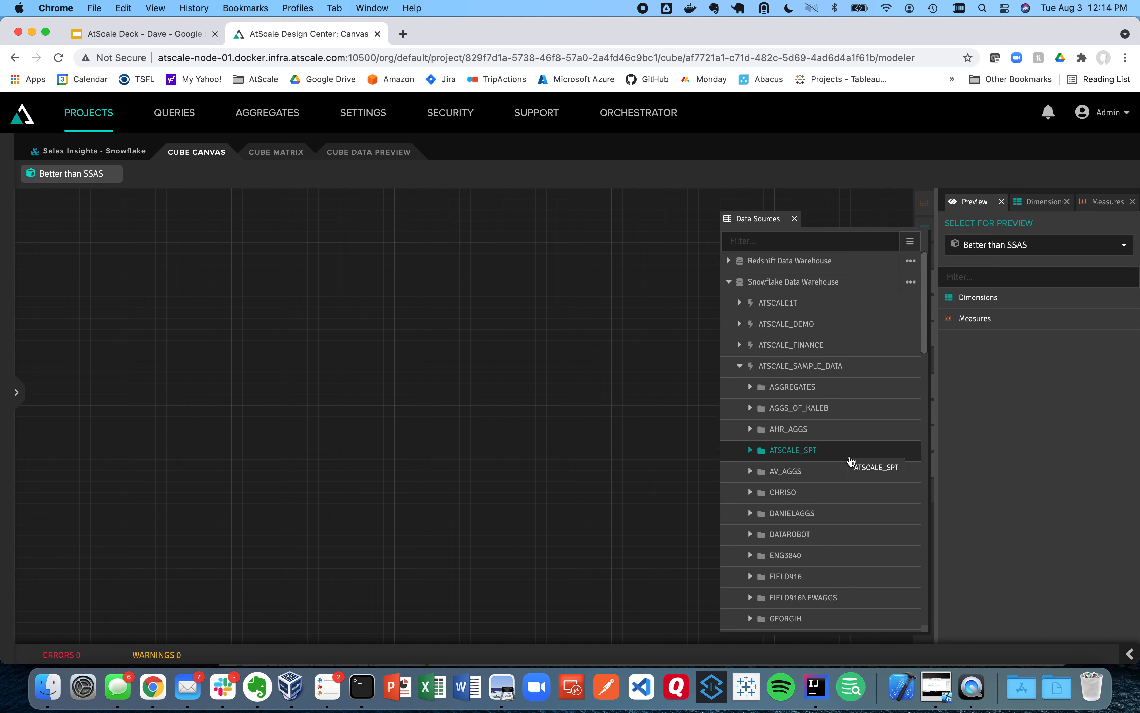
scroll(down, 3)
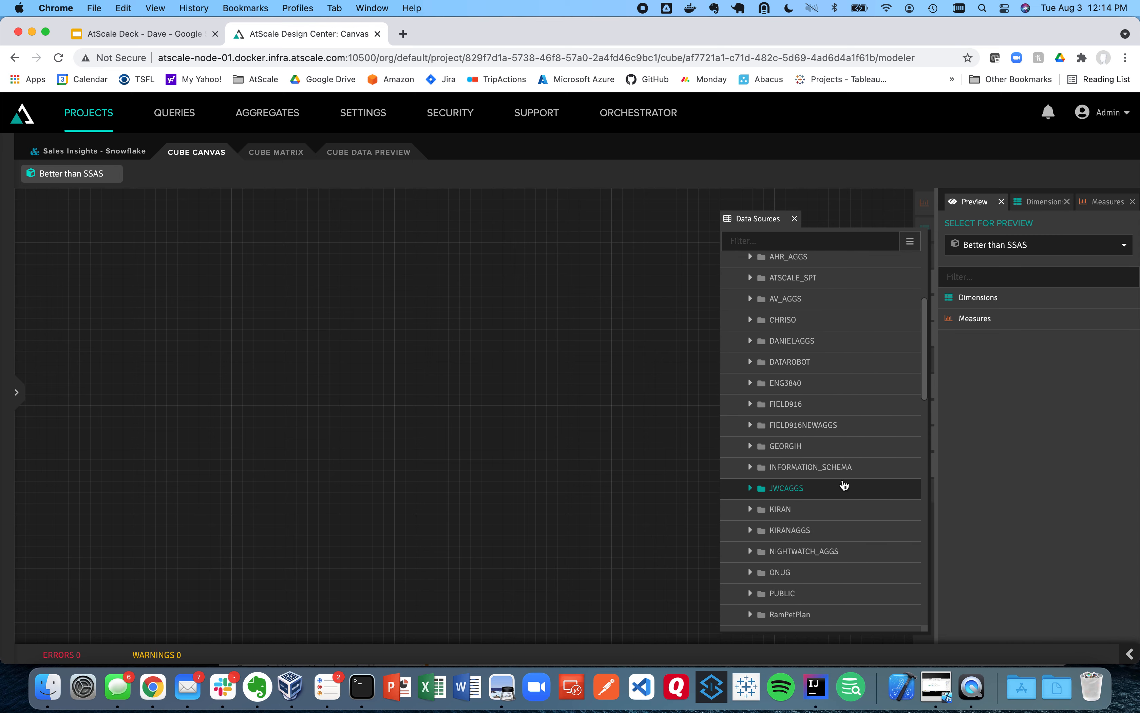
scroll(down, 3)
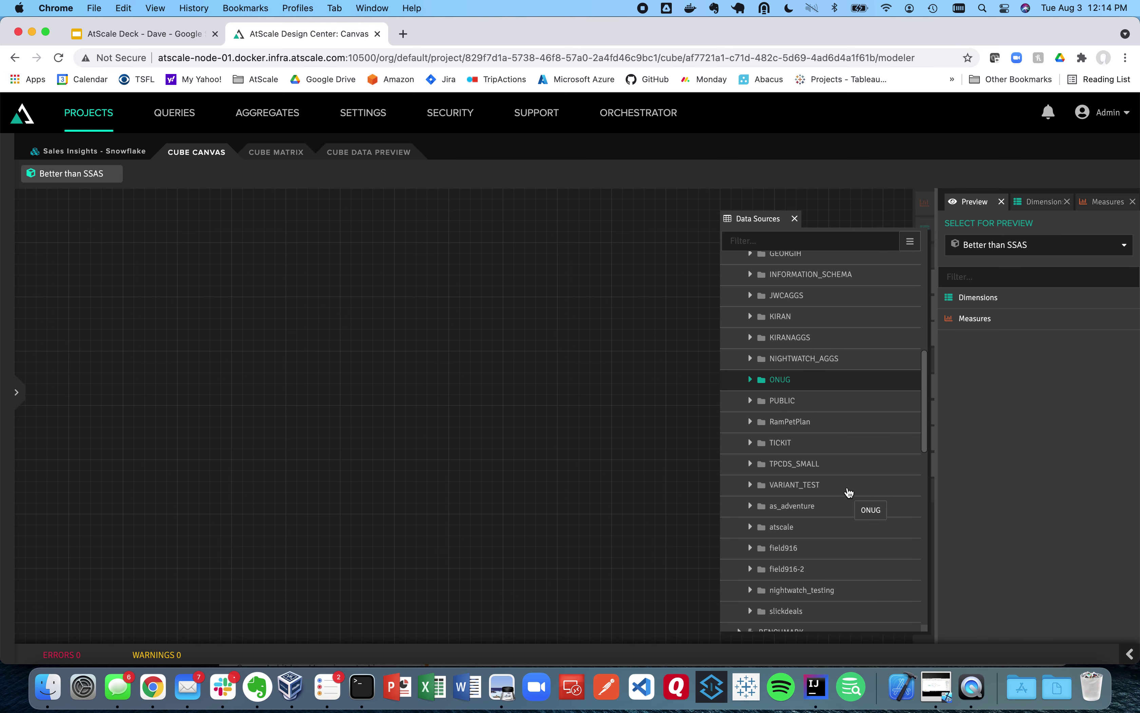
click(750, 527)
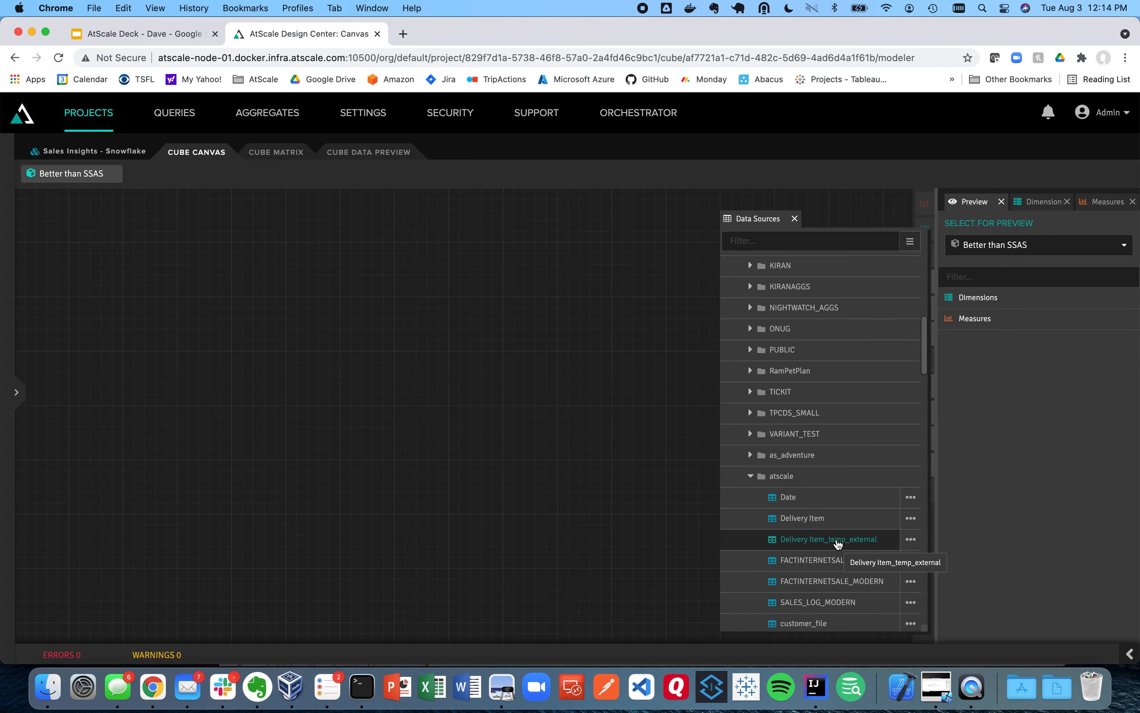
scroll(down, 3)
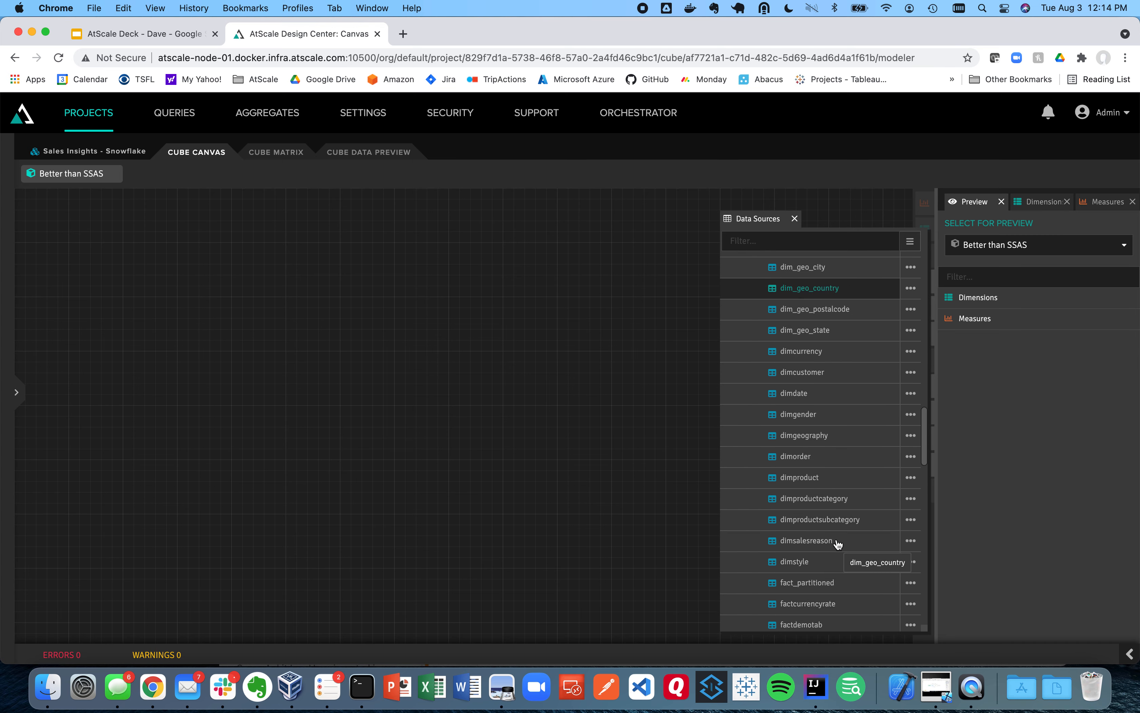
scroll(down, 3)
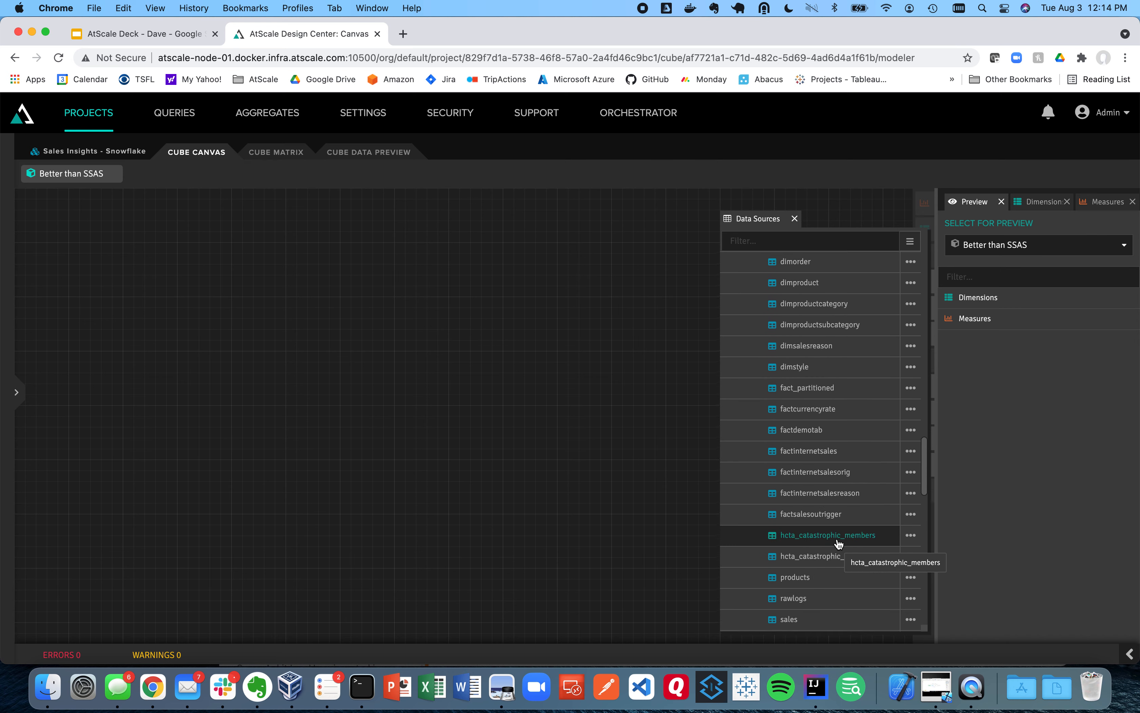
scroll(down, 3)
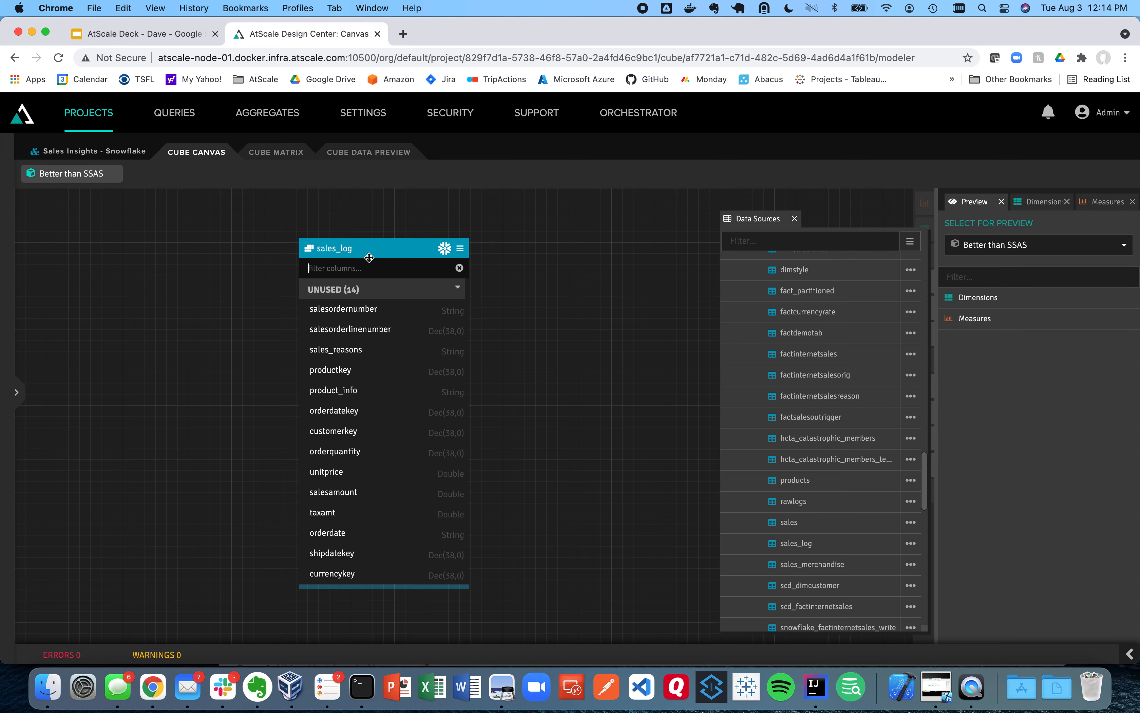
Close the data sources list, move sales_log left, and show the cube measures
click(794, 219)
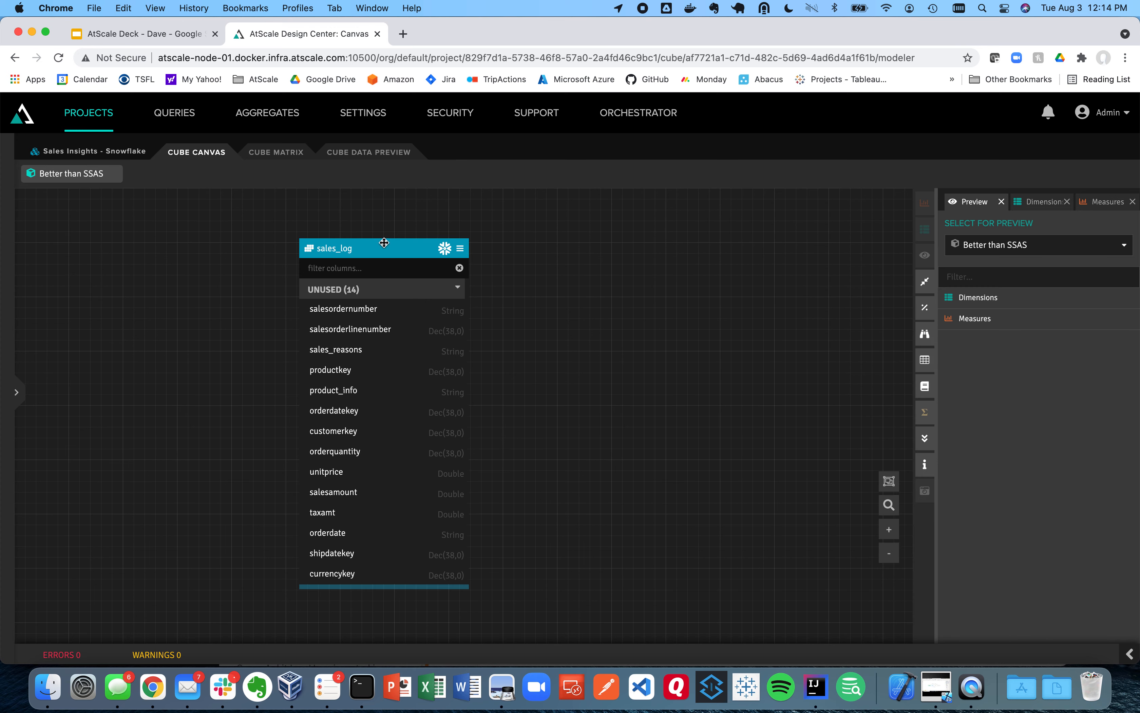
drag(383, 247, 294, 248)
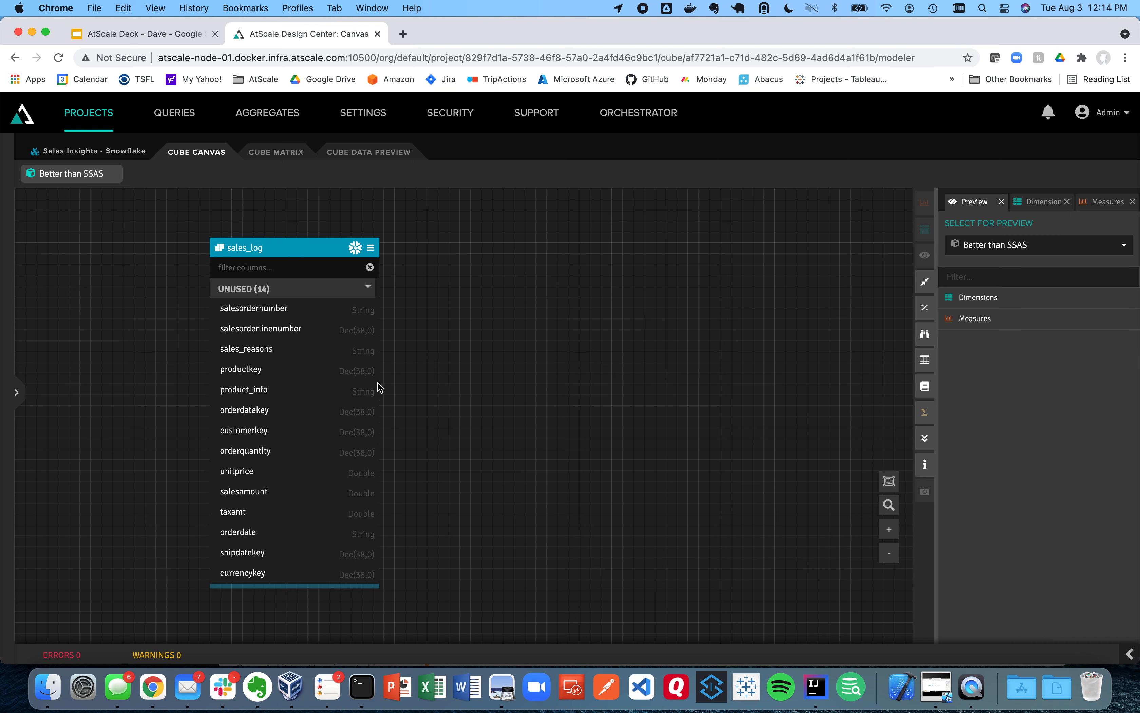
mouse_move(330, 469)
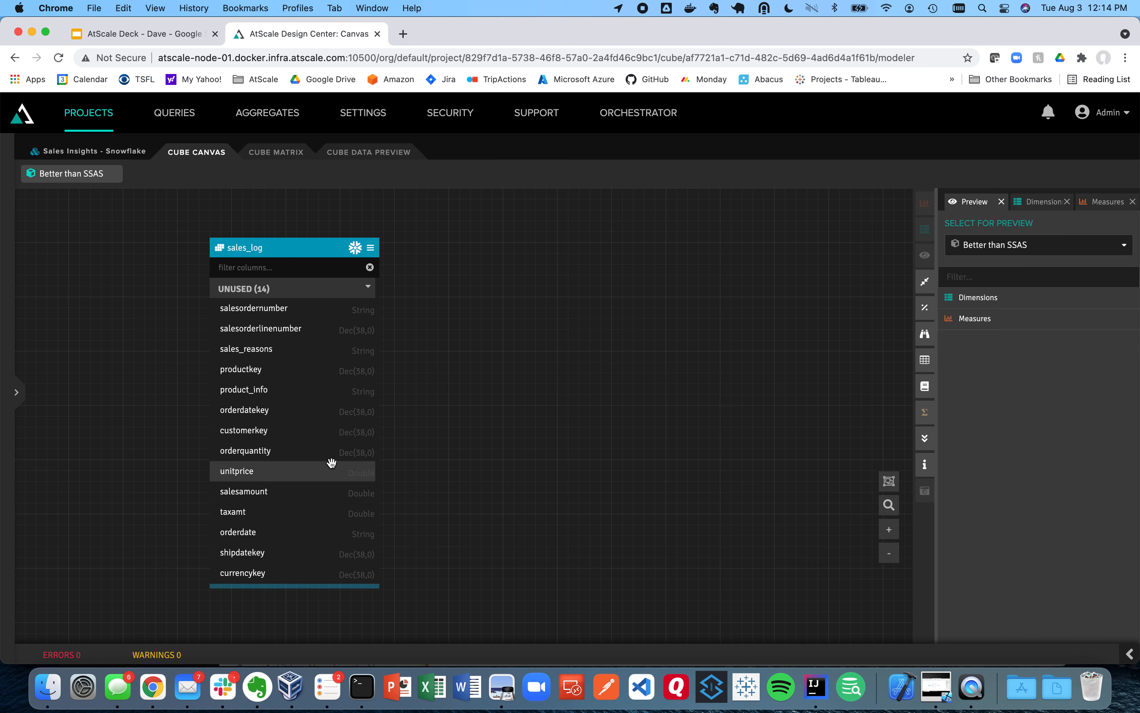
mouse_move(1007, 168)
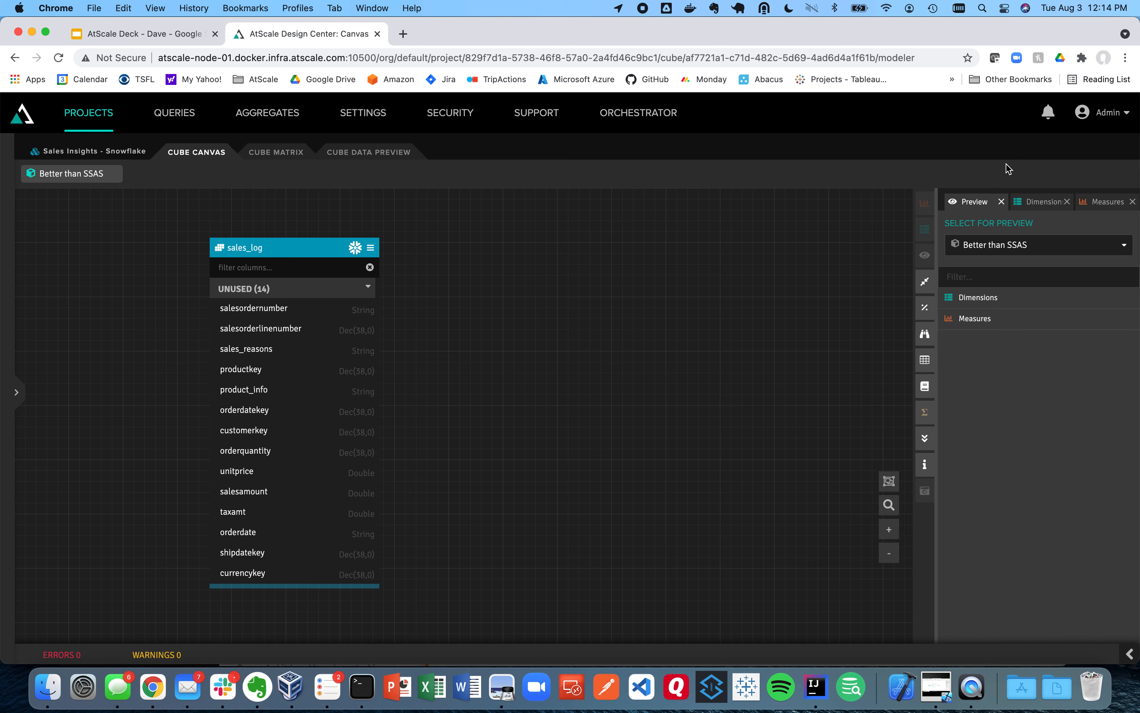
click(1109, 202)
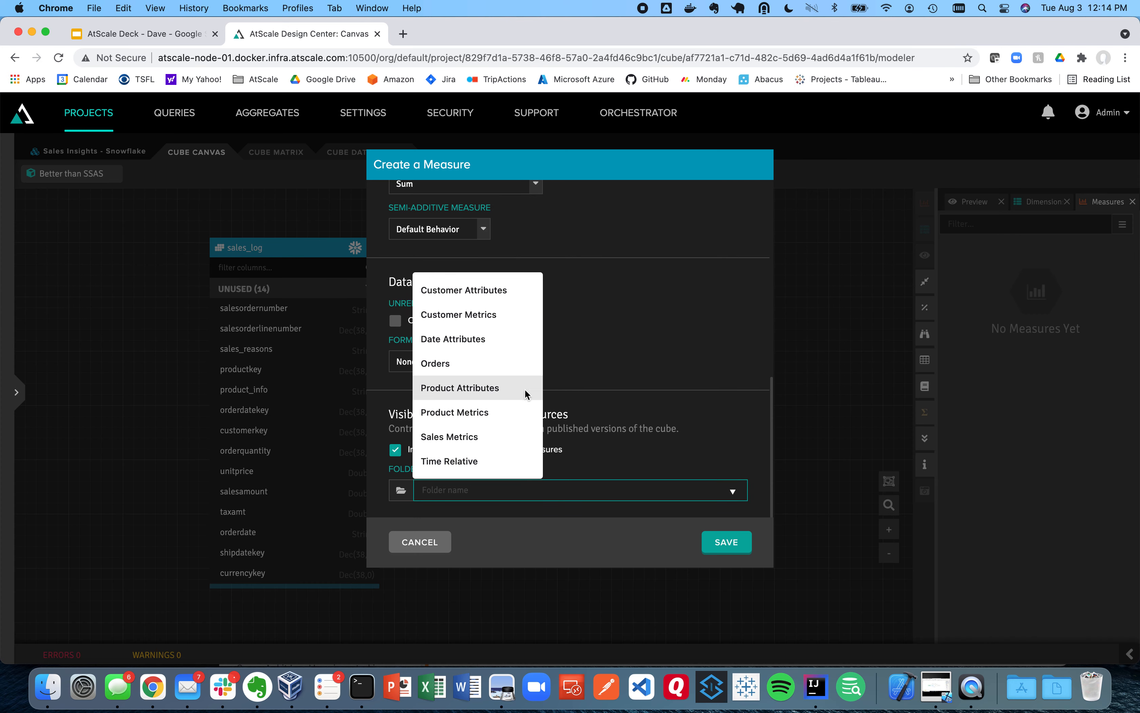
Save a Sales Amount measure summing sales_log's salesamount with a display folder
click(449, 437)
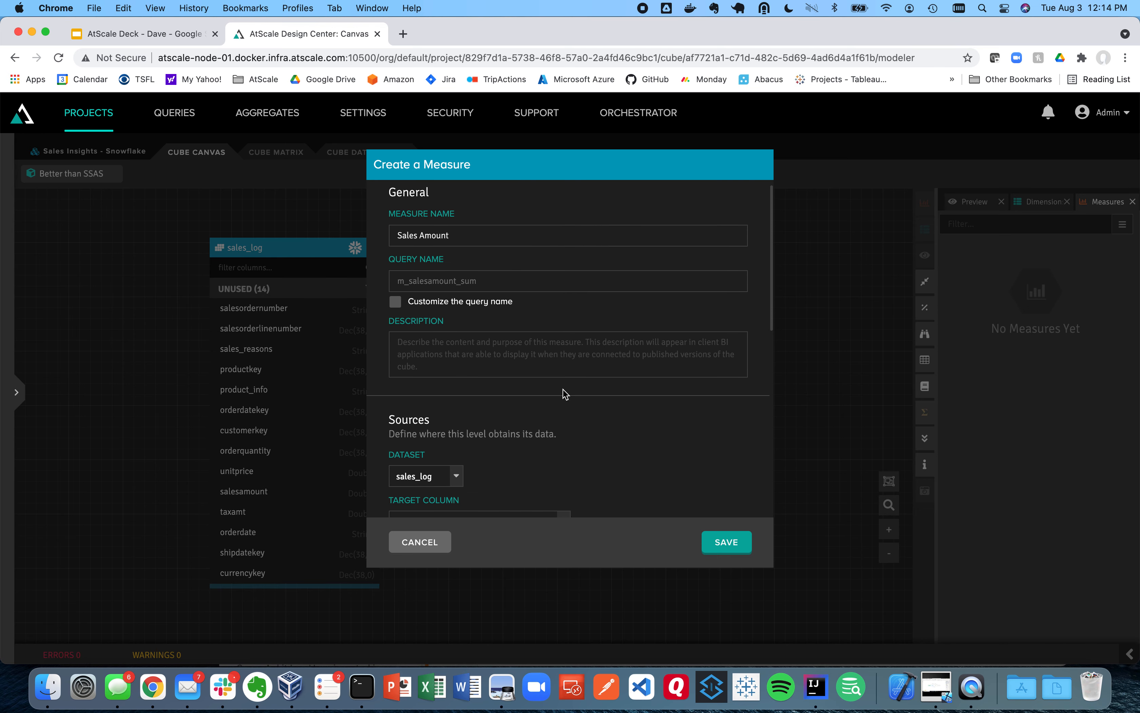
scroll(down, 3)
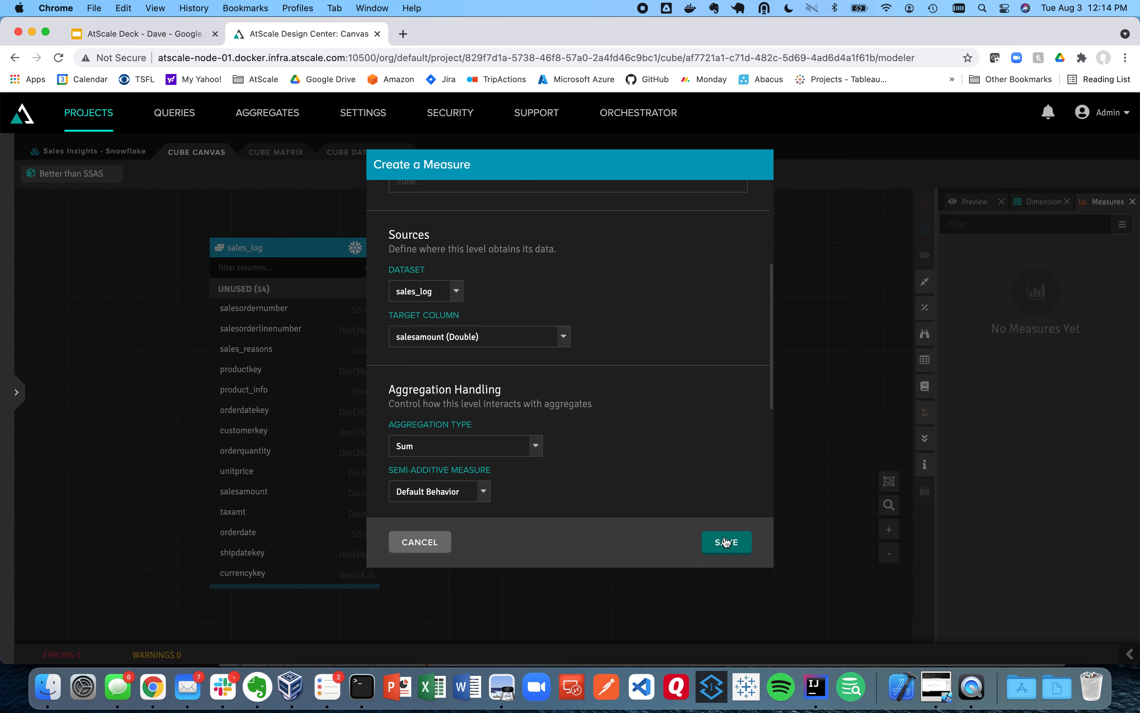
click(727, 542)
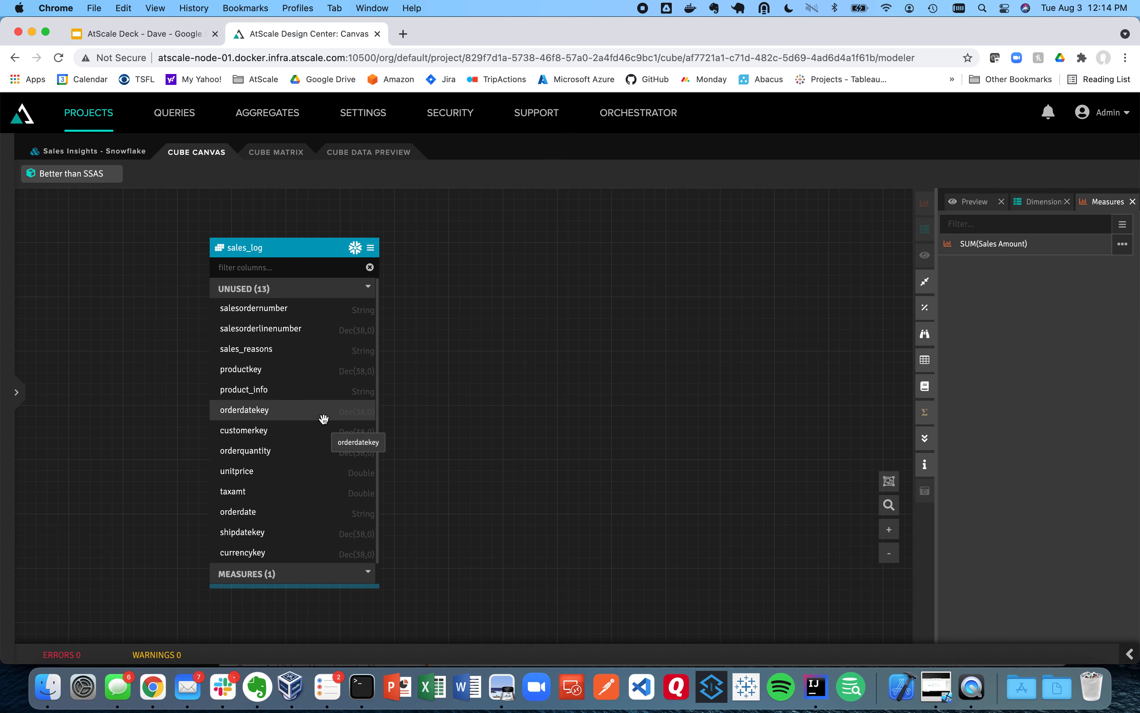
mouse_move(303, 439)
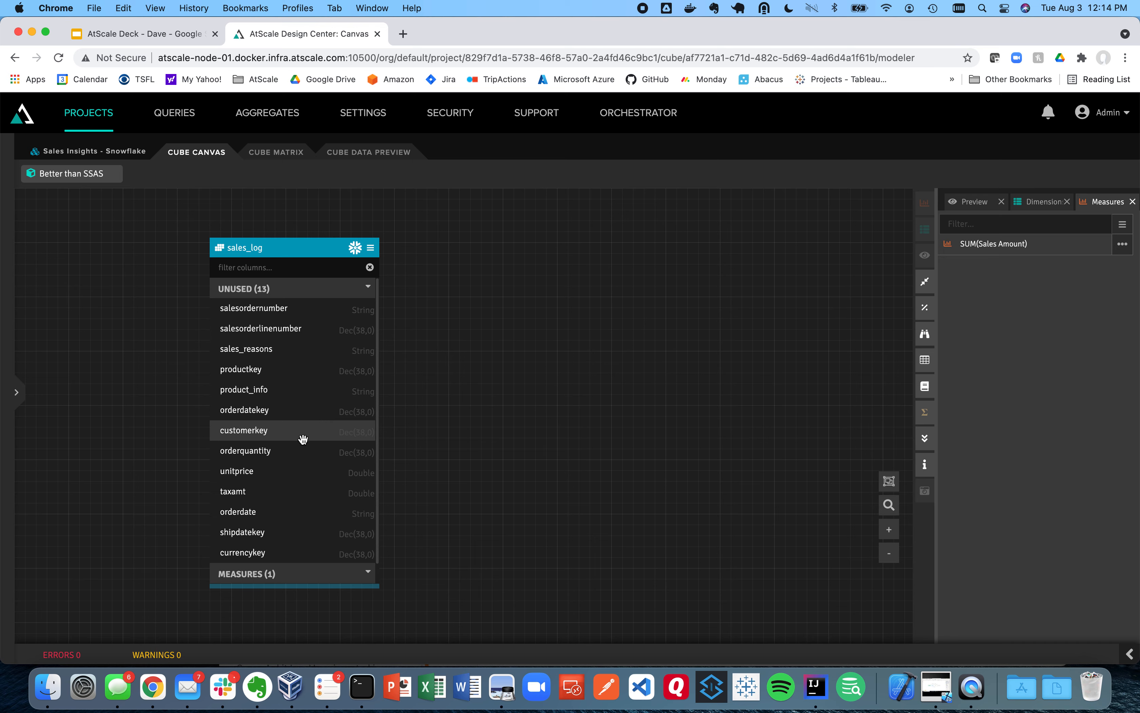
mouse_move(301, 450)
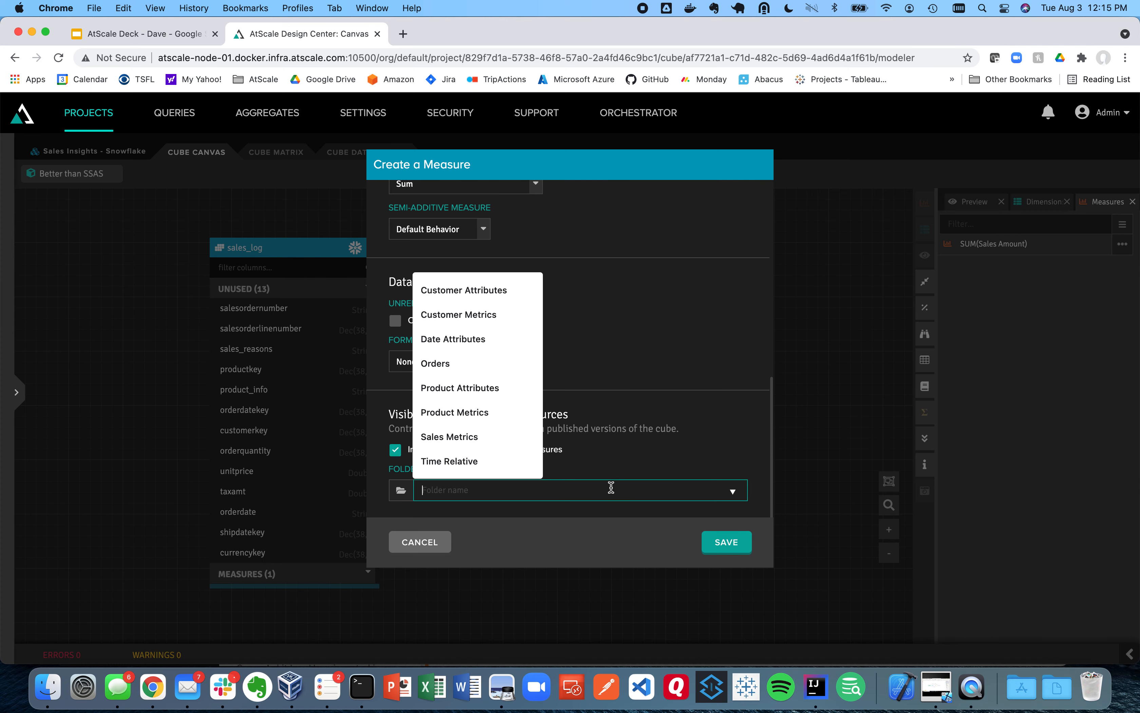
Save the SUM(Order Quantity) measure from orderquantity
click(727, 542)
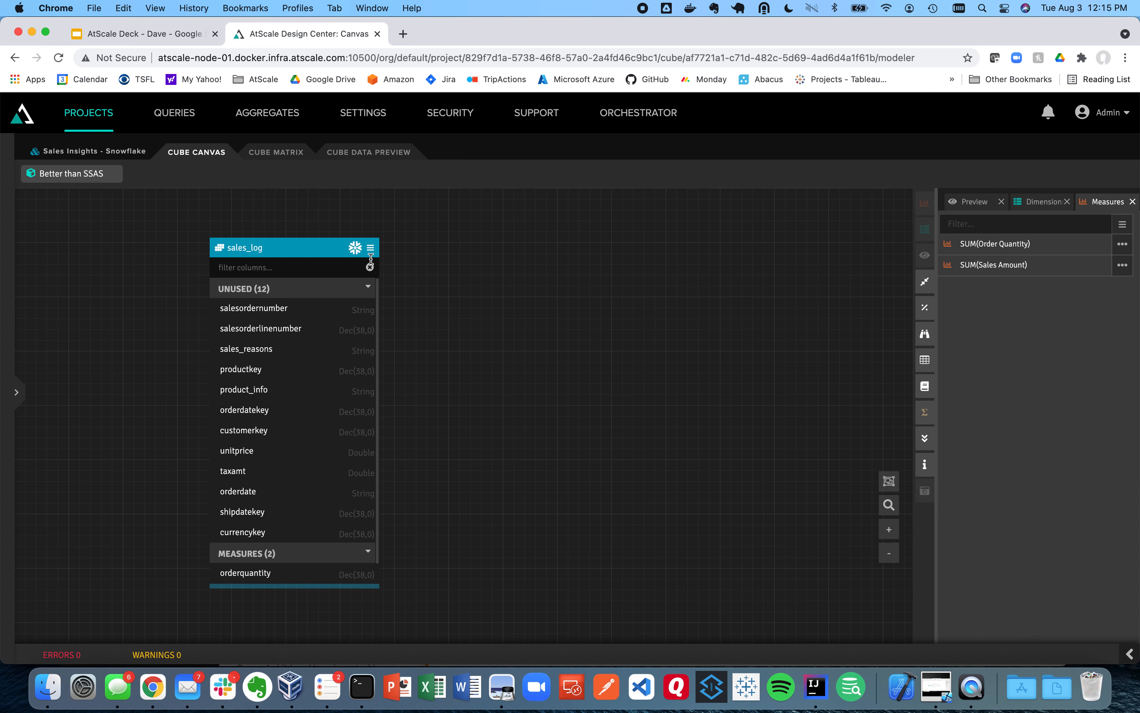
Add a Sales Tax calculated column to sales_log as "salesamount"*0.085, tested and saved
click(371, 246)
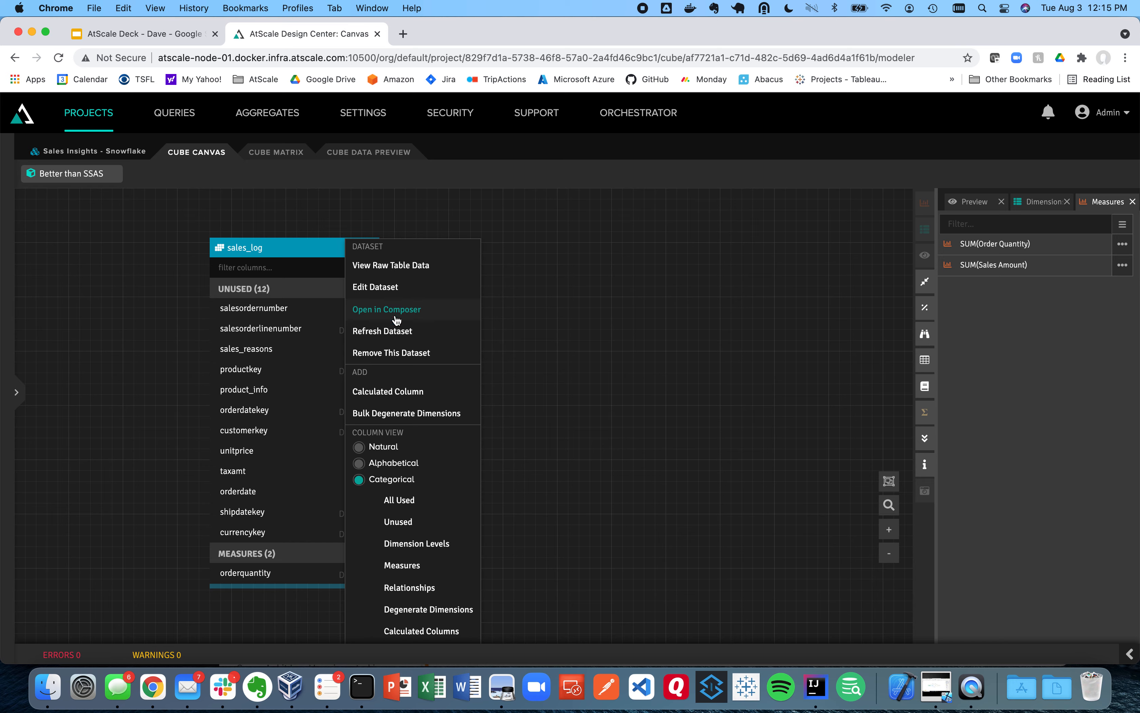
click(388, 392)
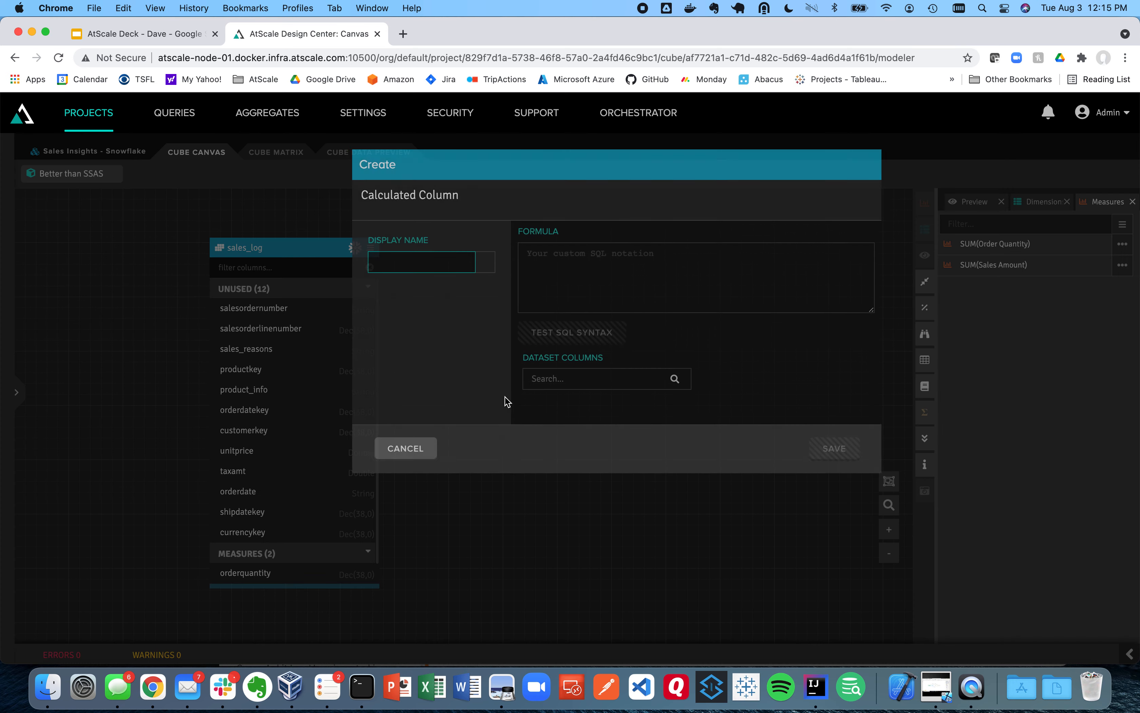
text(Sales Tax)
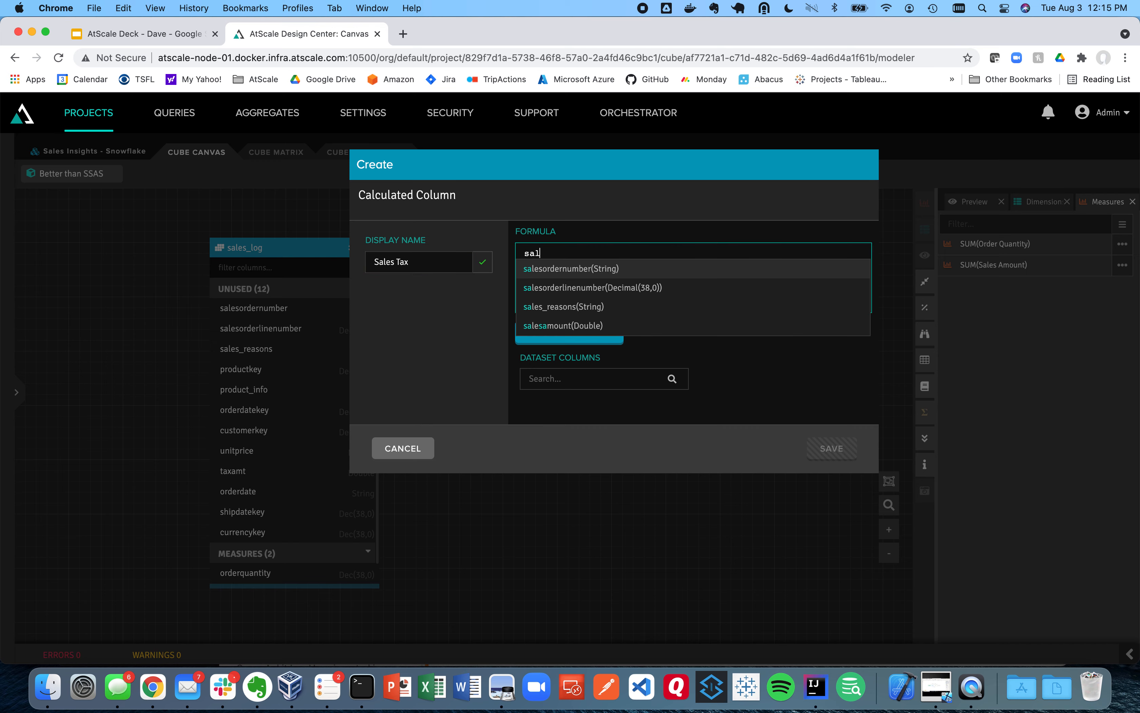
click(563, 326)
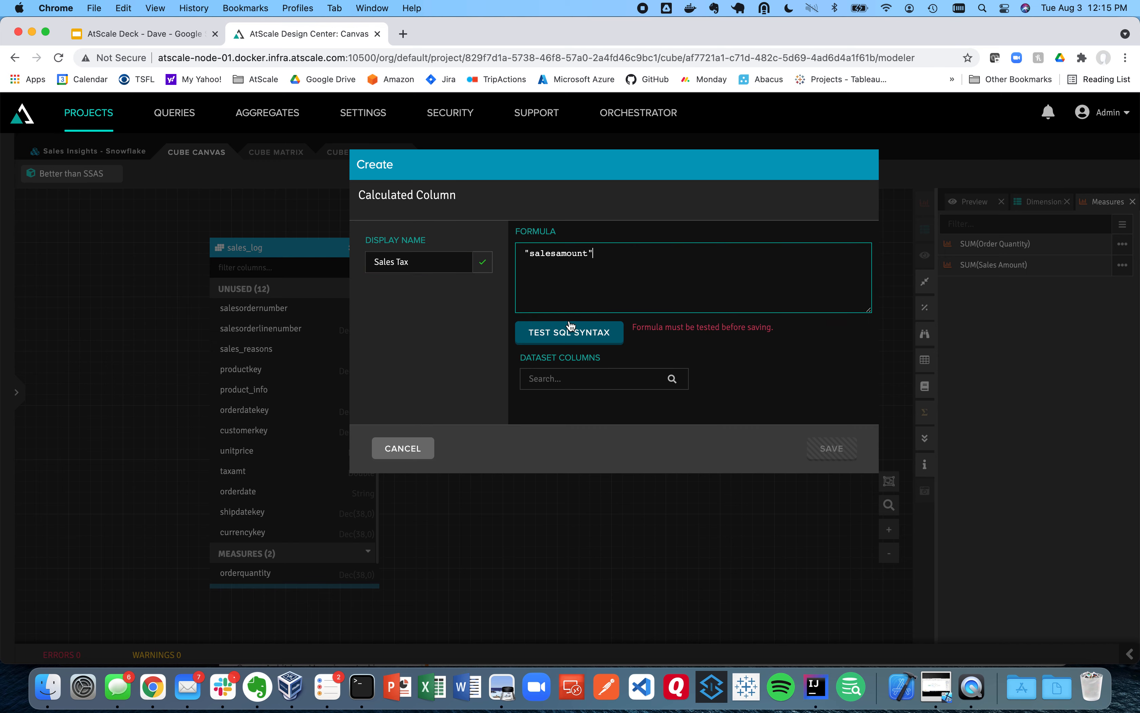
text(*0.085)
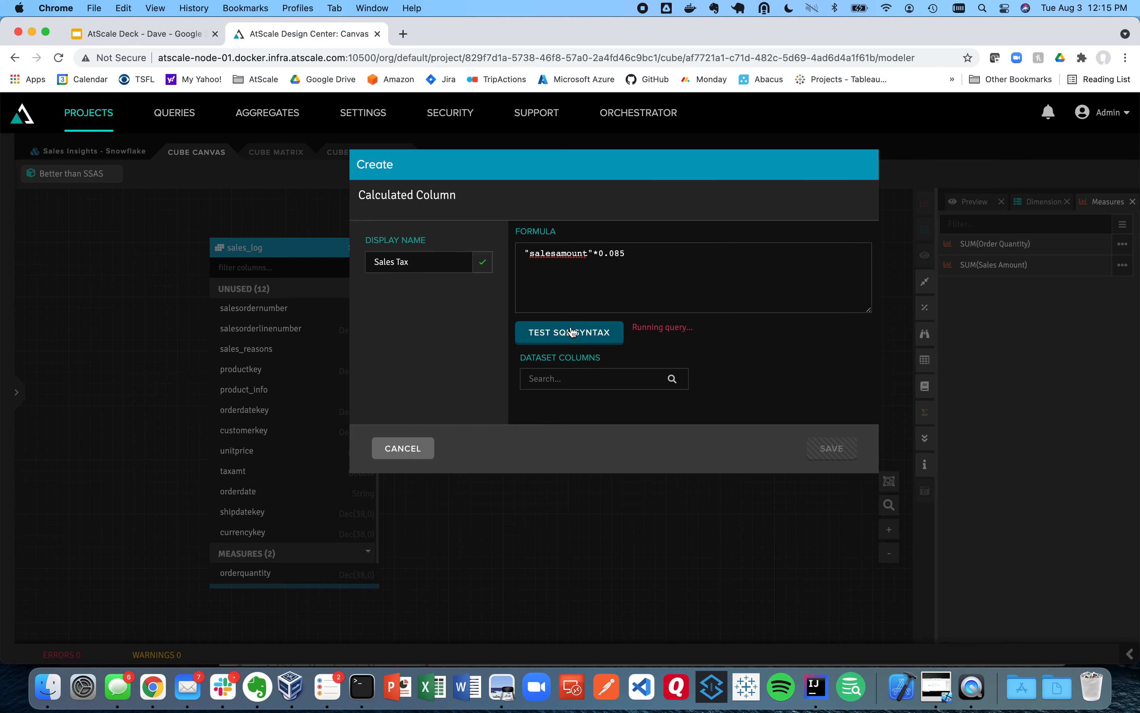
click(570, 333)
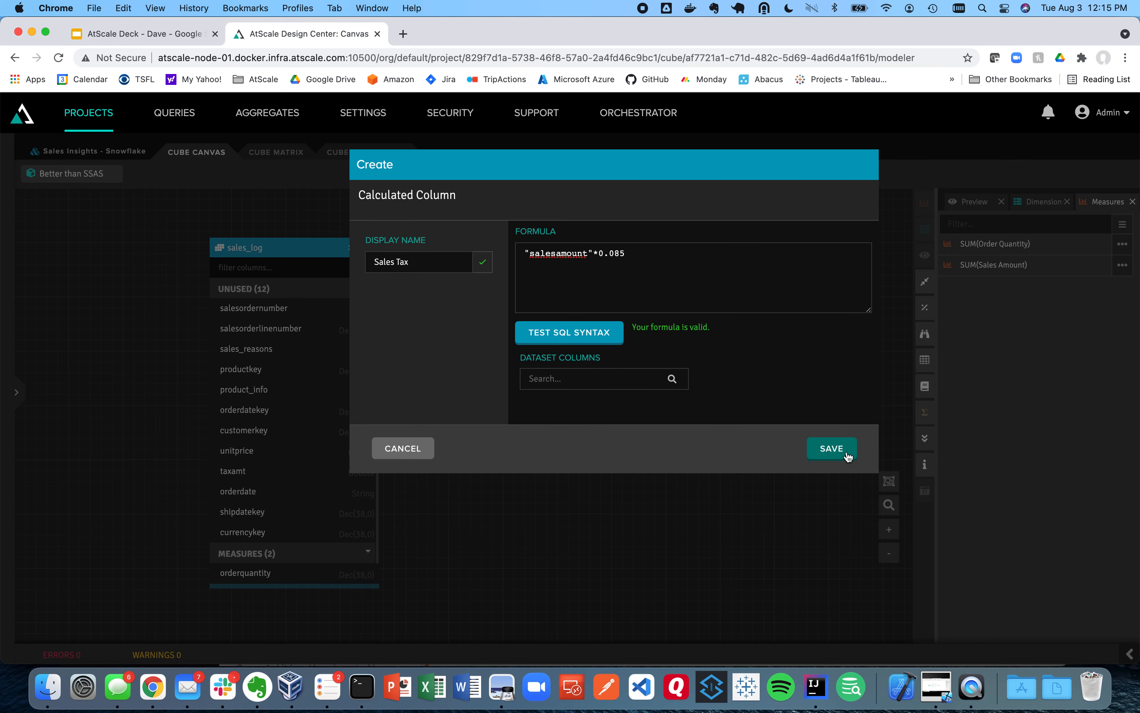
click(832, 448)
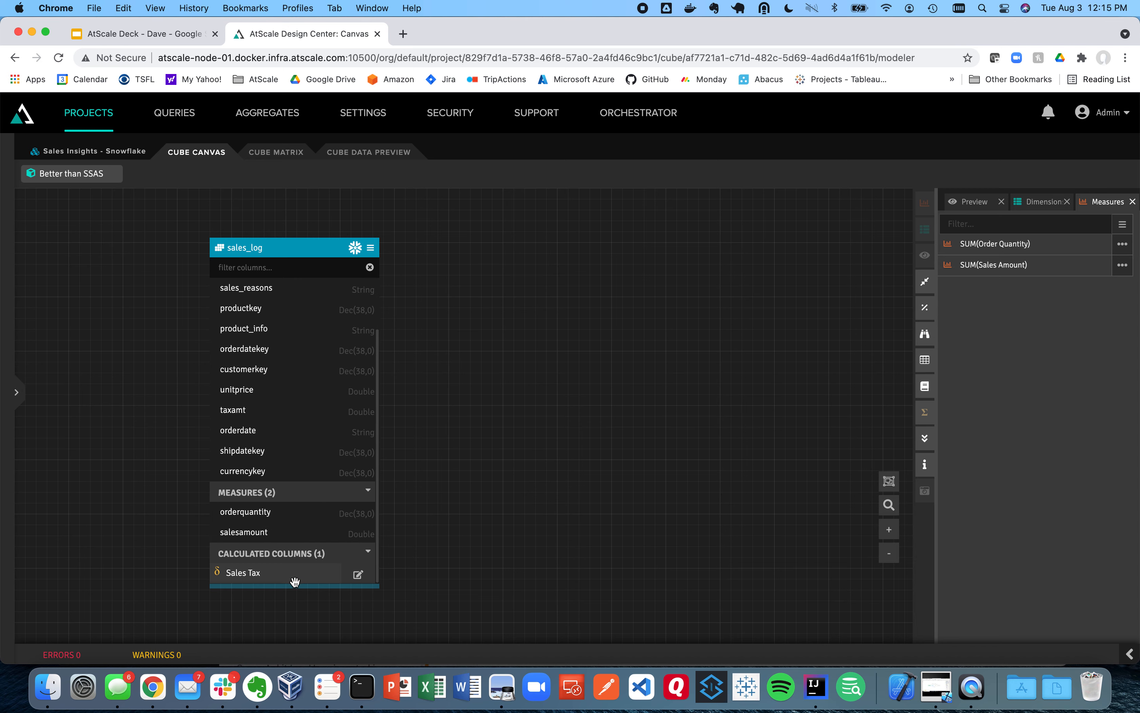
Make SUM(Sales Tax) a measure in the Sales Metrics folder and reposition sales_log
drag(244, 572, 1018, 367)
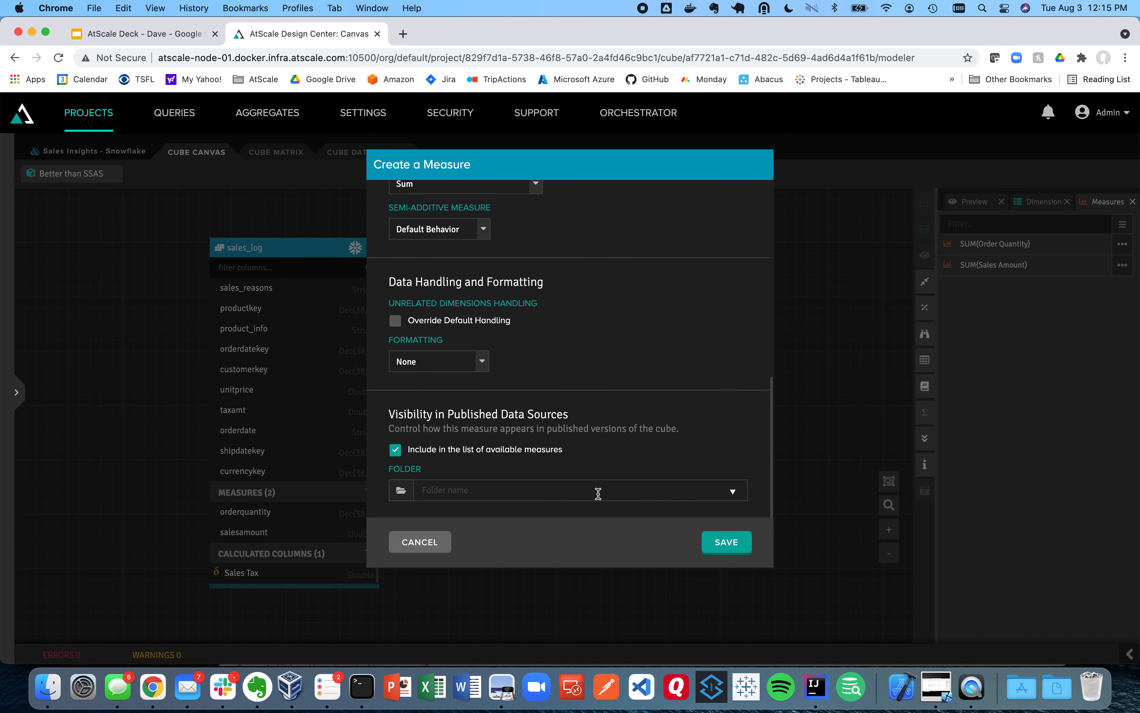
text(Sales Metrics)
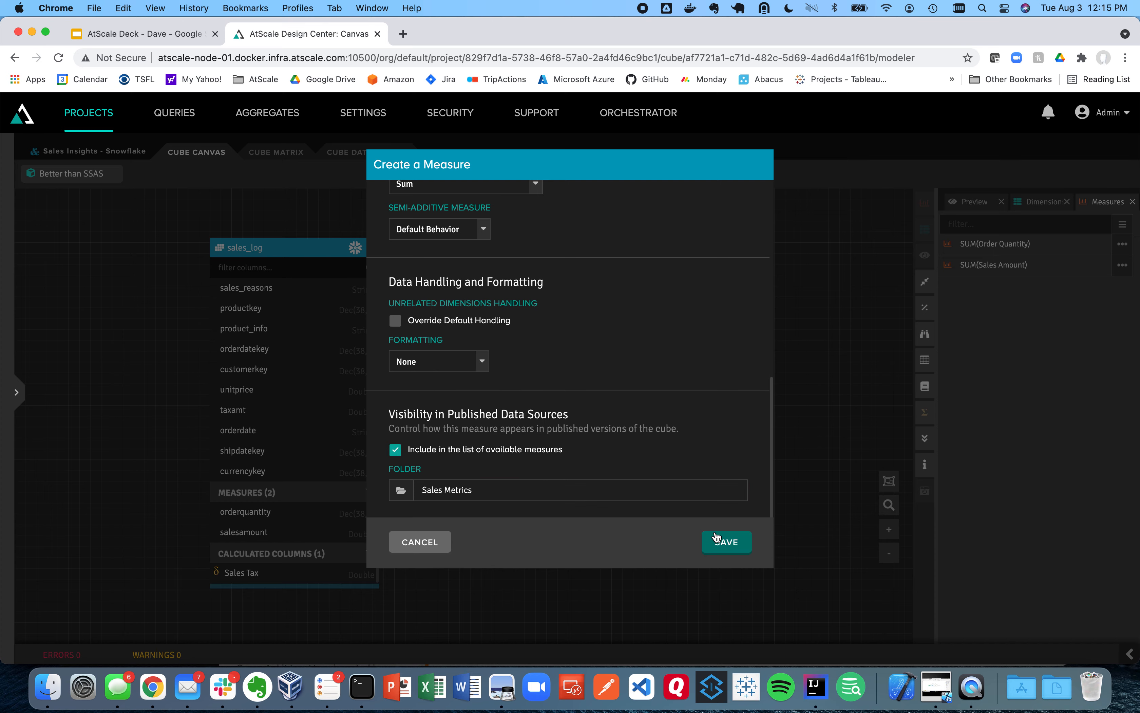
click(726, 542)
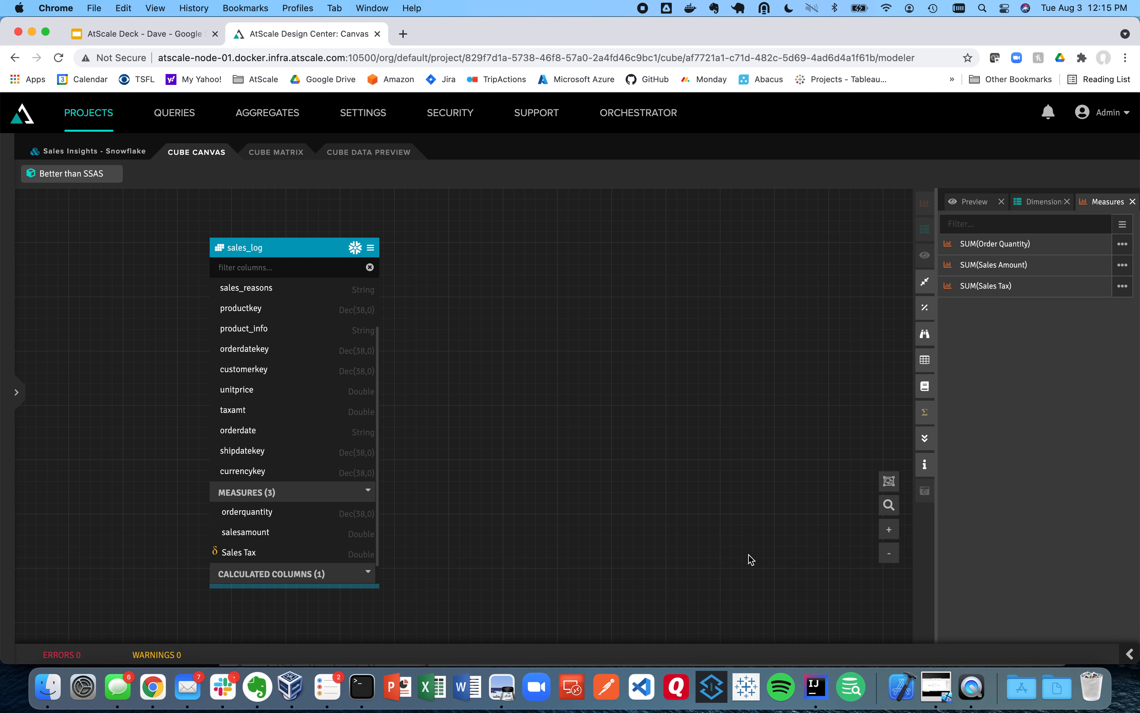
mouse_move(564, 245)
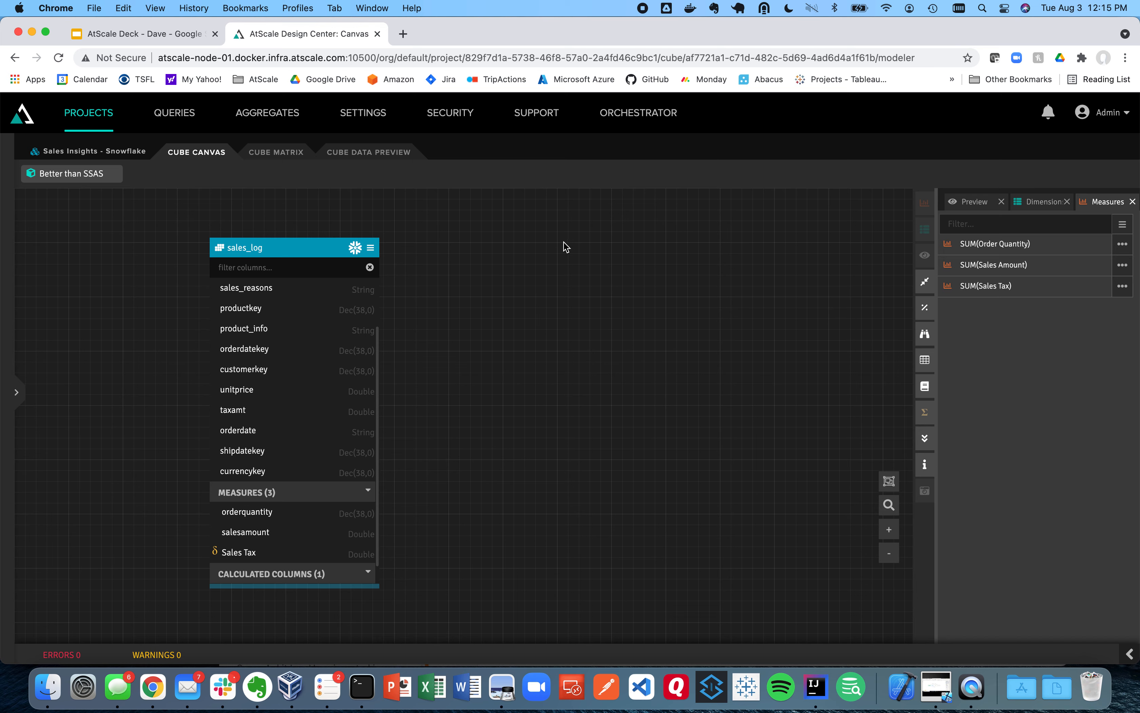
mouse_move(279, 248)
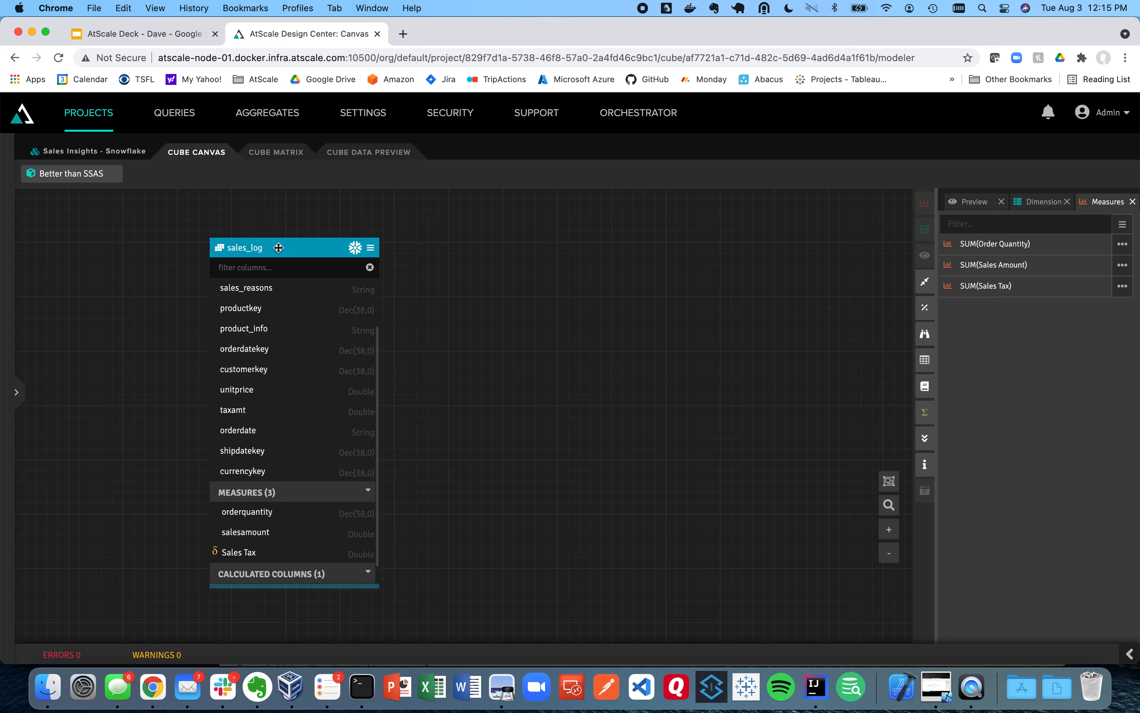
drag(278, 247, 216, 239)
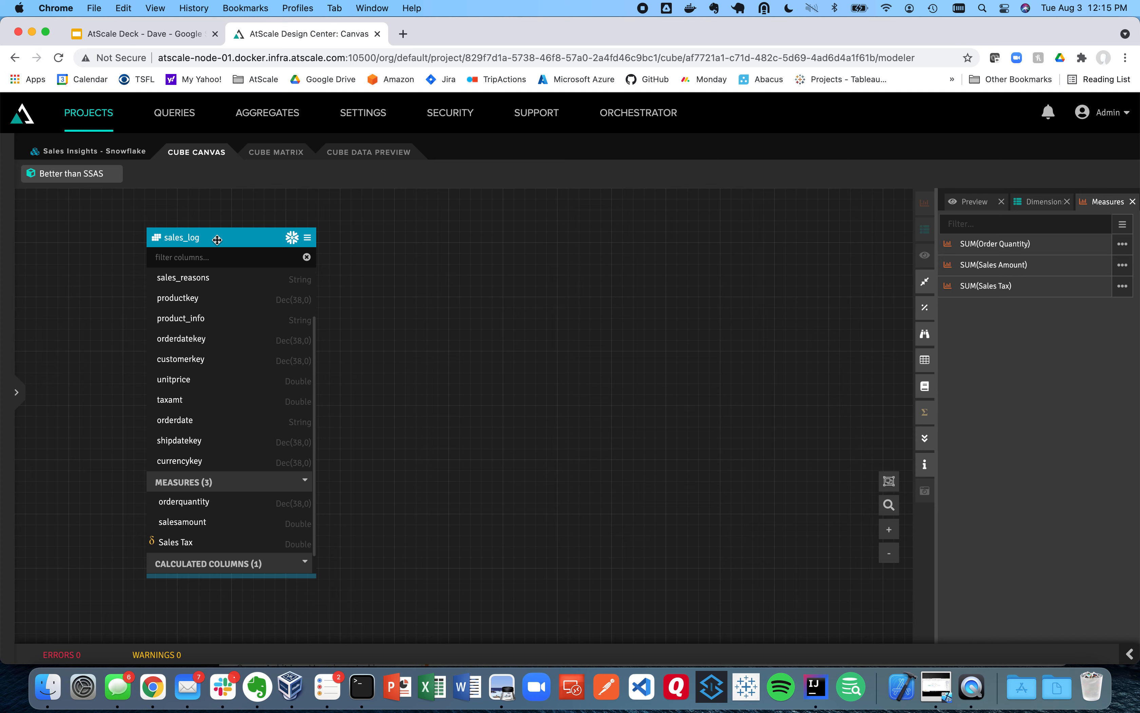
mouse_move(925, 386)
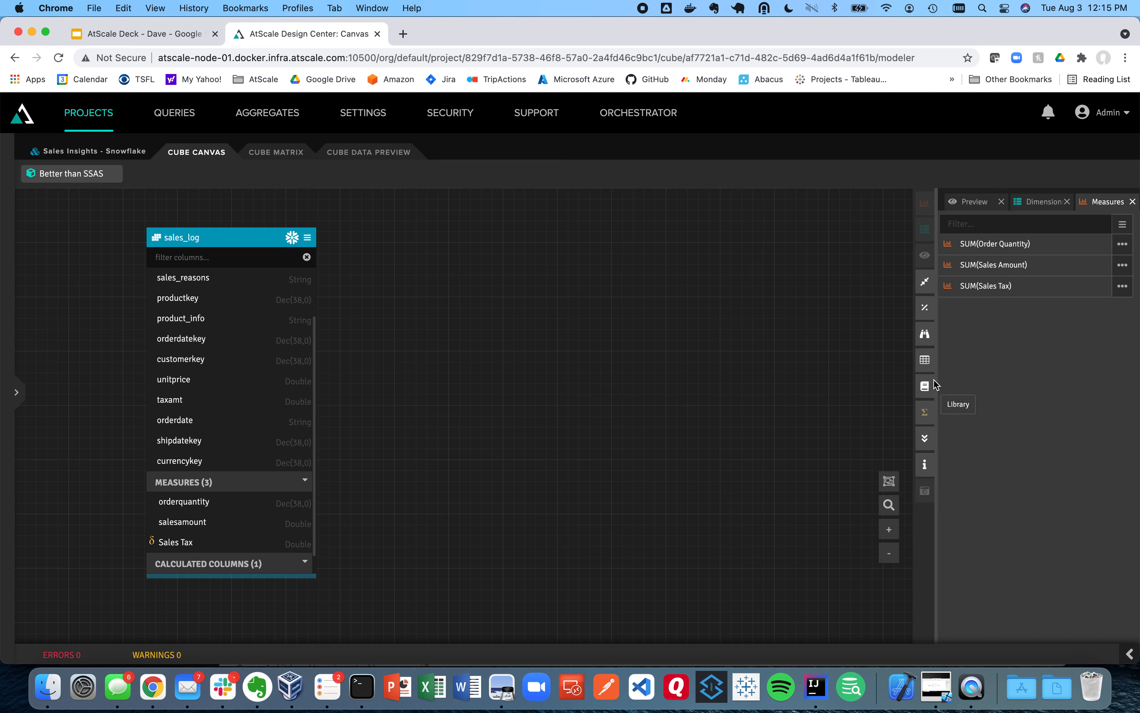
Filter the library to dimensions and place the Product, Date and Customer dimensions on the canvas
click(925, 386)
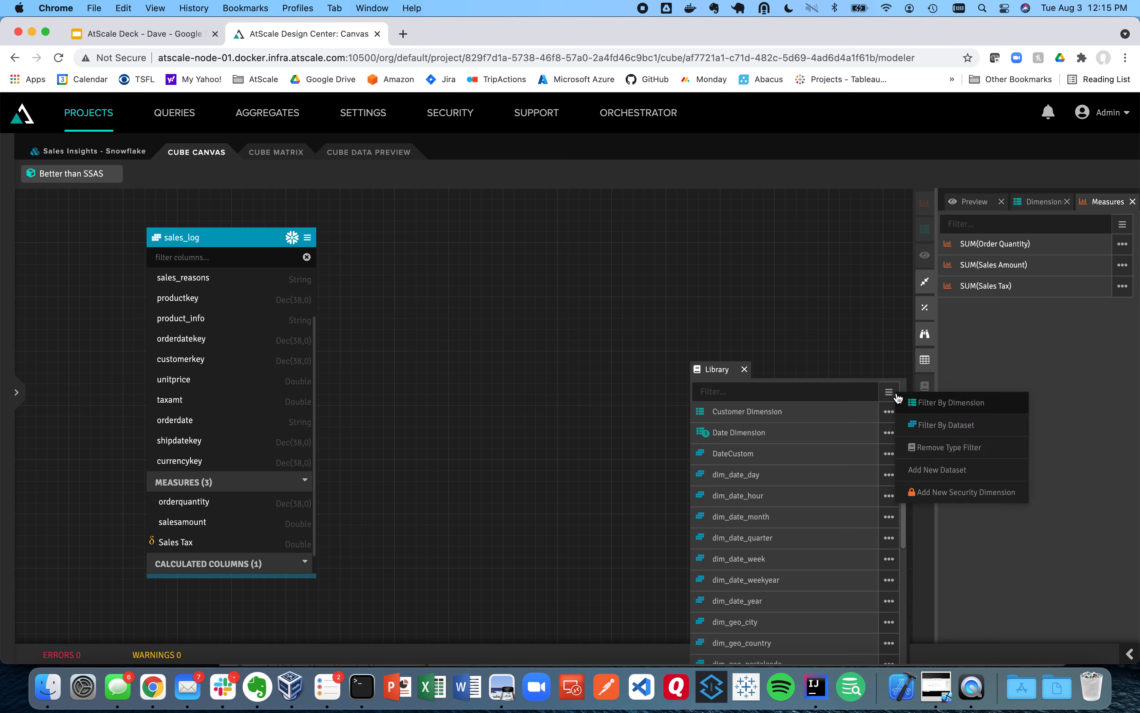
click(951, 402)
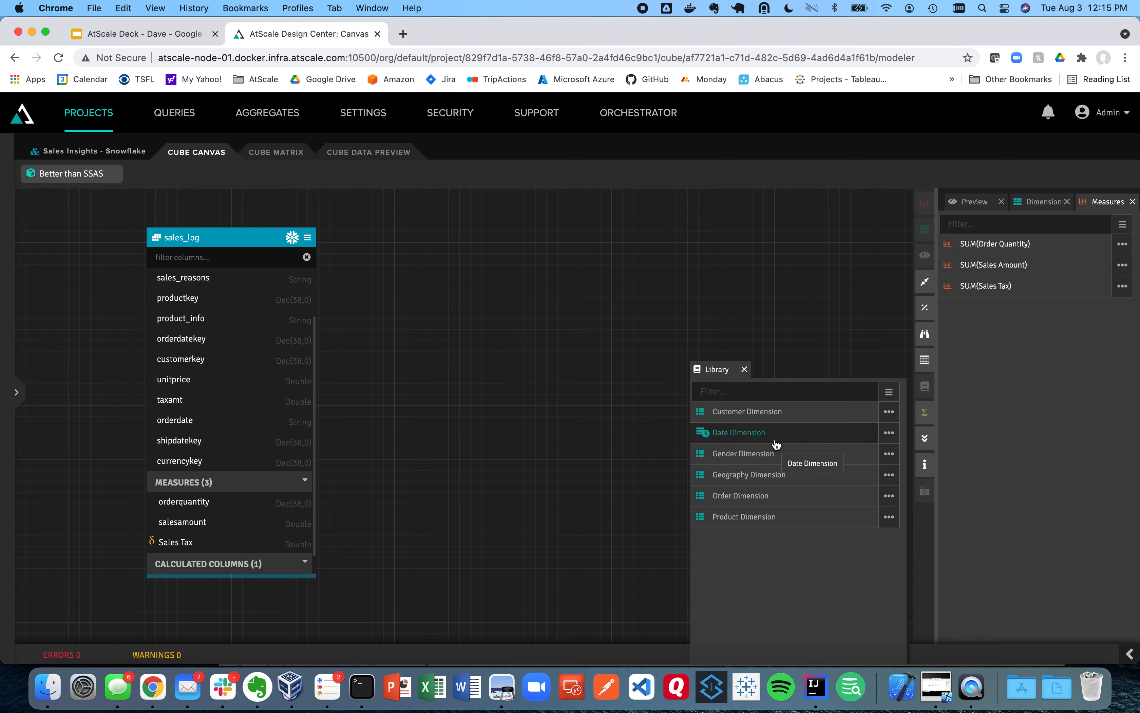
drag(739, 432, 485, 270)
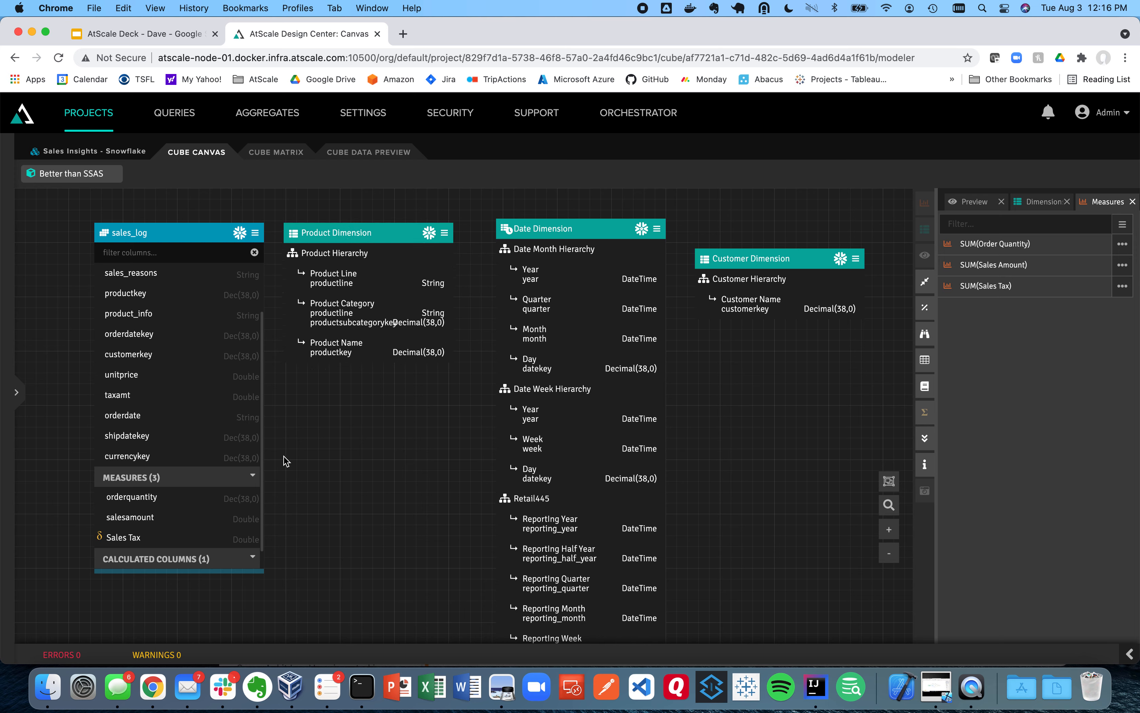
mouse_move(151, 326)
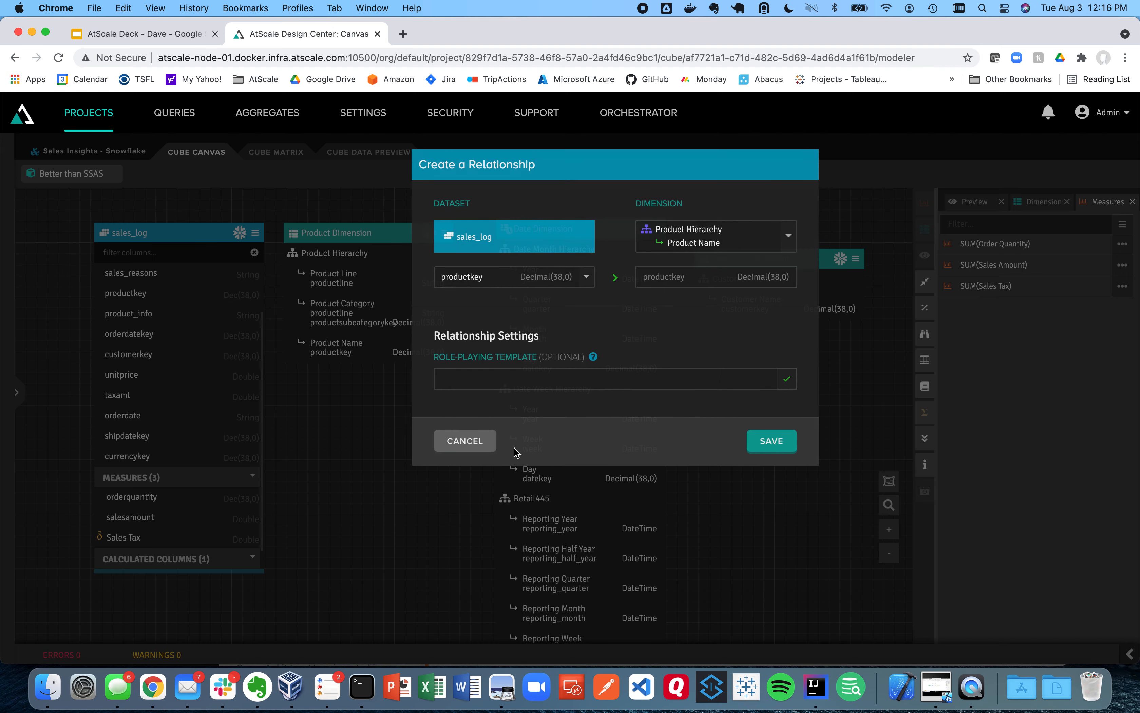
Save the productkey relationship to Product Dimension and preview the cube's attributes and measures
click(773, 442)
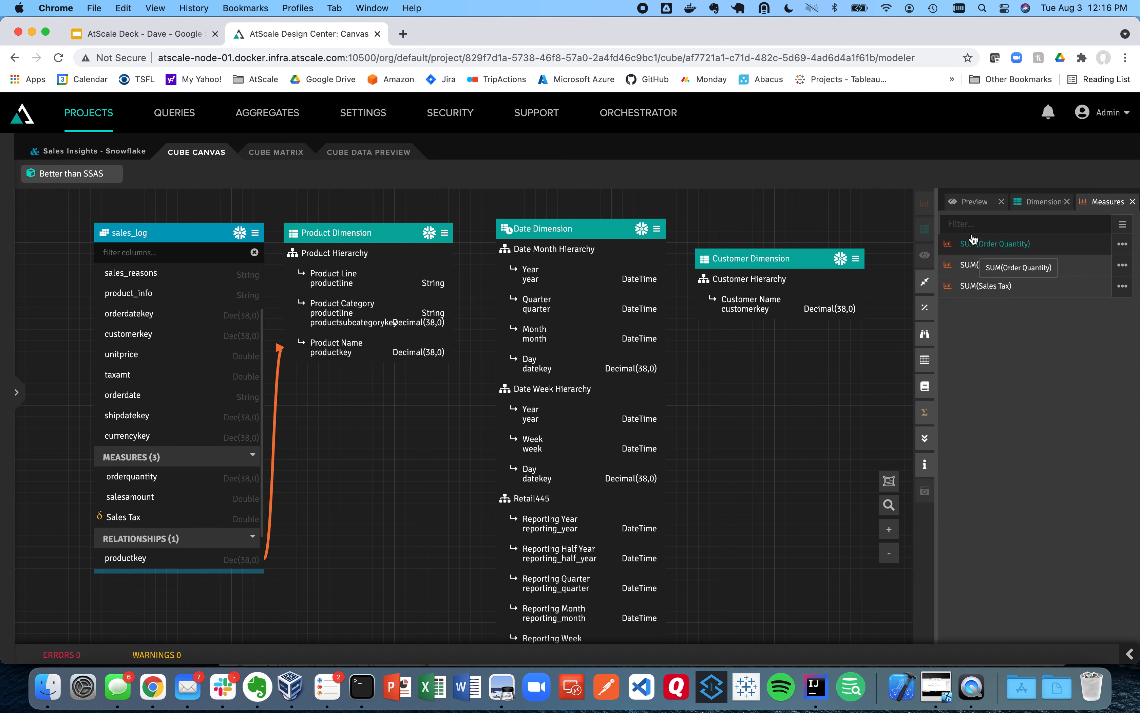
click(975, 202)
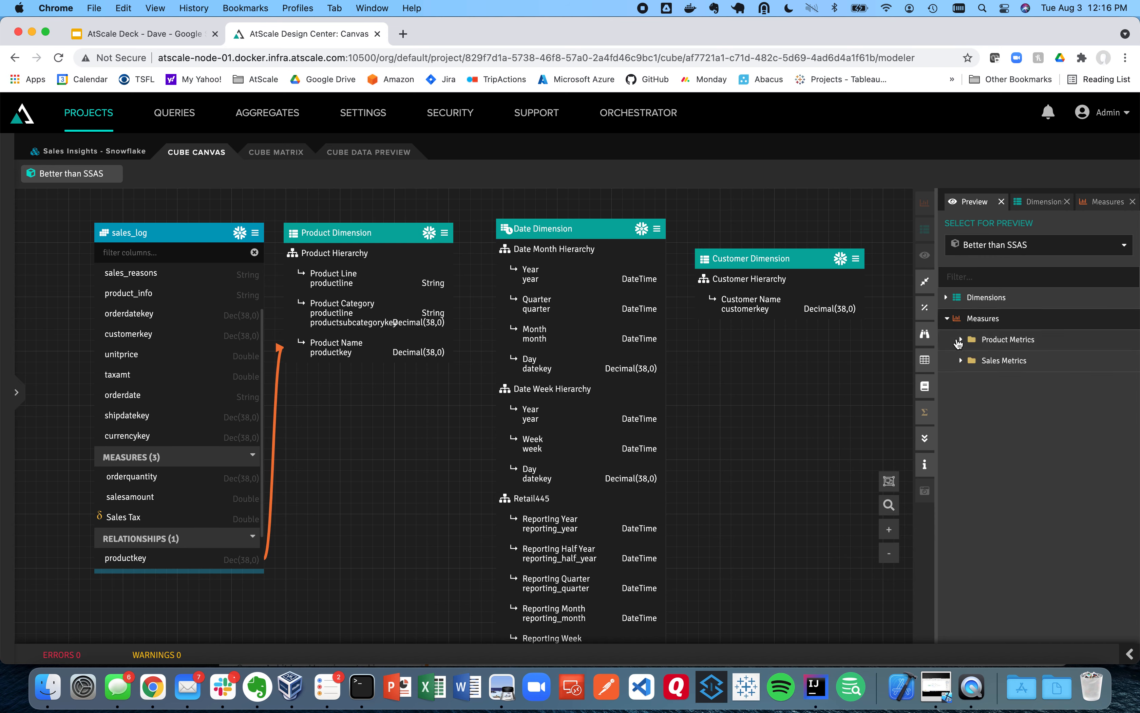
click(961, 339)
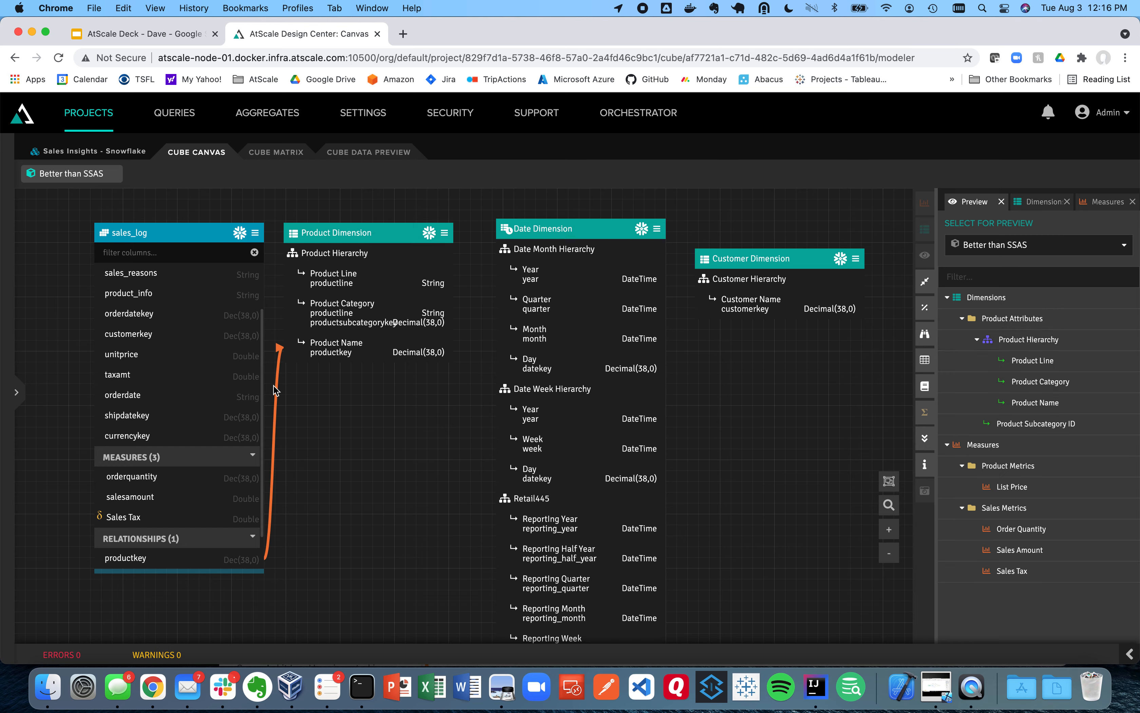
mouse_move(234, 460)
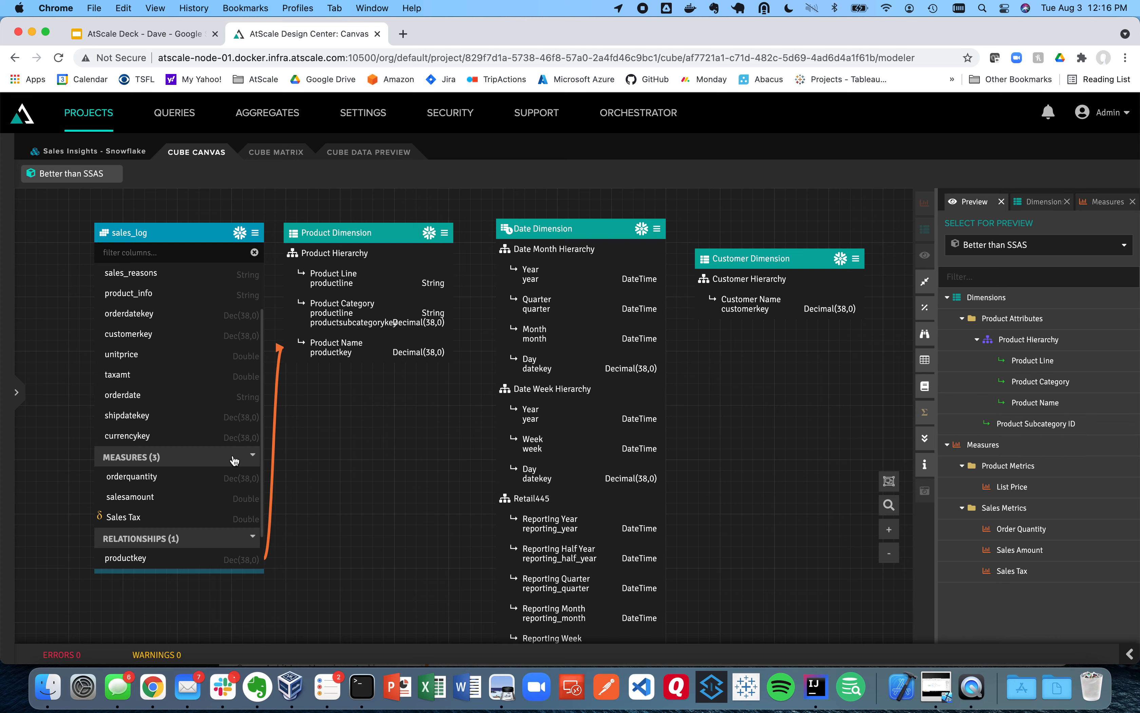
Link shipdatekey to the Date Dimension's Day level and save the Ship relationship
drag(131, 415, 273, 420)
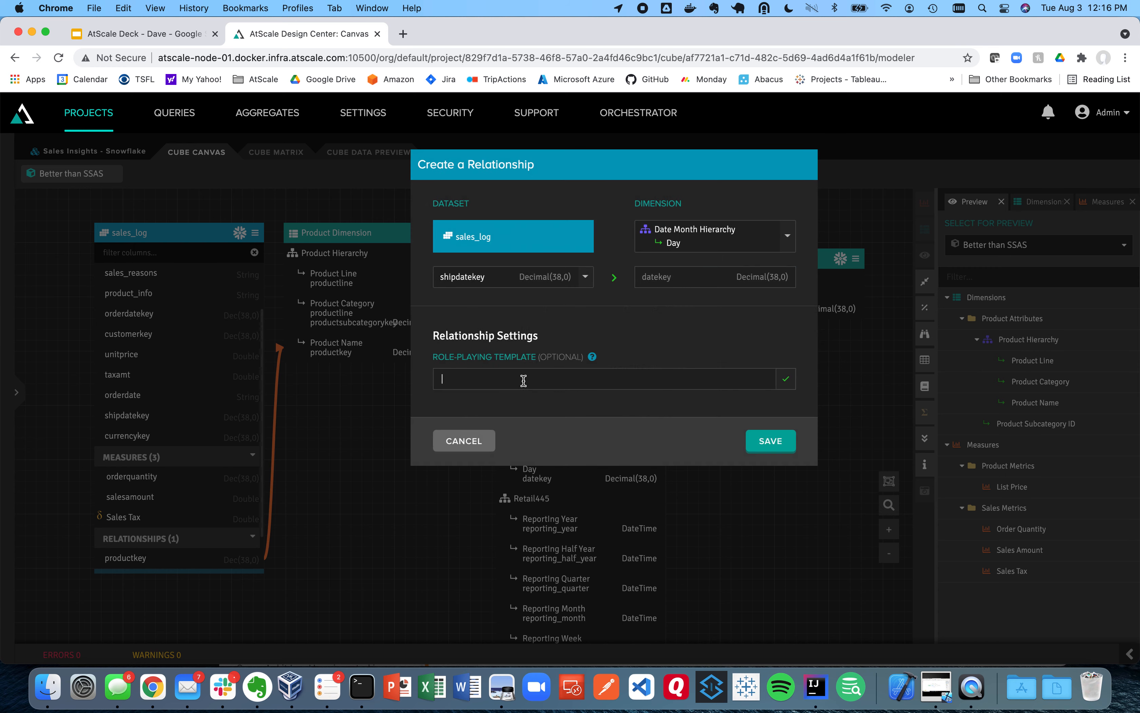
click(770, 441)
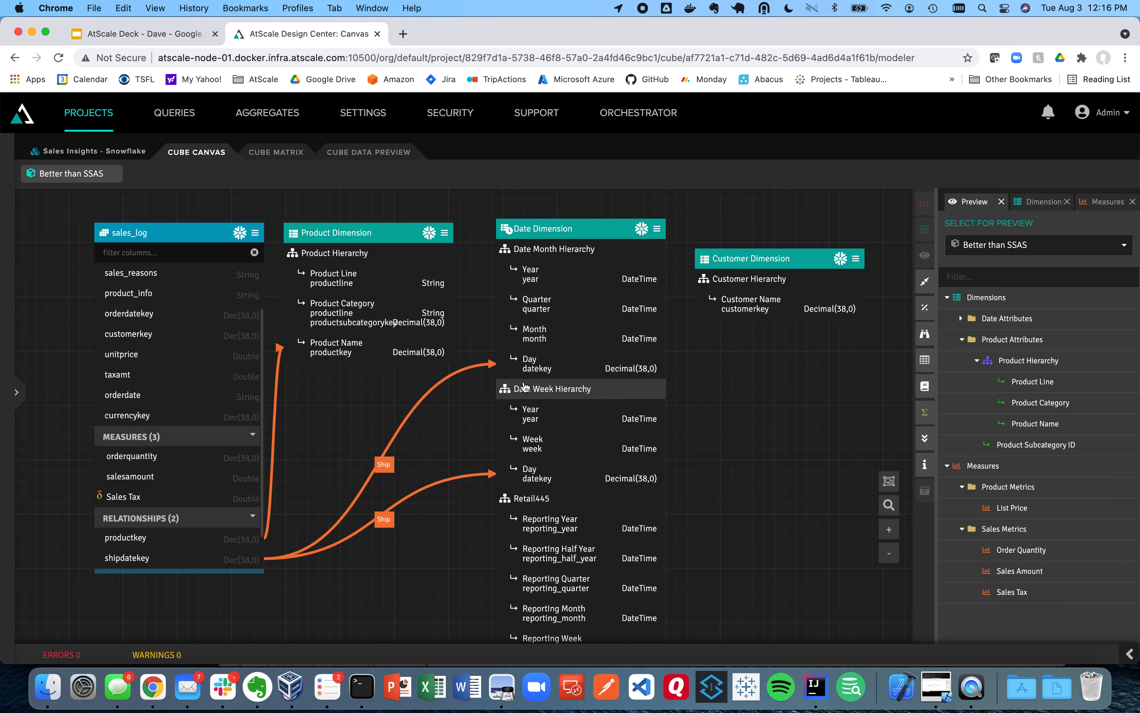
mouse_move(158, 328)
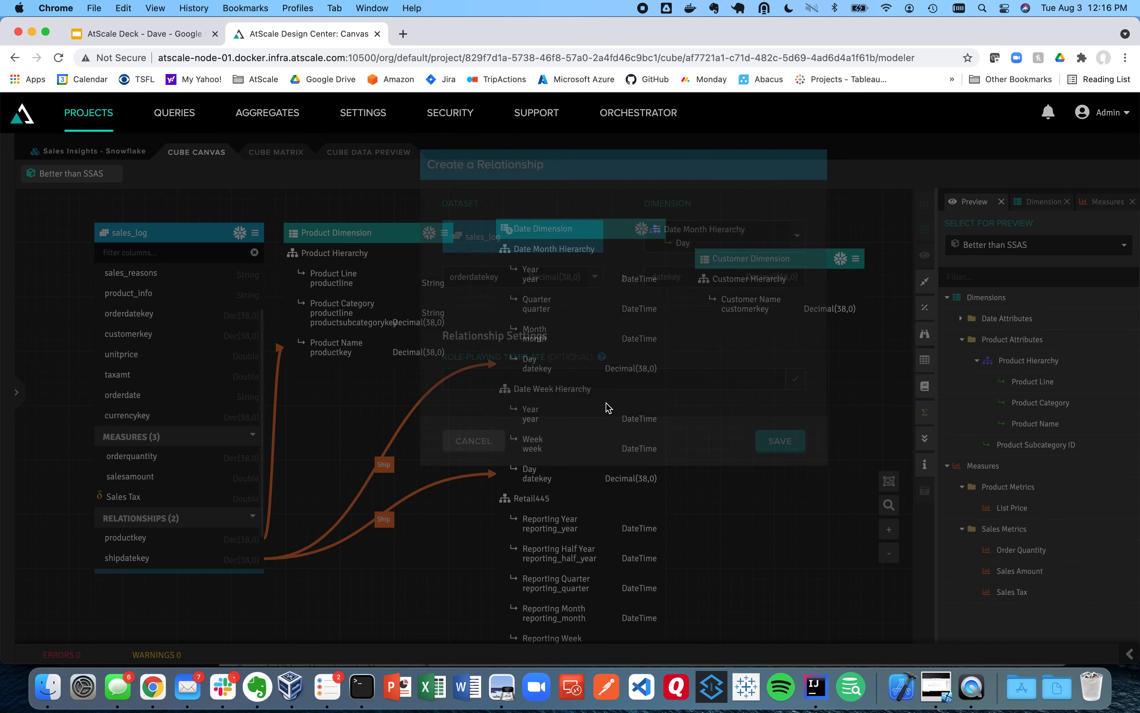
Save the orderdatekey relationship with the Order role template and check Date Attributes in Preview
text(Orde)
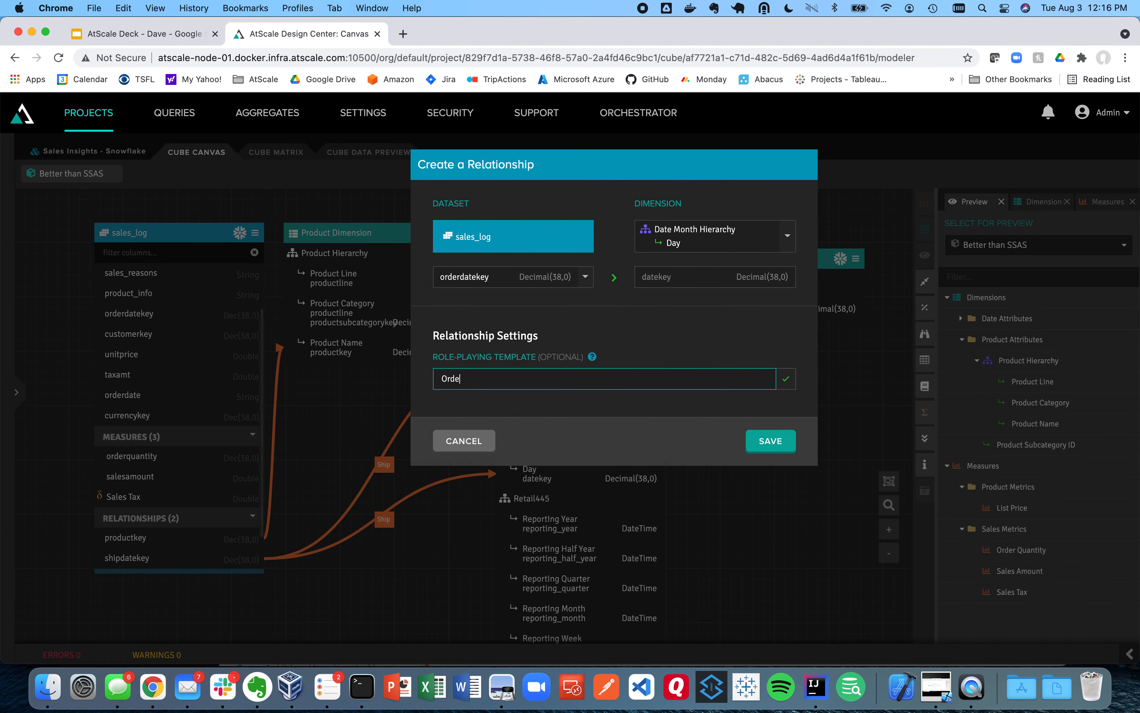
click(771, 442)
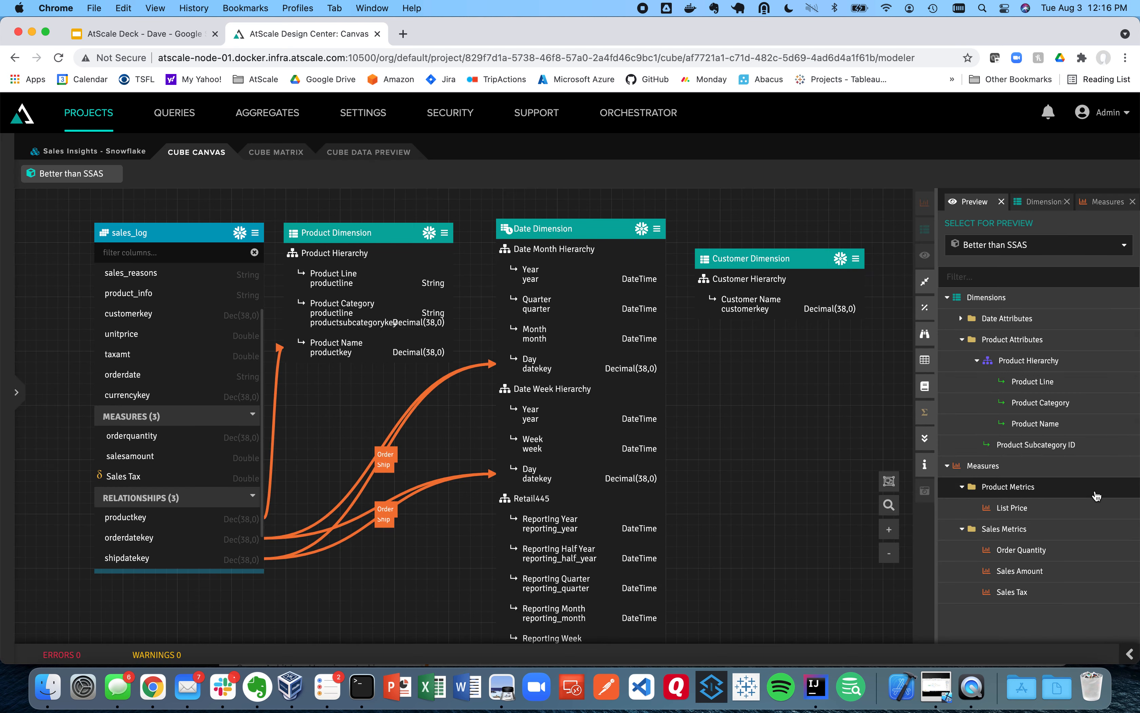
click(962, 318)
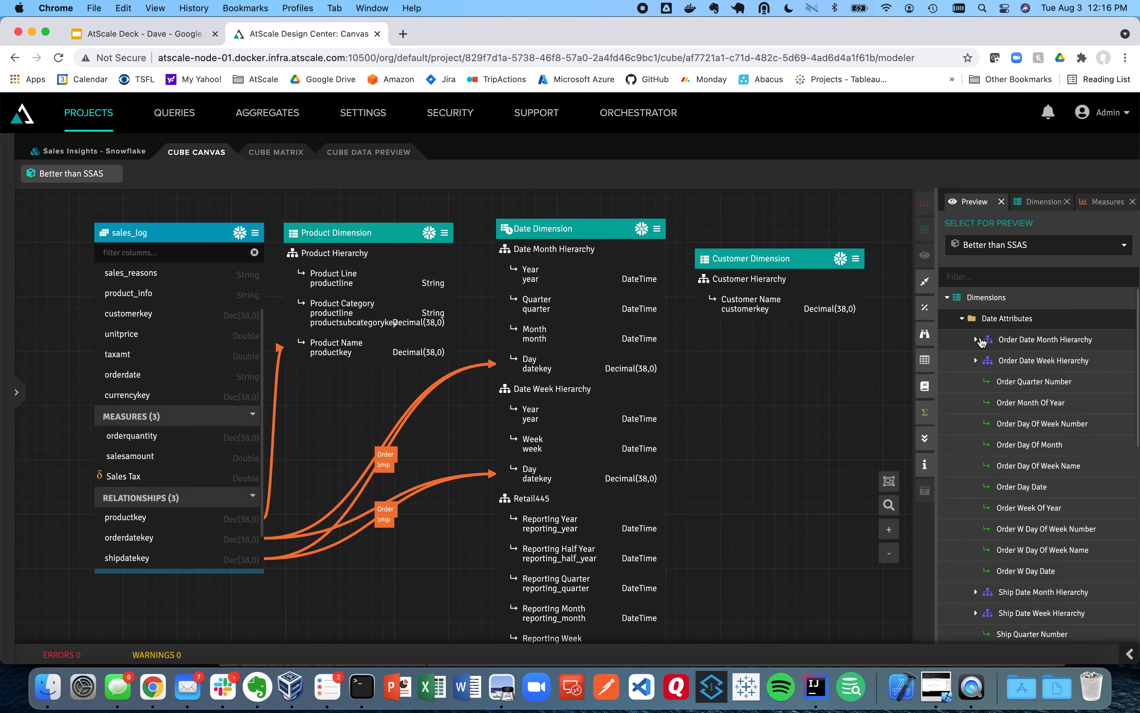
mouse_move(987, 357)
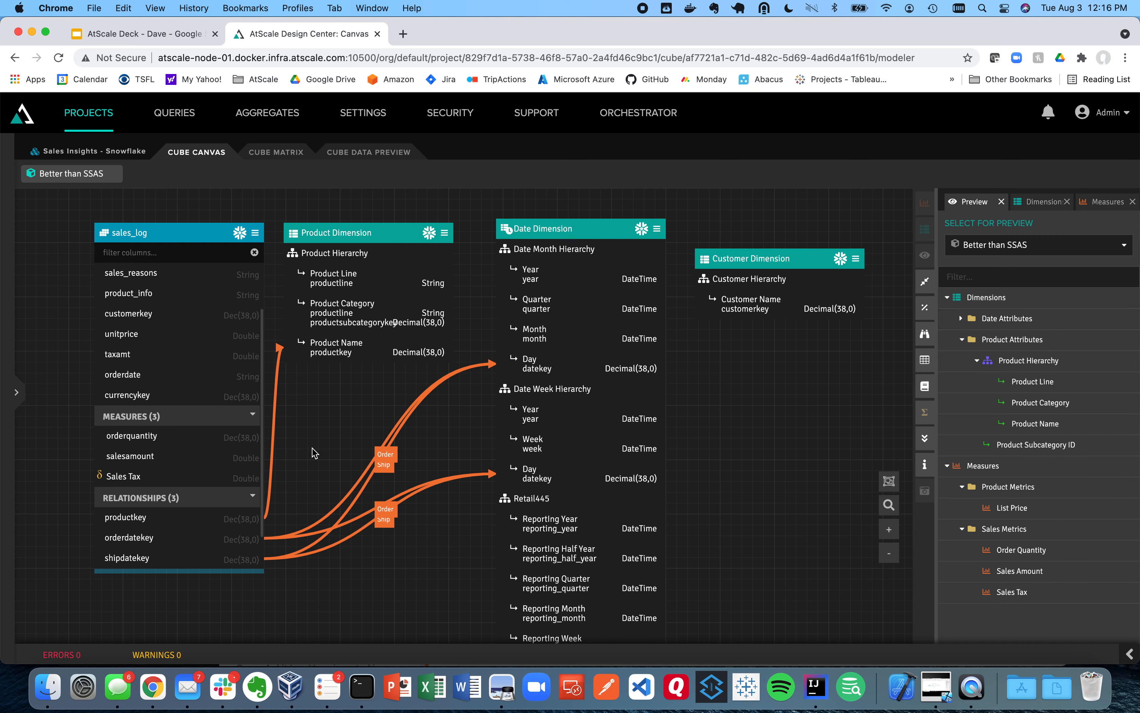
mouse_move(216, 377)
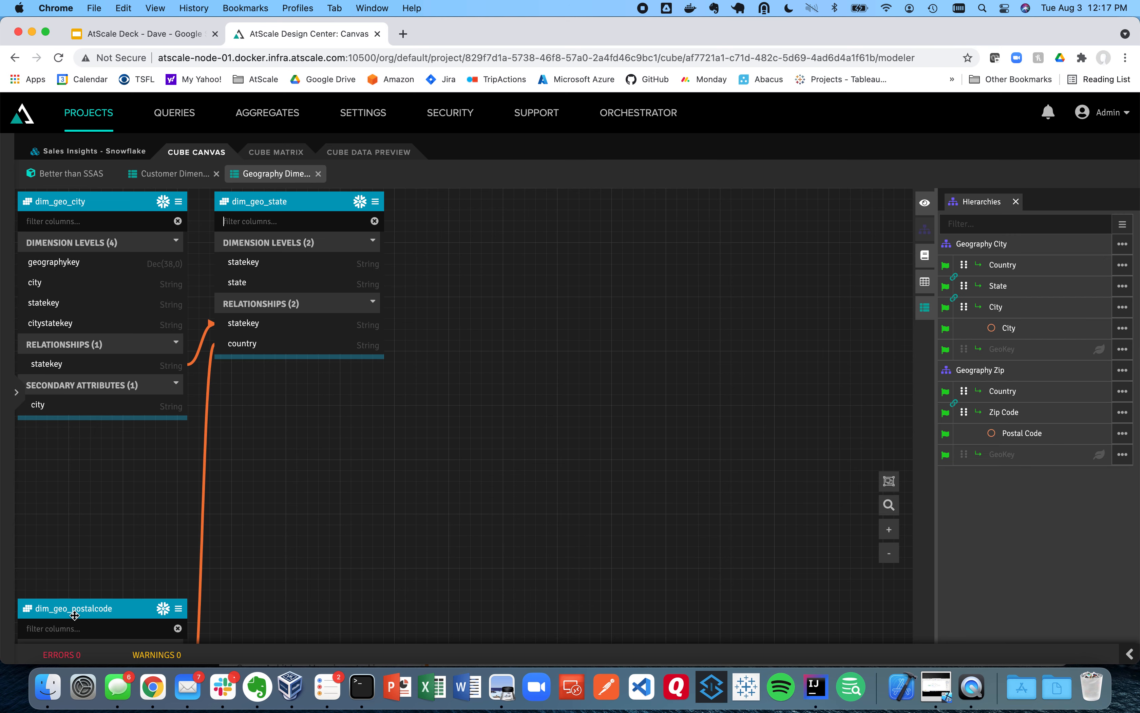
Move dim_geo_postalcode beside dim_geo_state, then return to the Better than SSAS cube canvas
drag(95, 609, 502, 282)
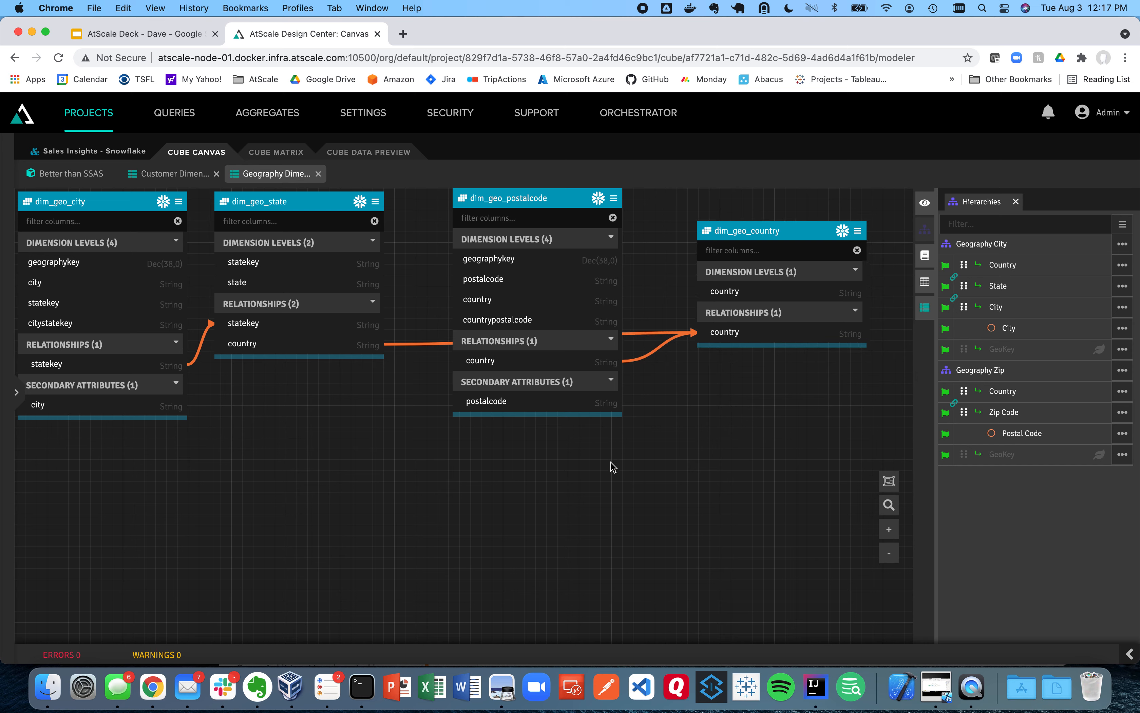
mouse_move(88, 191)
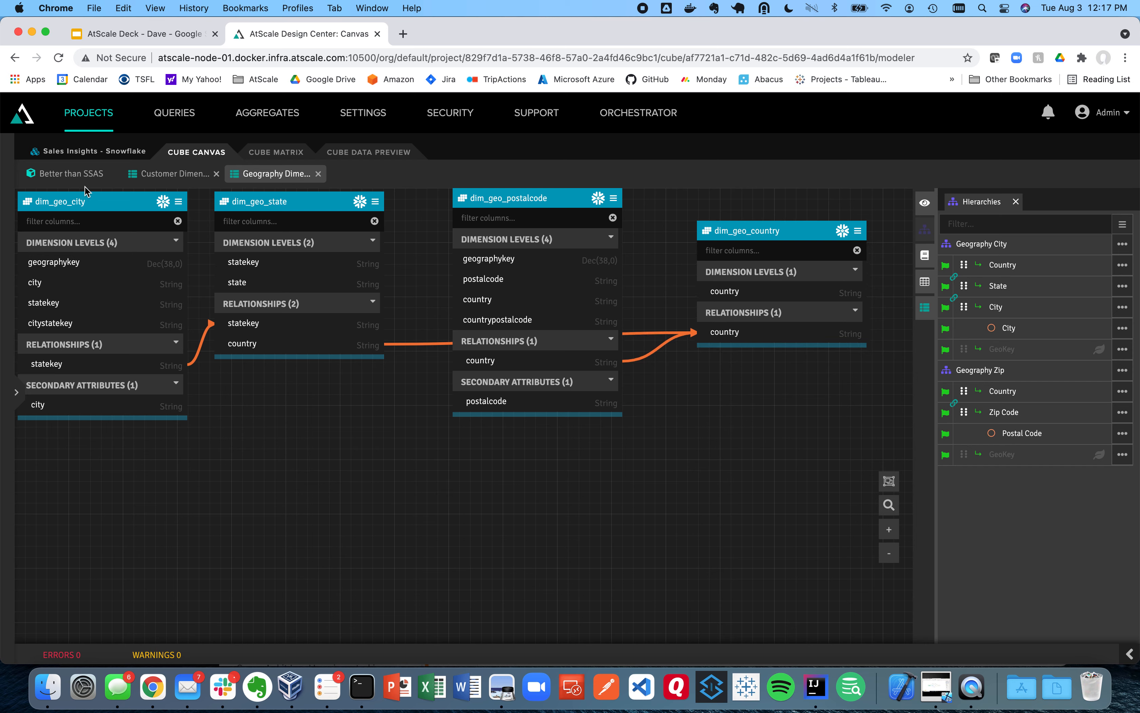
mouse_move(78, 178)
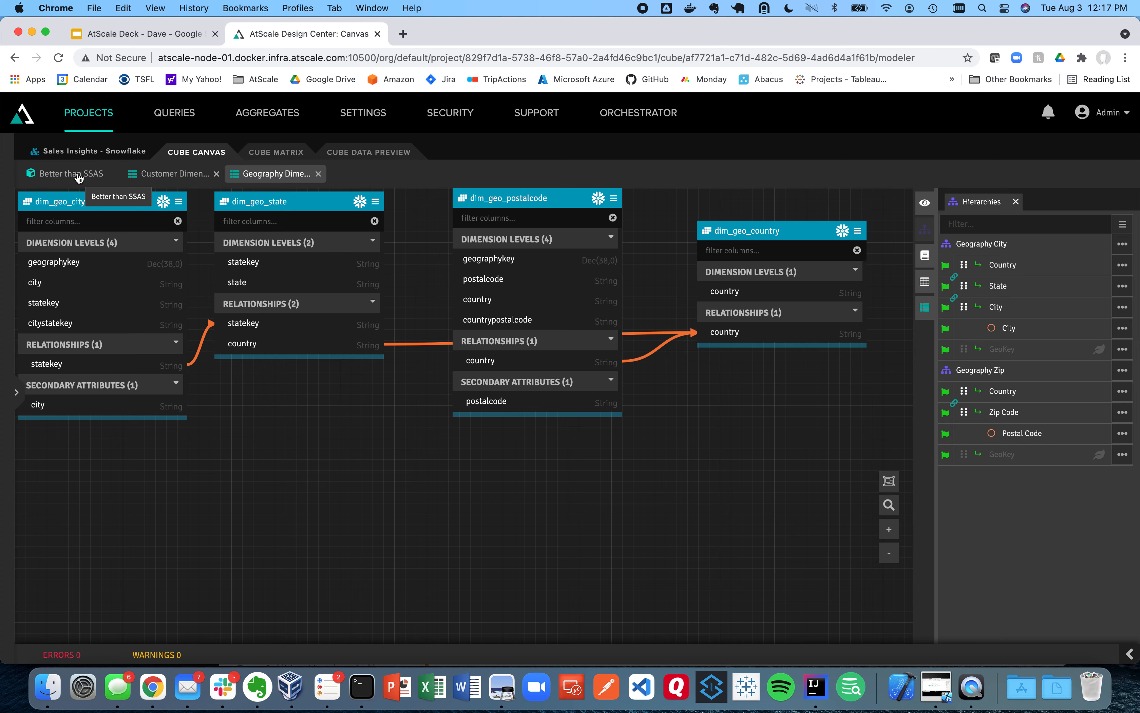
click(71, 174)
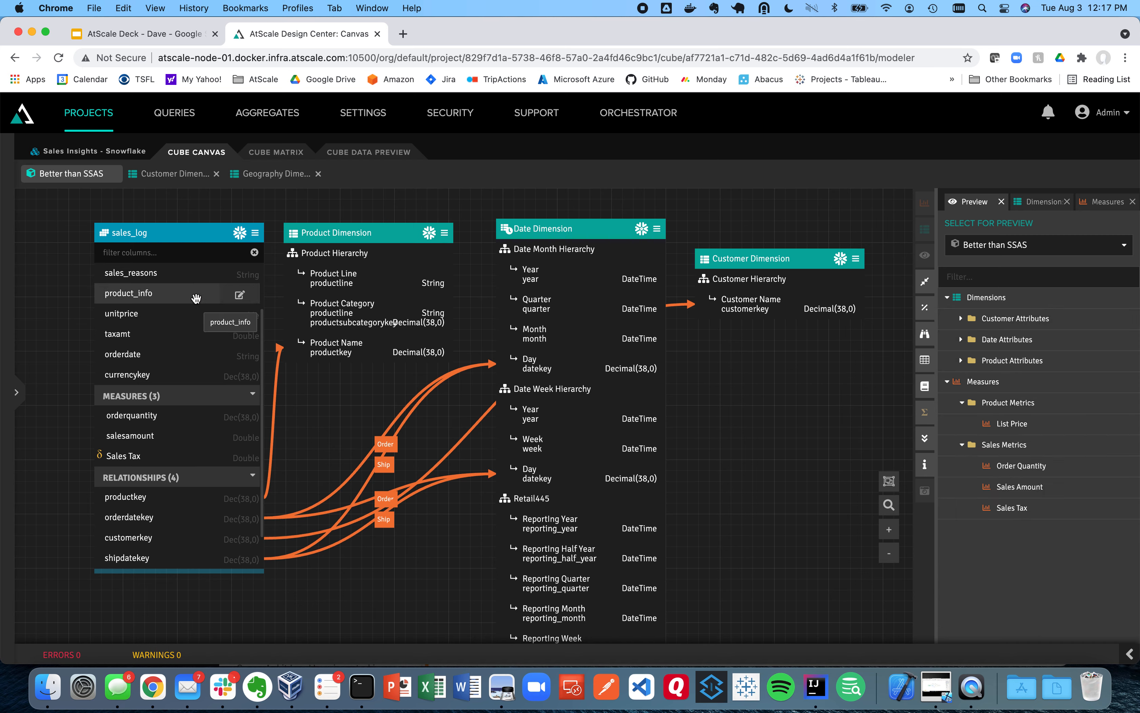
Map product_info into color and style columns, save, and return to the project overview
click(240, 294)
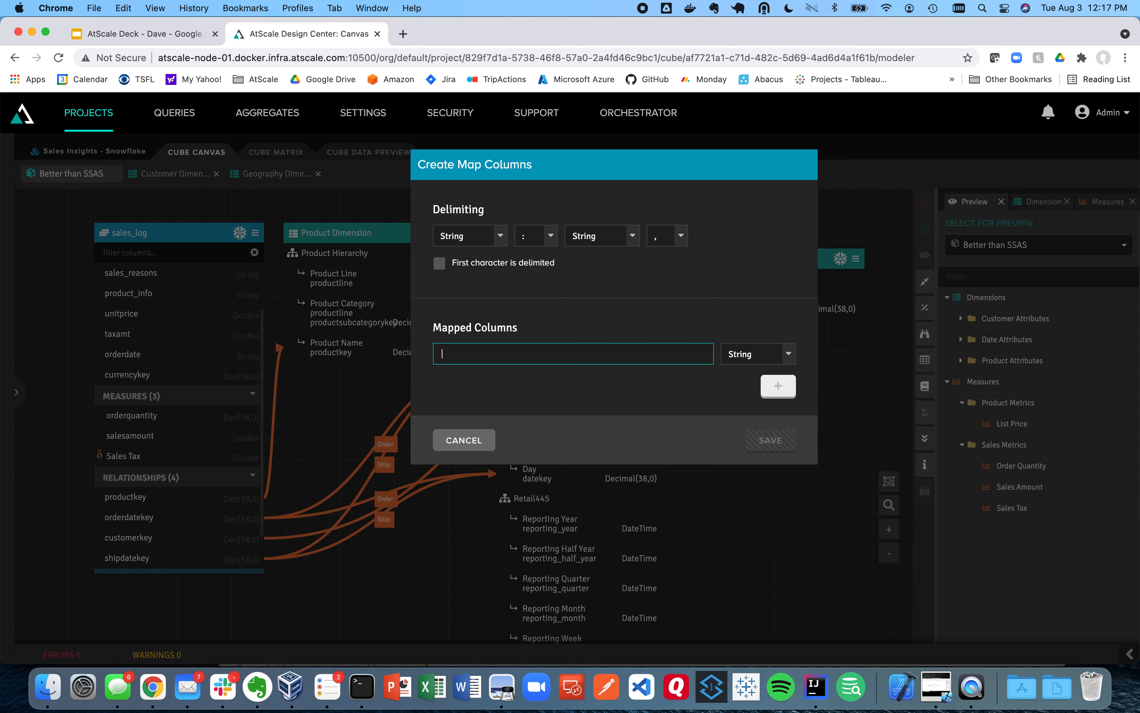
text(color)
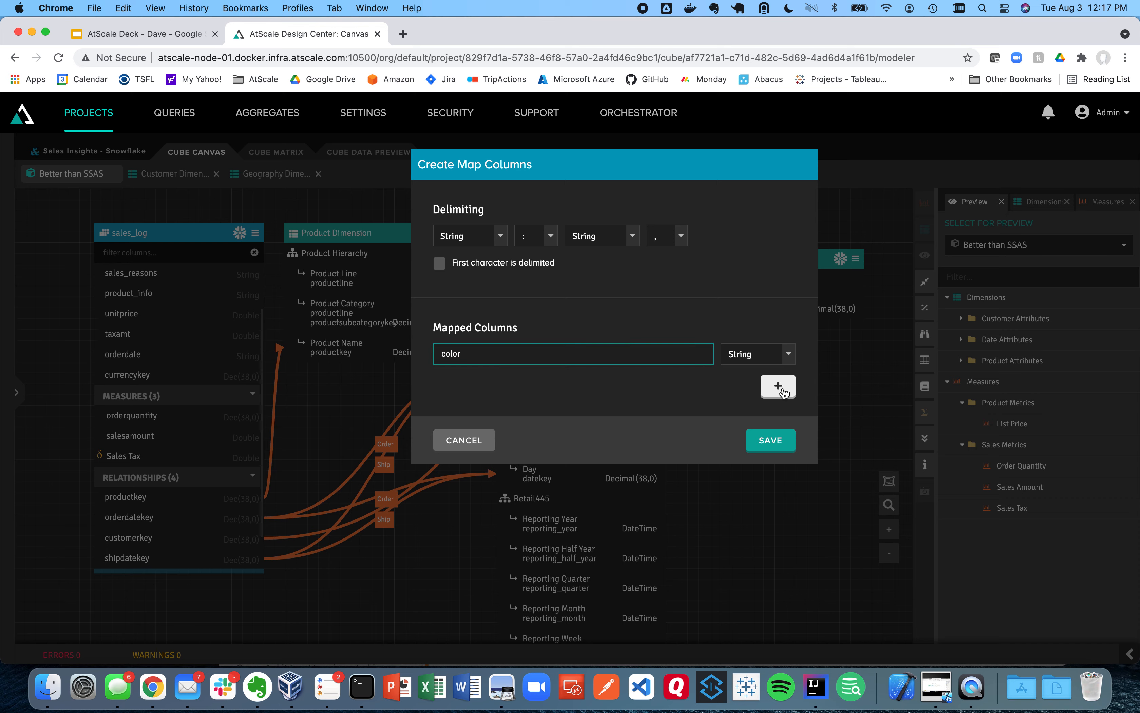
click(778, 387)
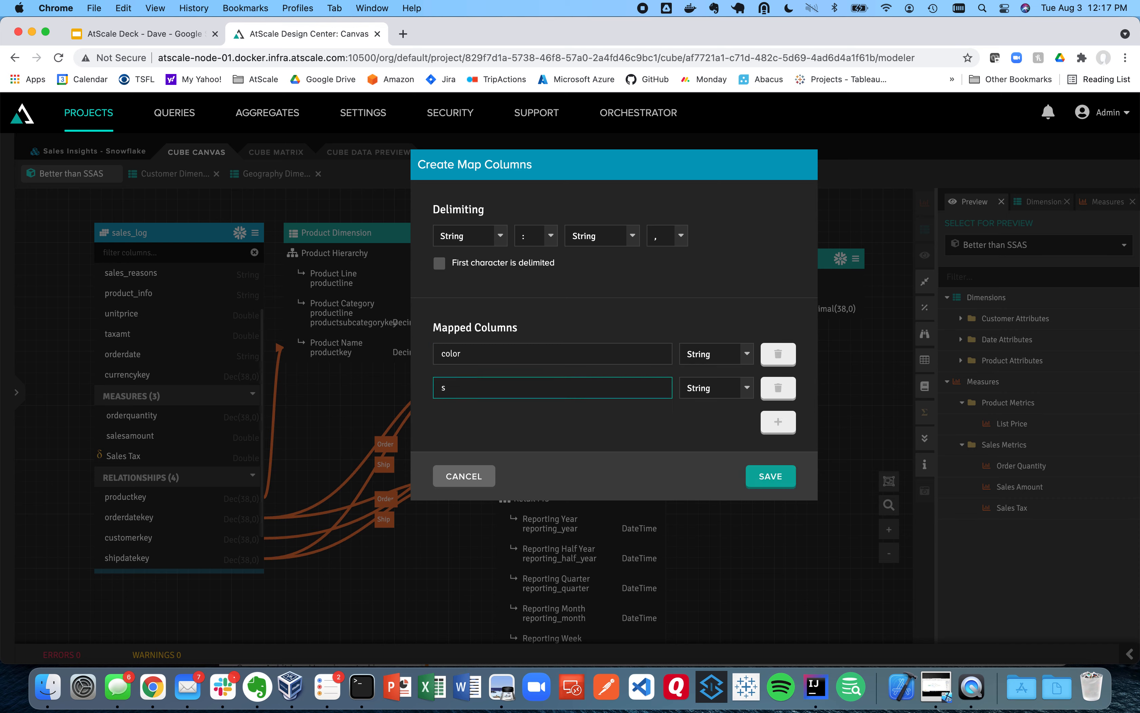
text(tyle)
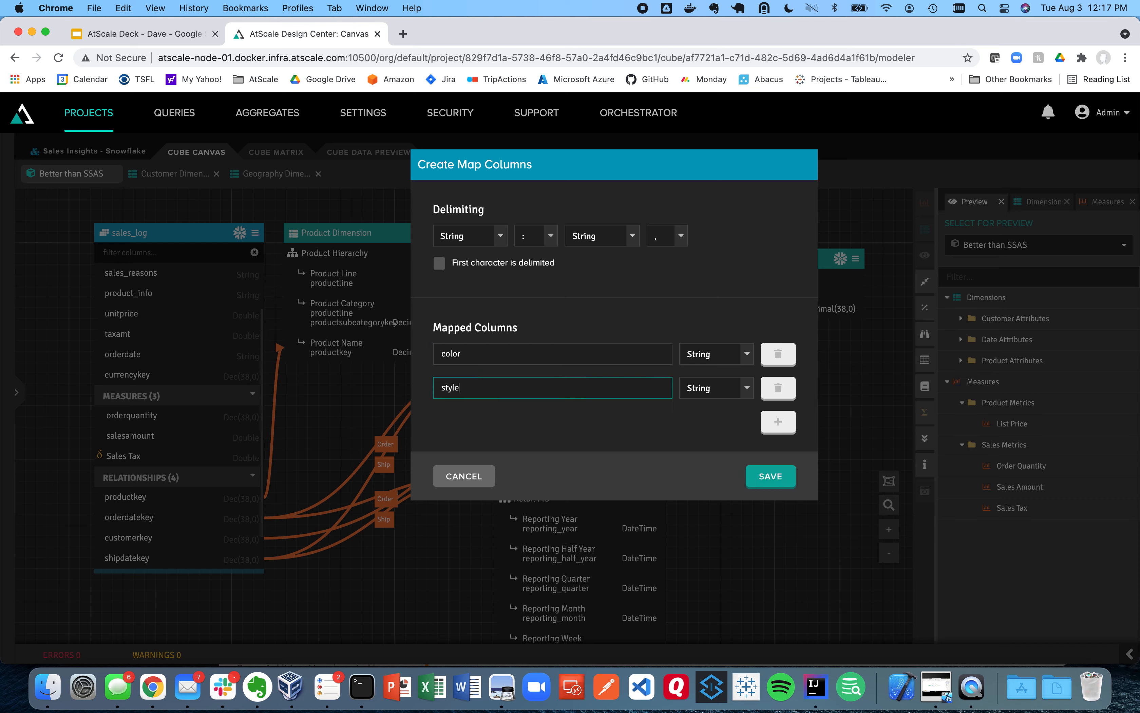
click(770, 477)
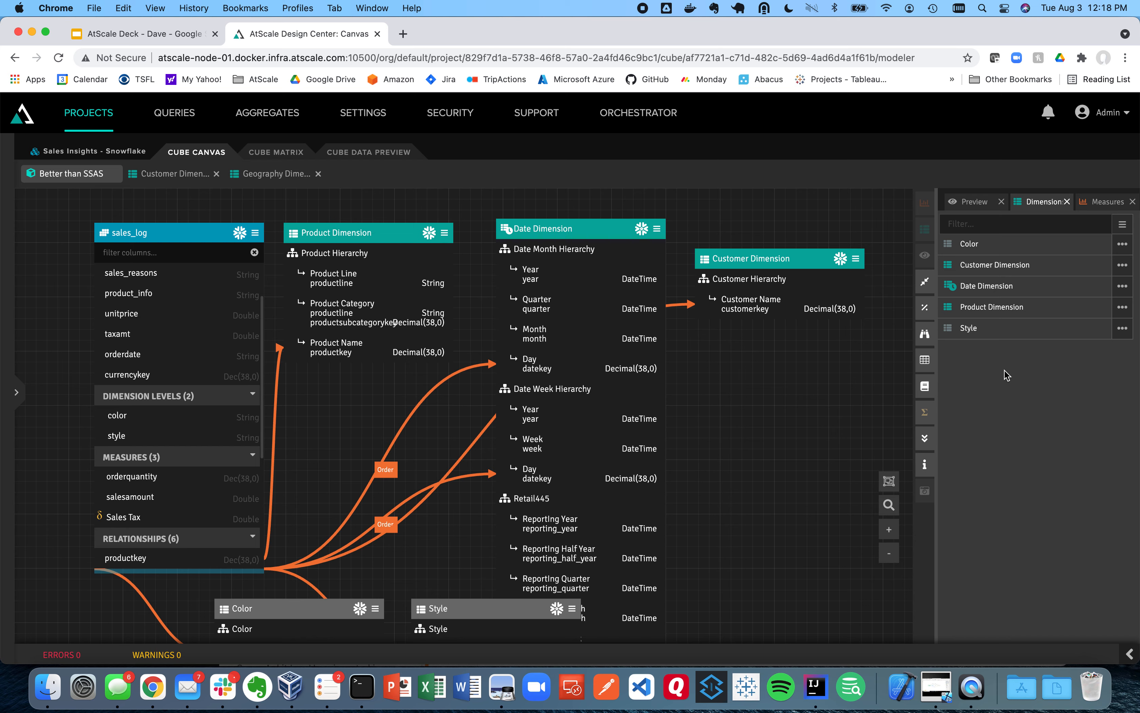
click(970, 201)
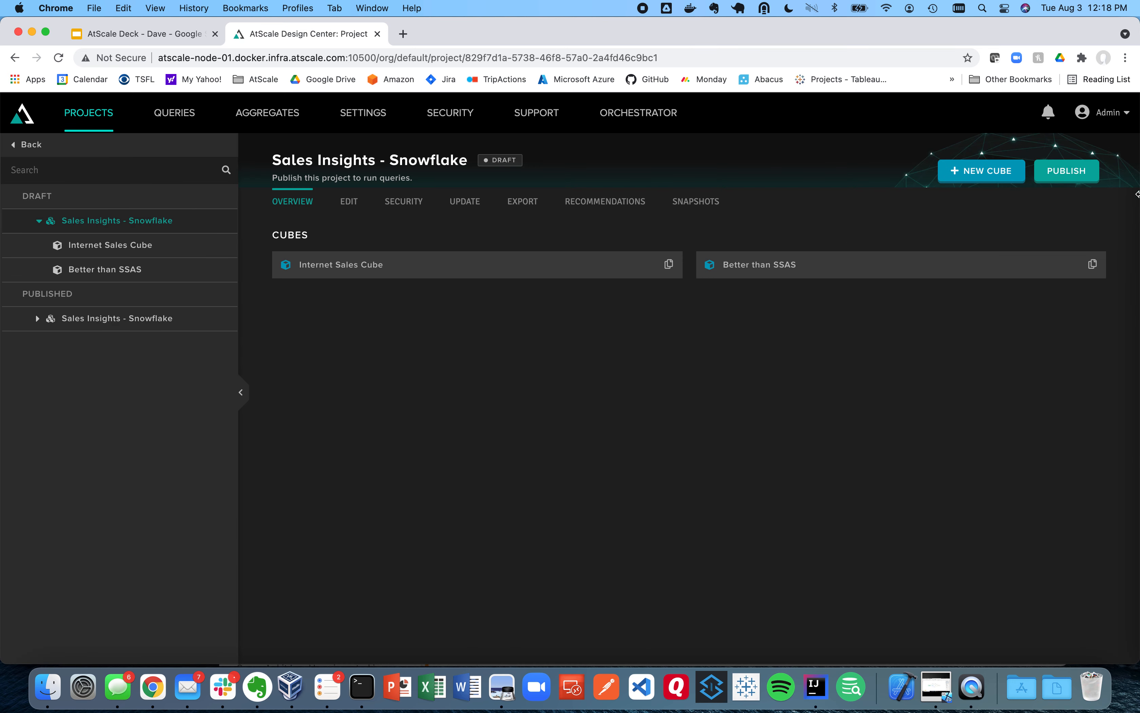
Publish the Sales Insights - Snowflake project with default names and close the success result
click(1067, 171)
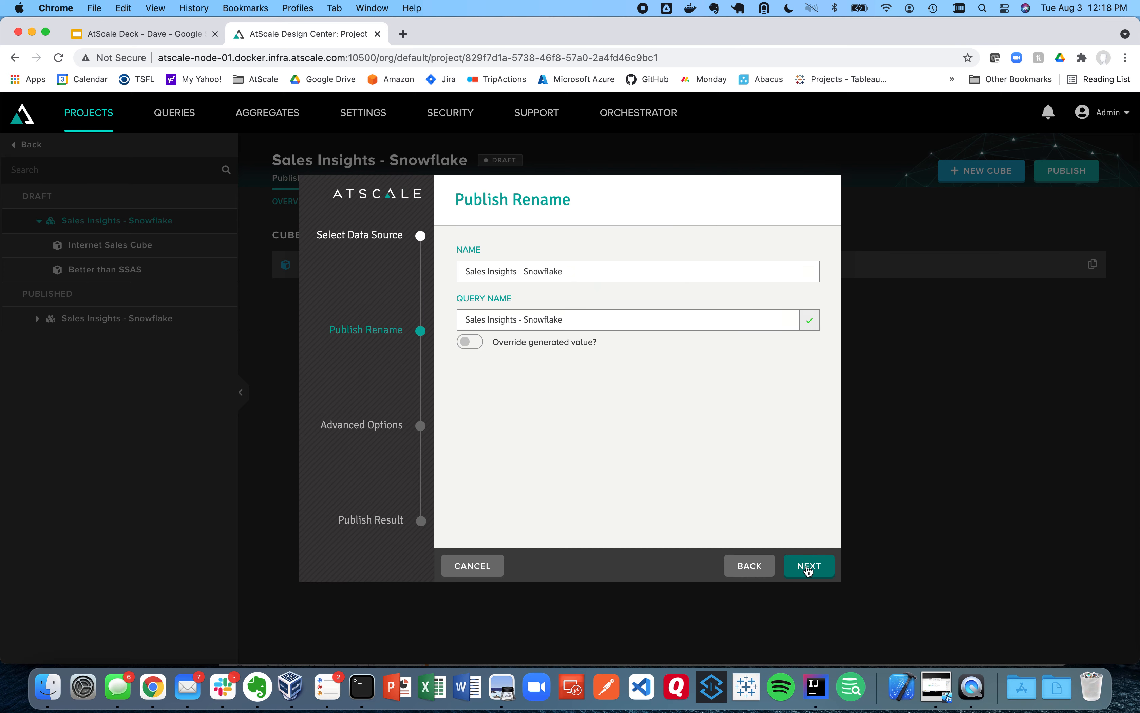
click(809, 566)
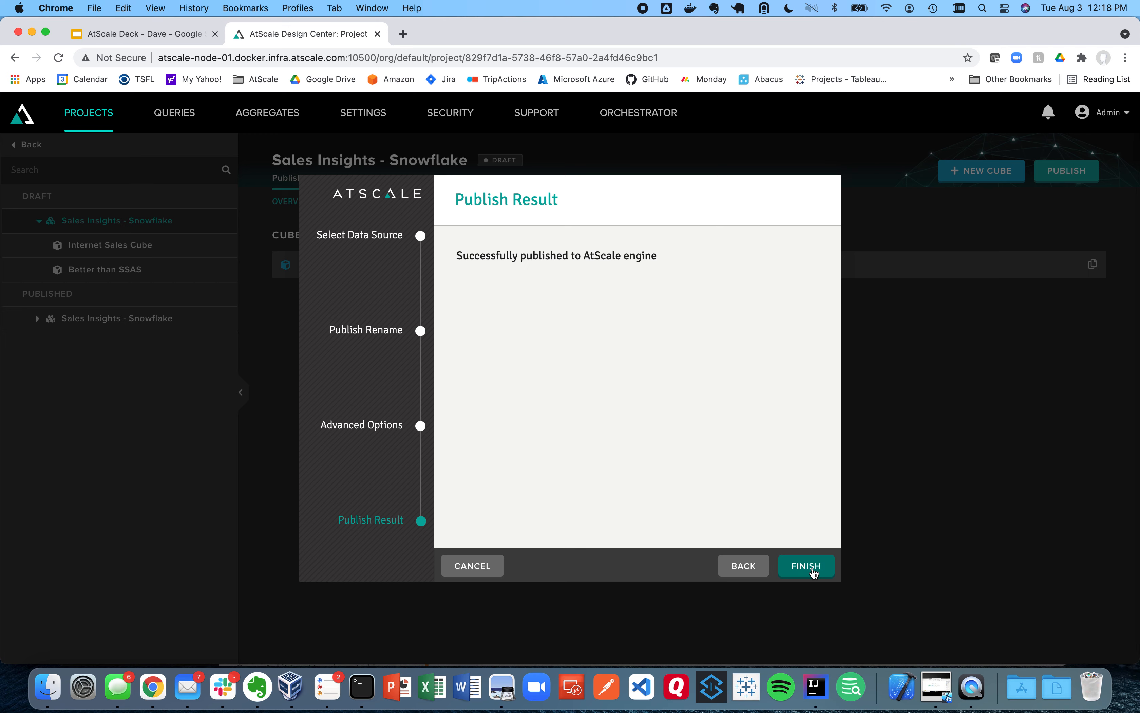
click(807, 567)
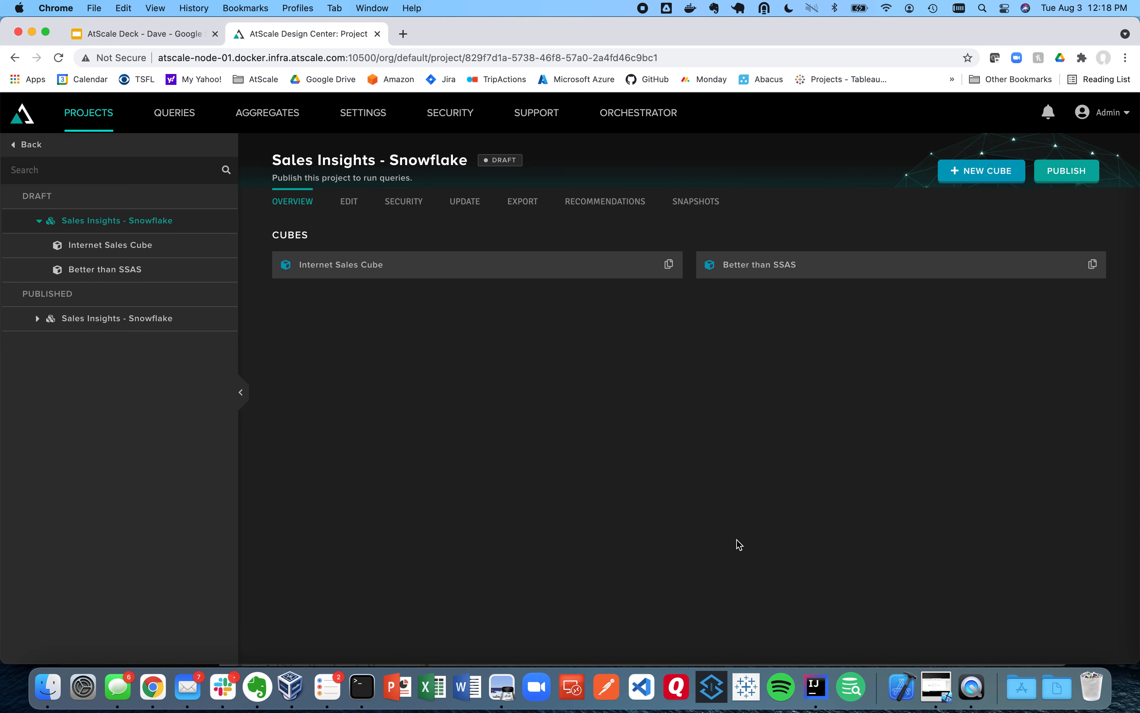
Expand the published project to list its cubes, then sign in to the Windows virtual machine
click(38, 319)
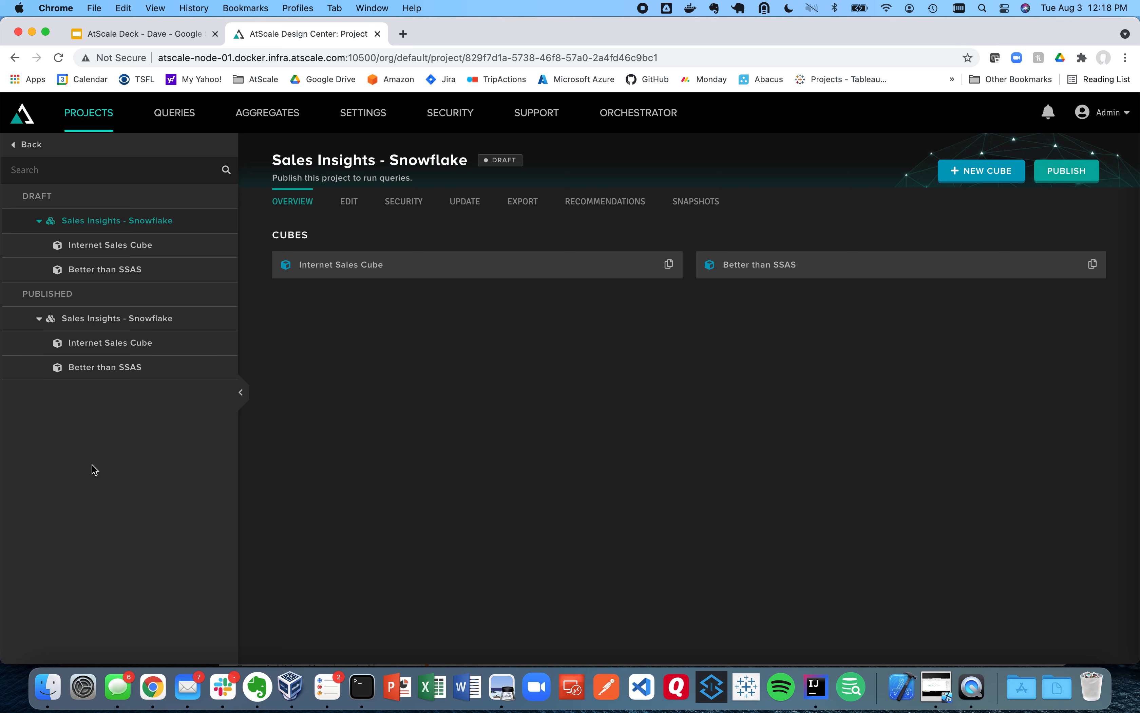
click(936, 687)
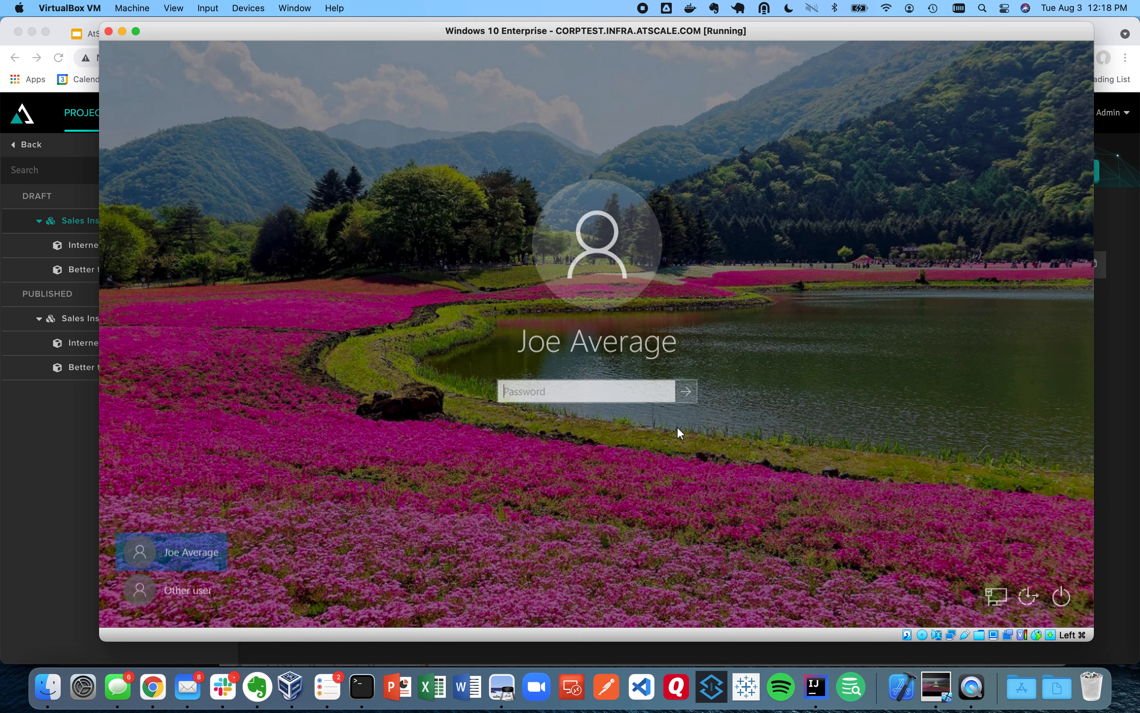
text(•••••)
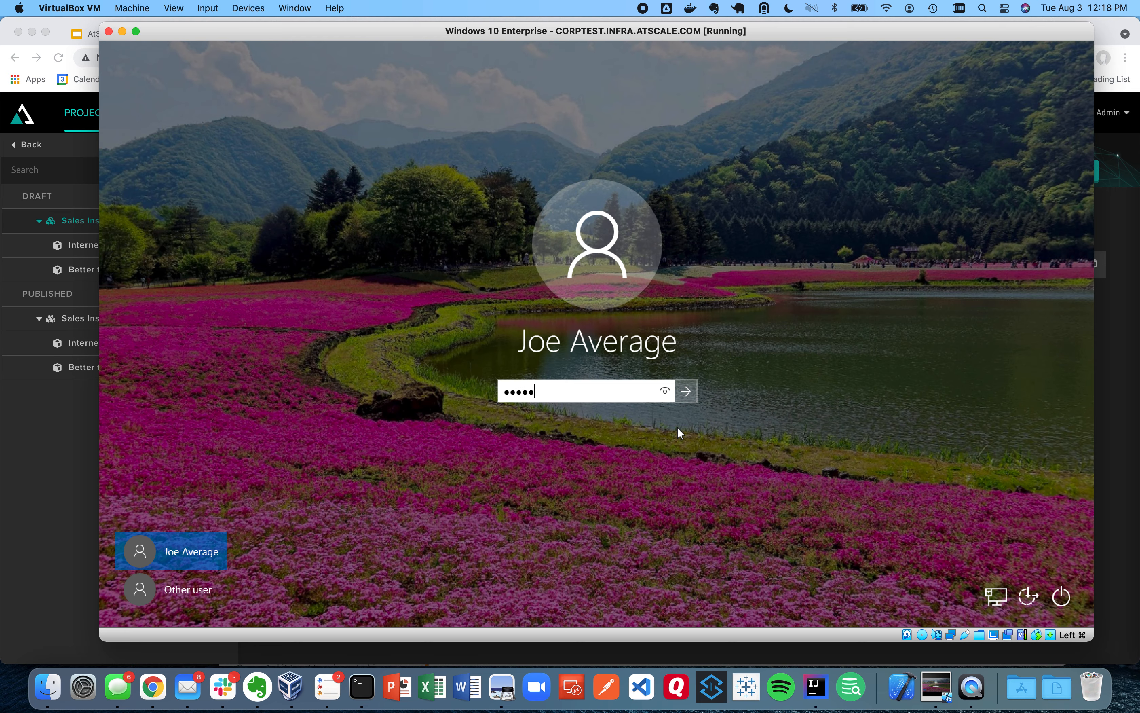
click(687, 392)
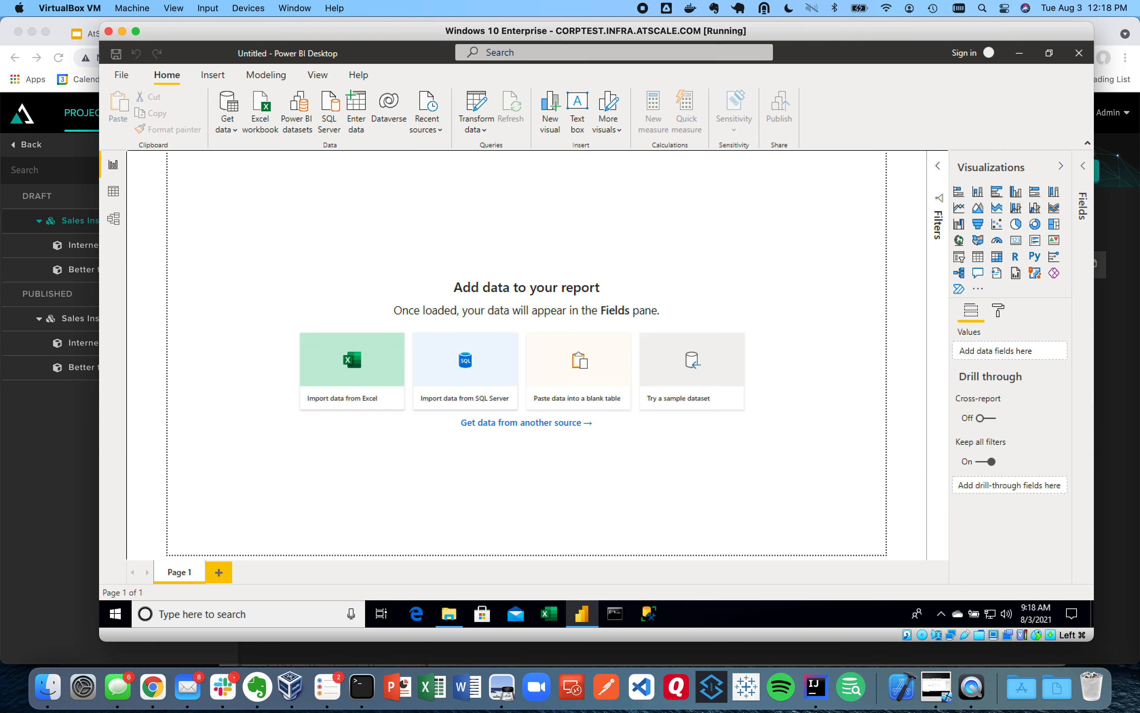
mouse_move(499, 169)
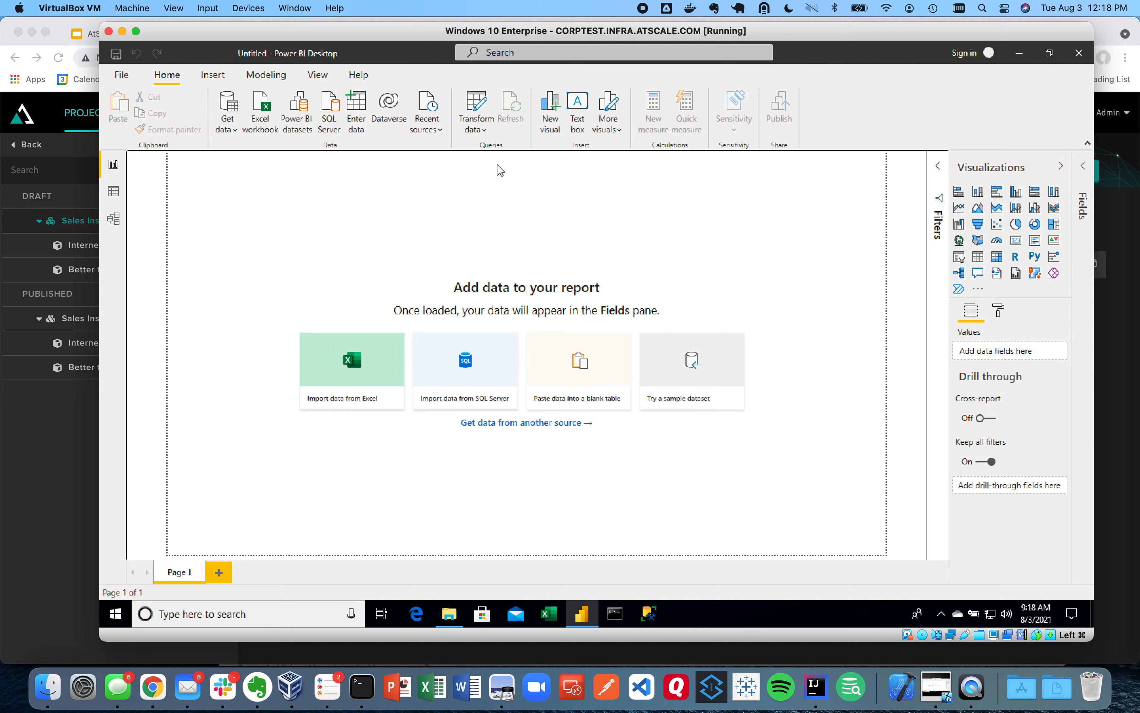
Choose Analysis Services from Get data's common data sources
click(226, 115)
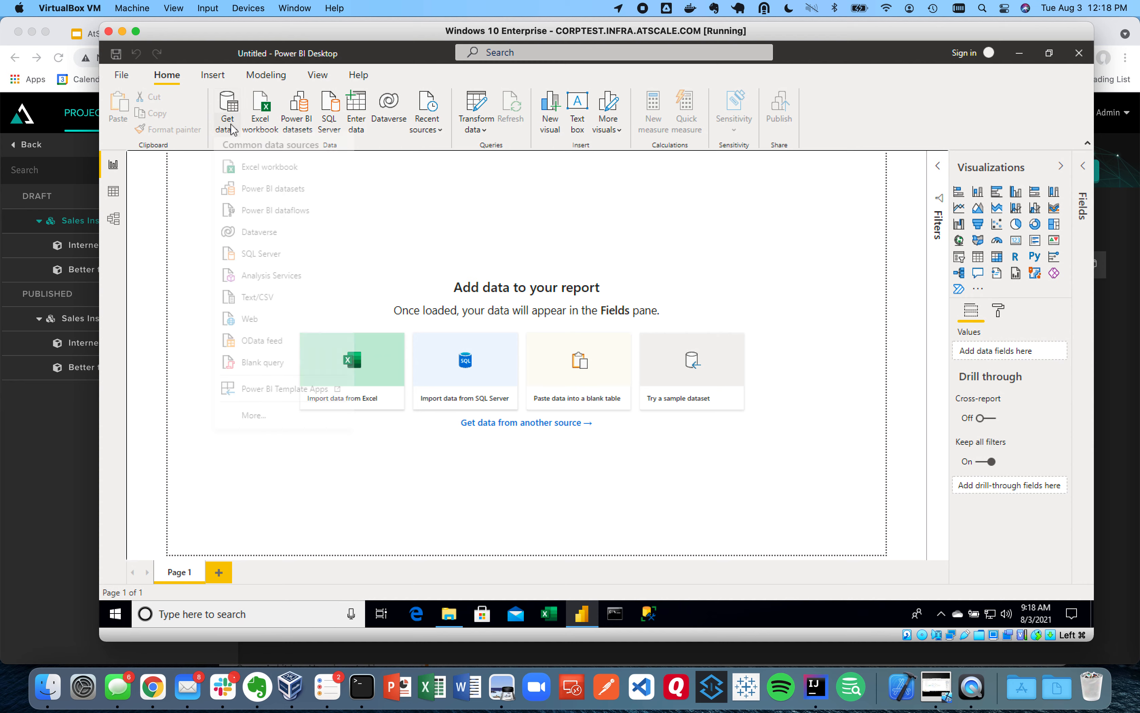
click(226, 114)
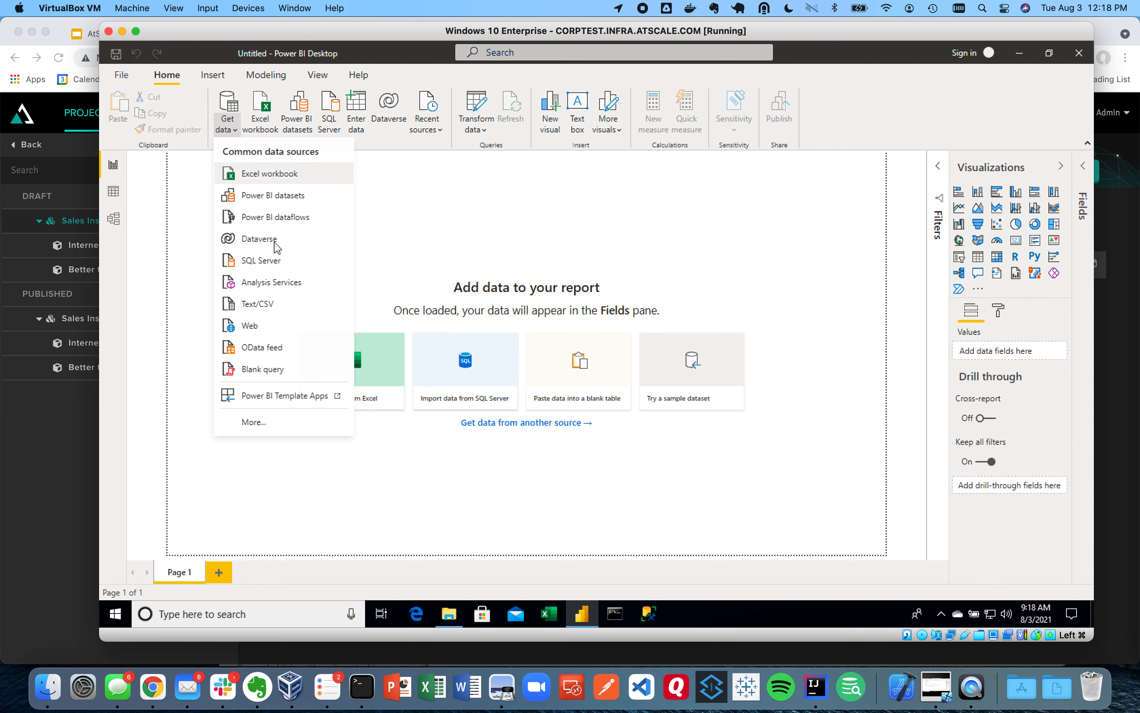
mouse_move(282, 292)
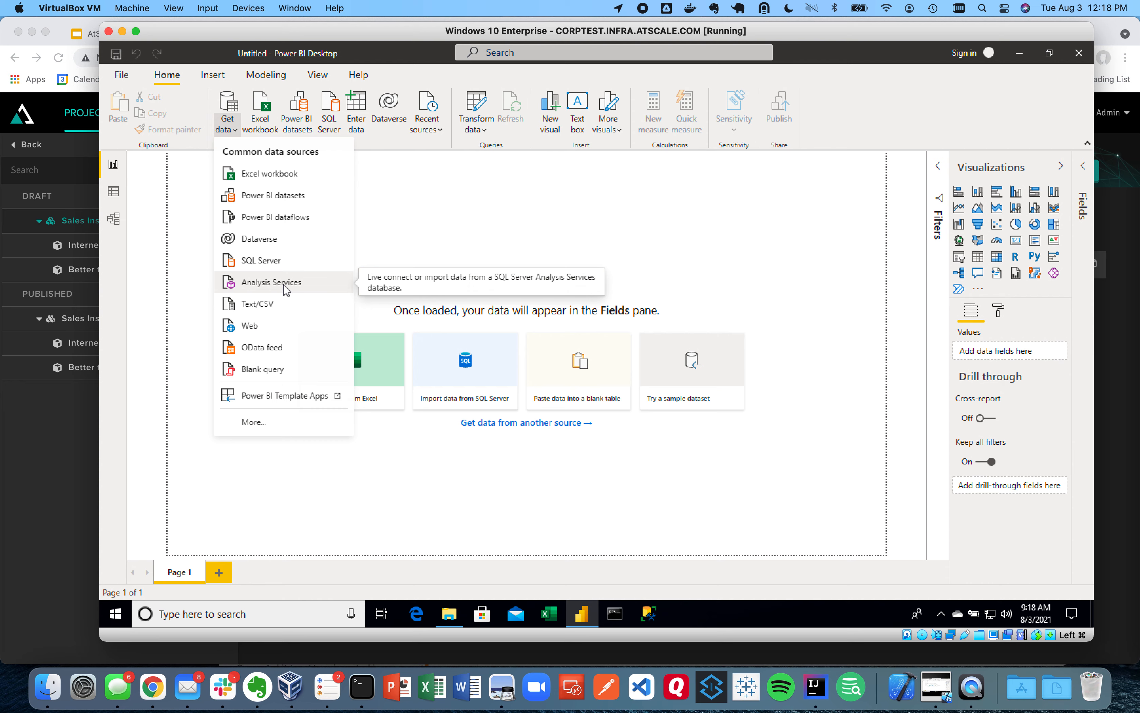
click(272, 282)
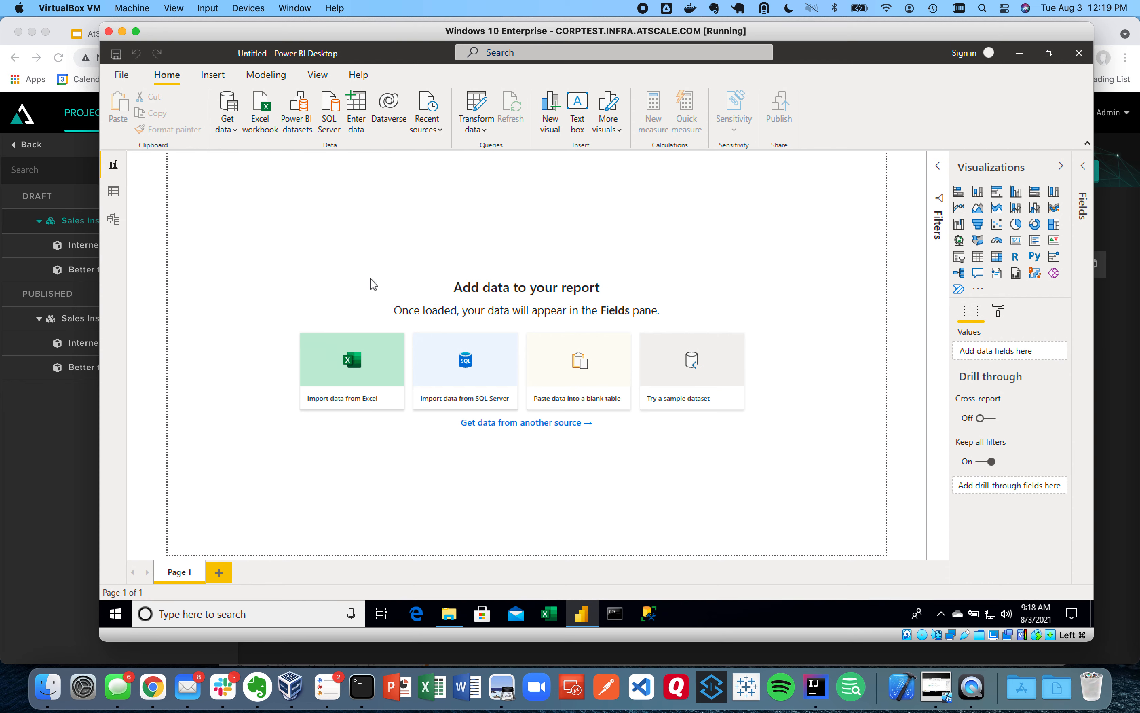
click(330, 108)
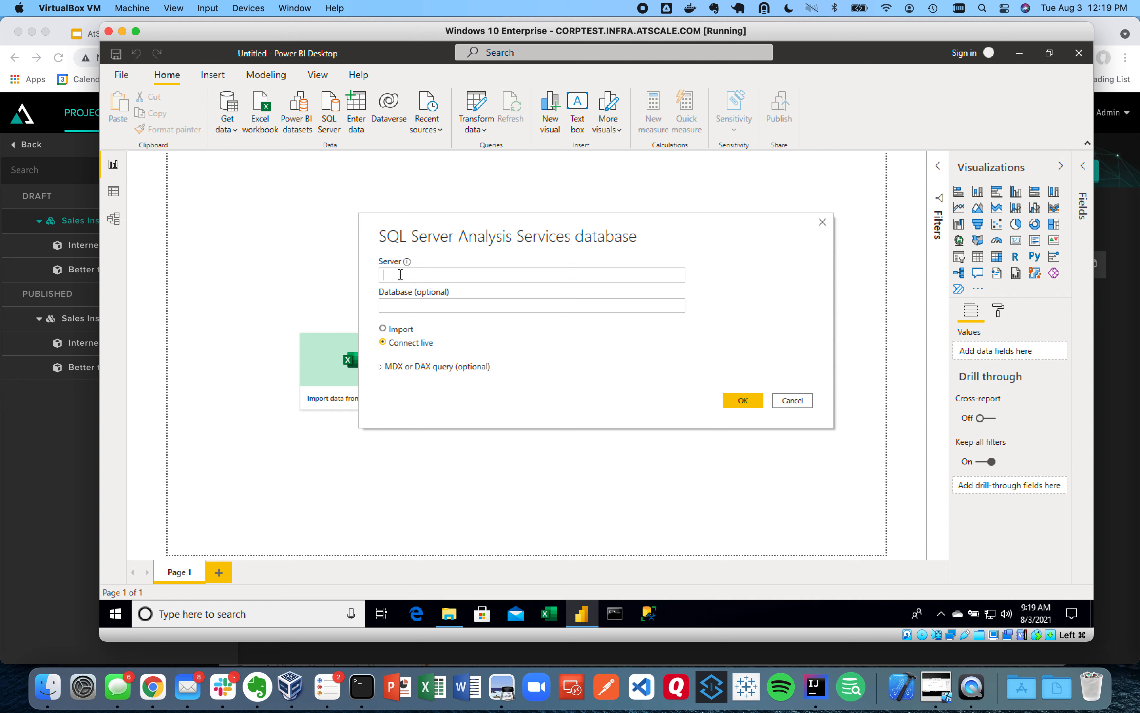
text(http://atscale-node-01.docker.infra.atscale.com:10502/xmla/default)
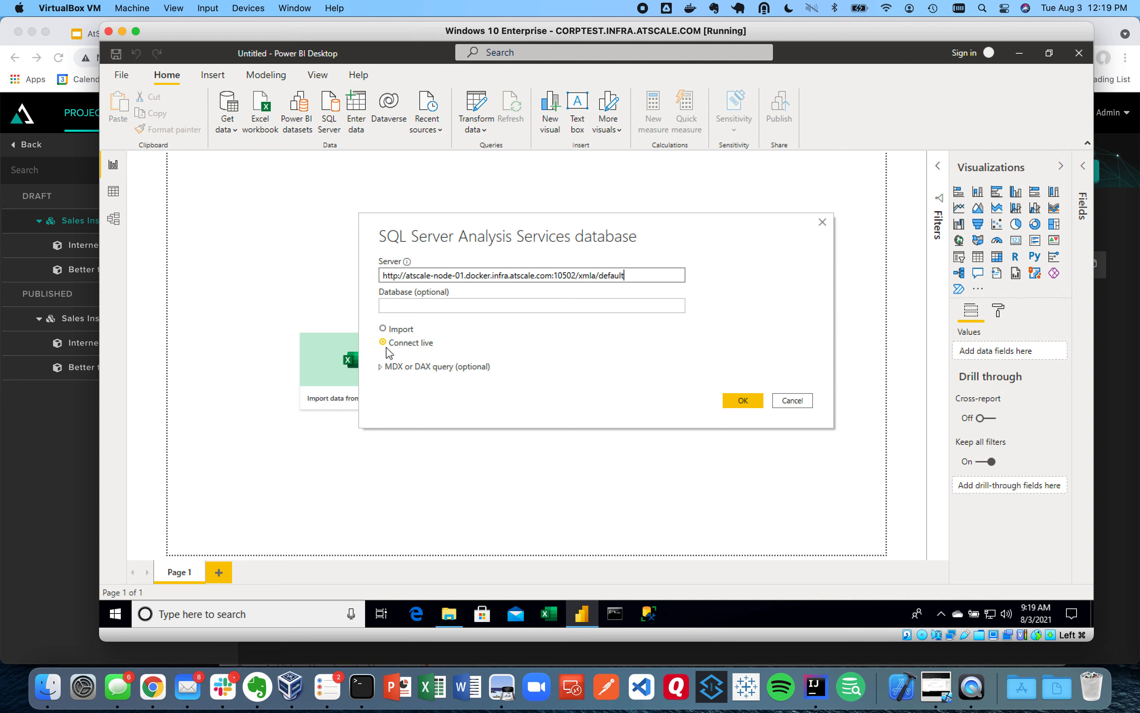
click(743, 400)
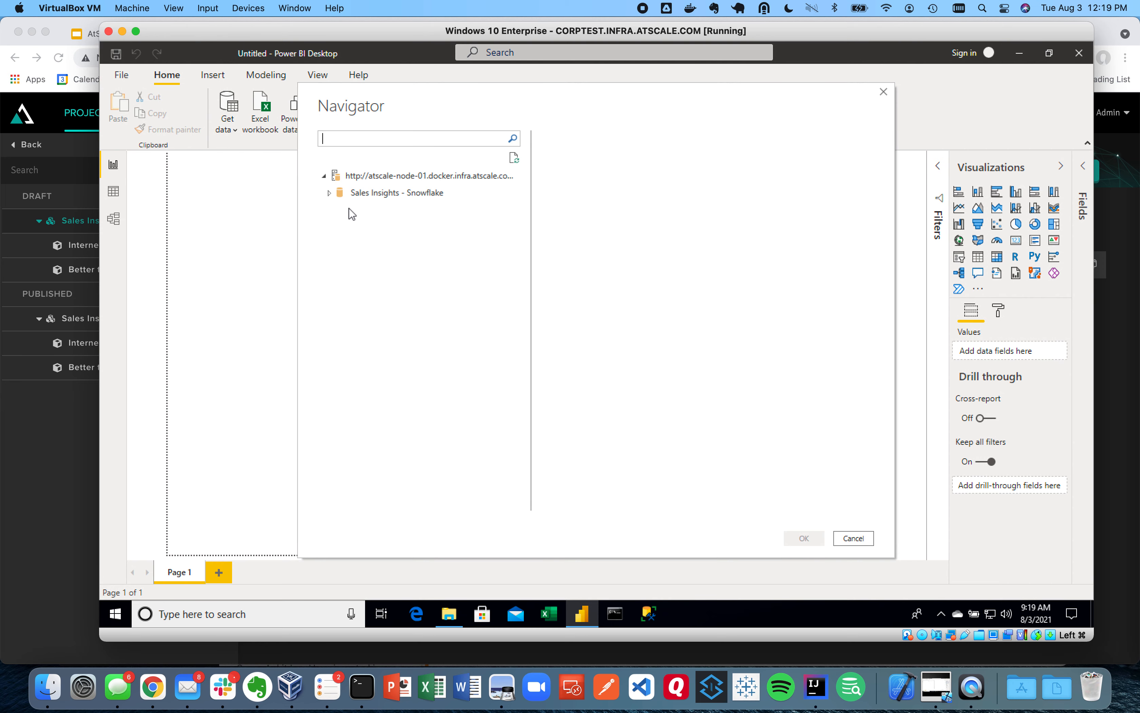
Load the Better than SSAS cube from Sales Insights - Snowflake and show the Model view diagram
click(329, 193)
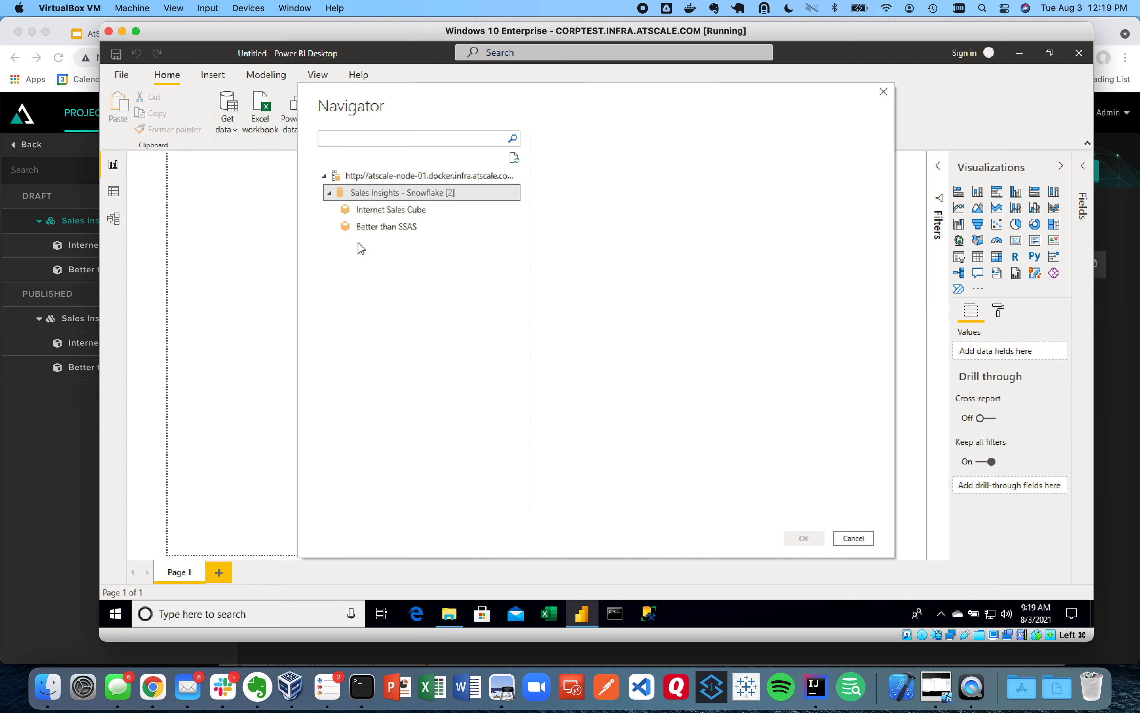
click(387, 226)
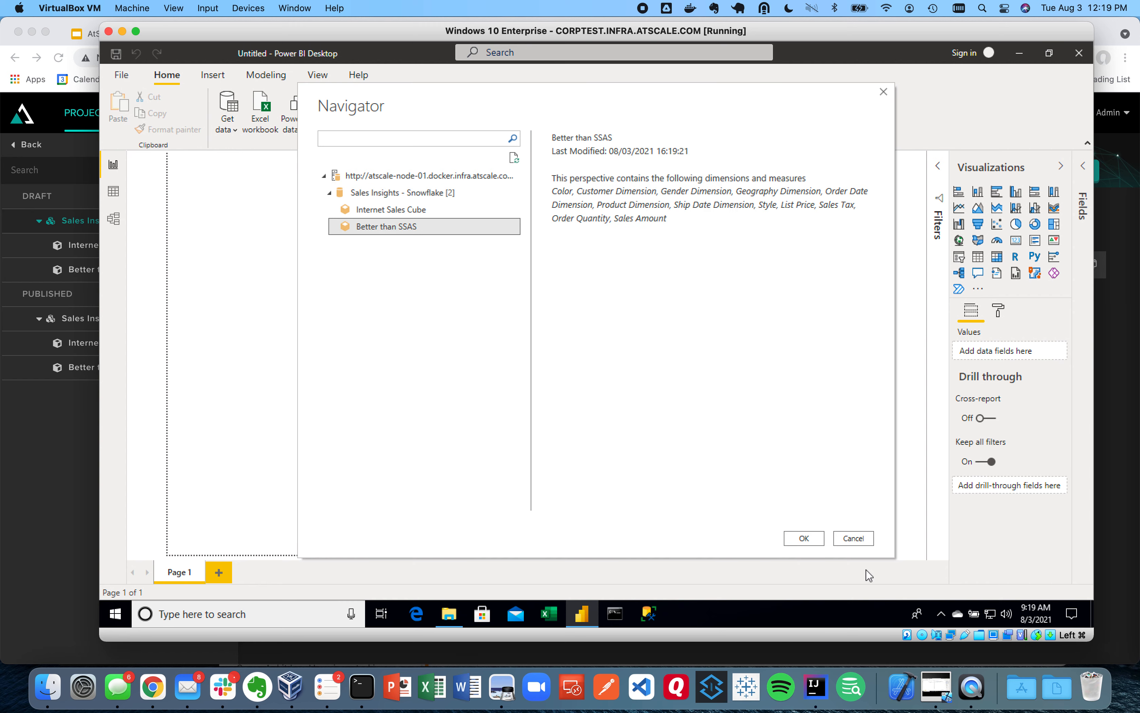
click(854, 538)
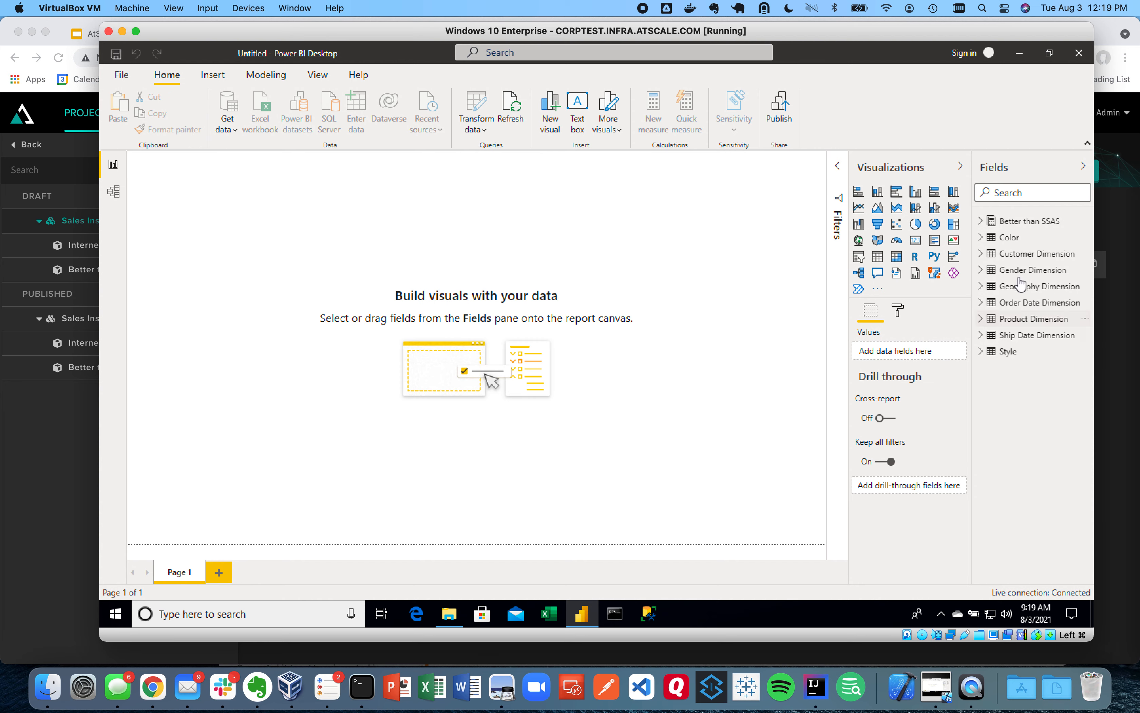
mouse_move(113, 192)
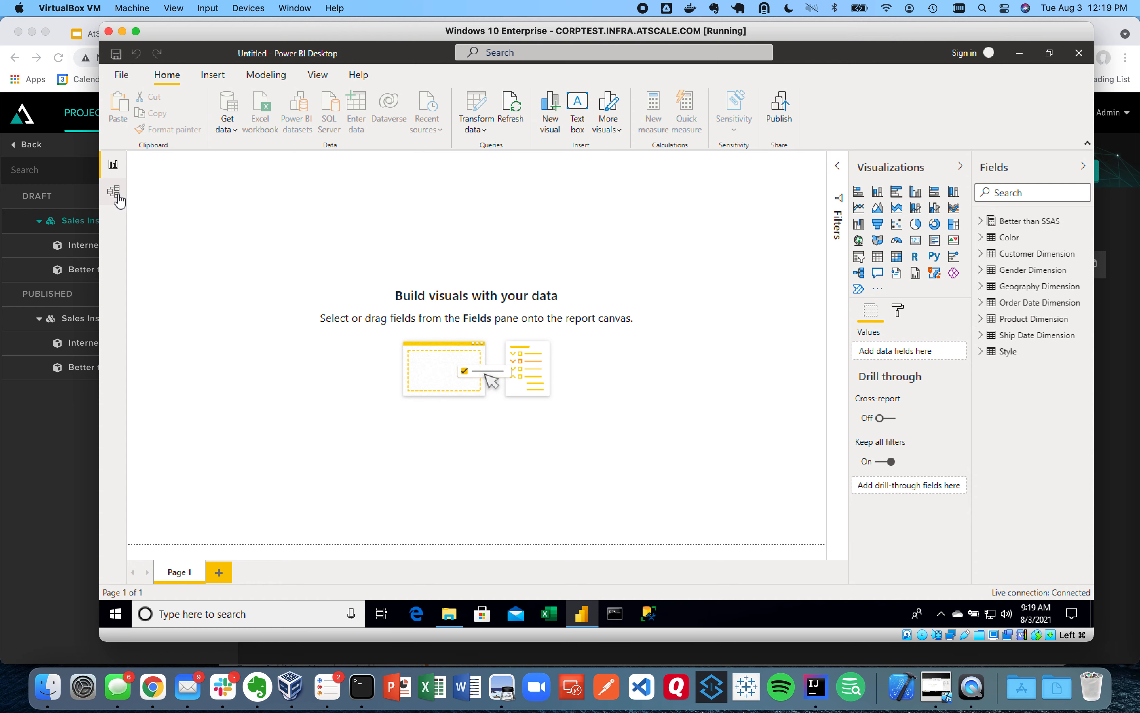
click(114, 190)
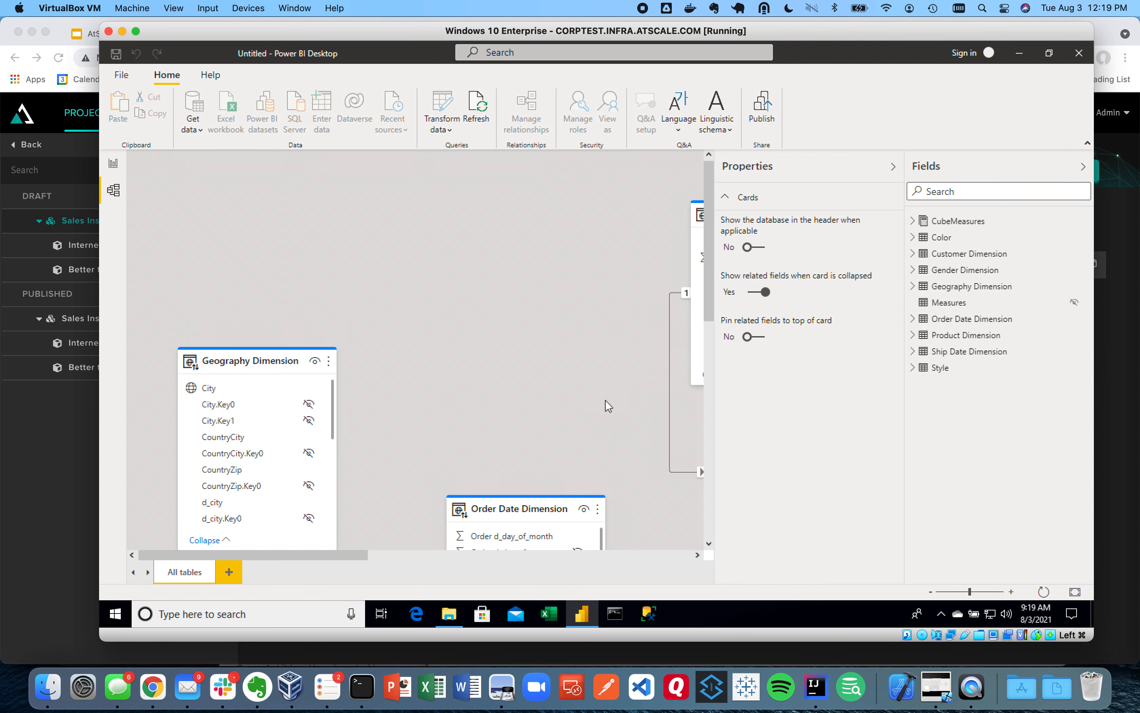
mouse_move(661, 498)
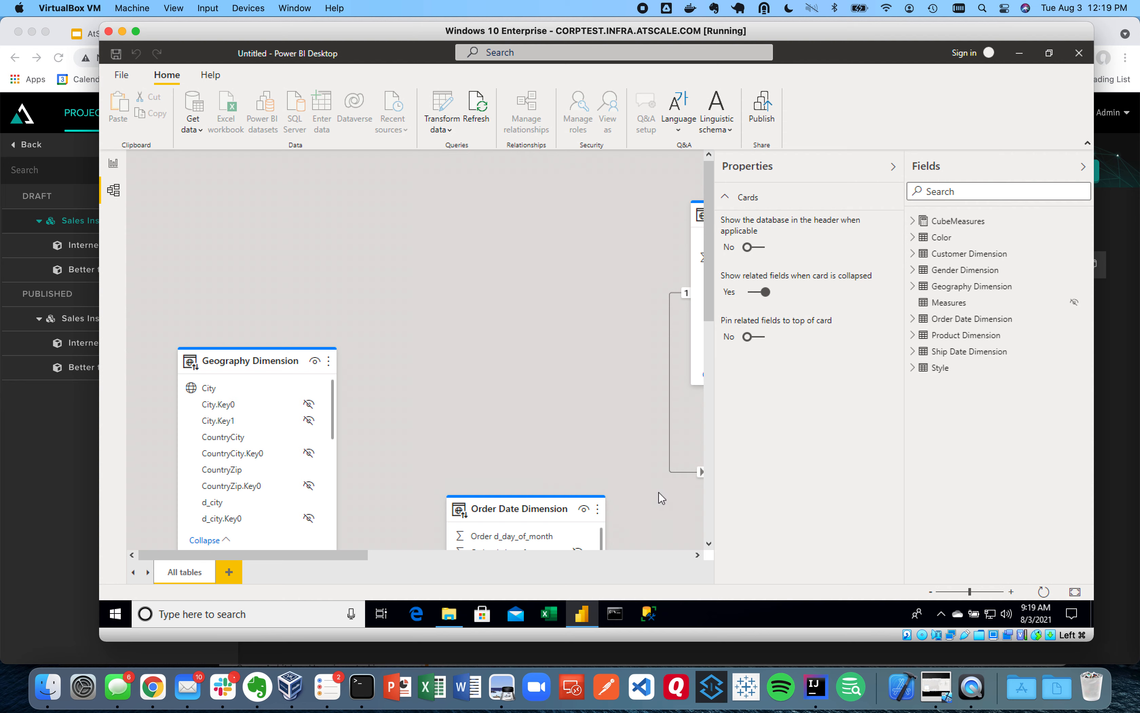
mouse_move(652, 443)
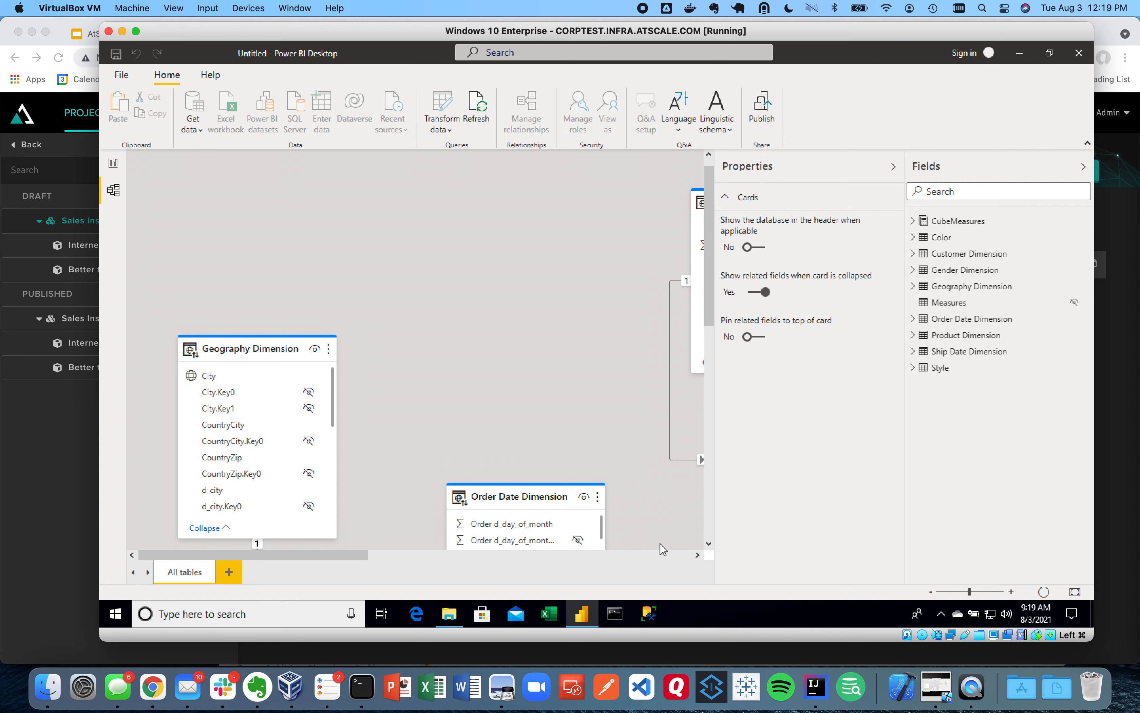
Inspect the table relationships in the model diagram, then return to the Report view
scroll(down, 3)
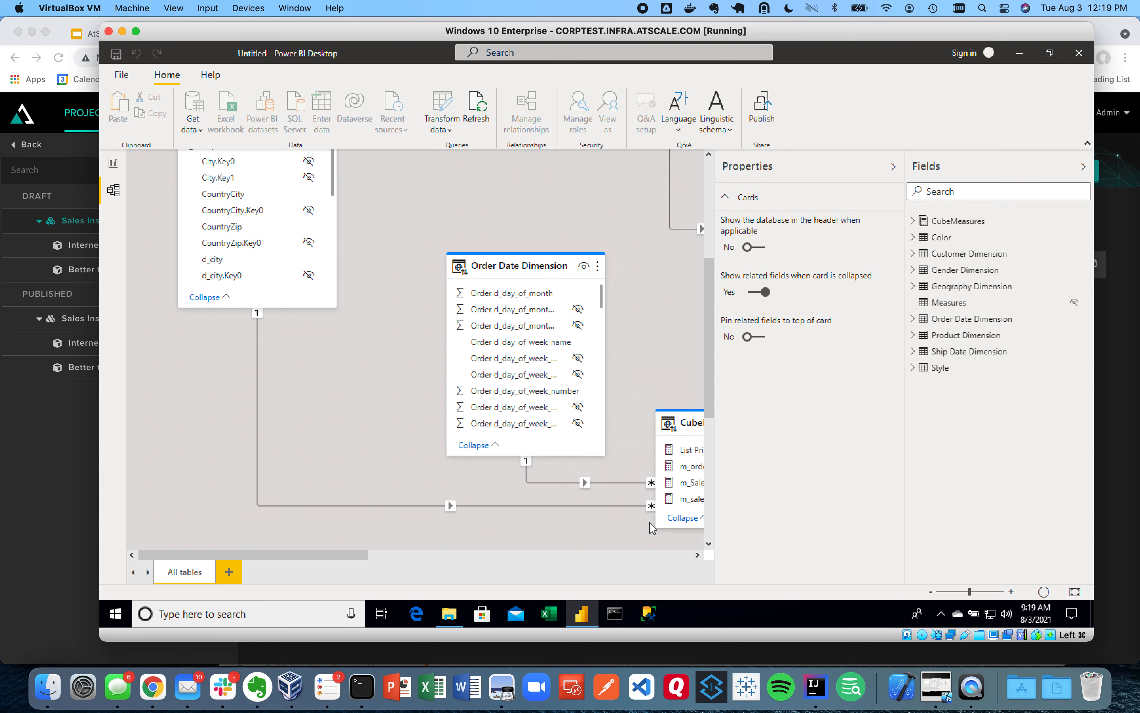
scroll(down, 3)
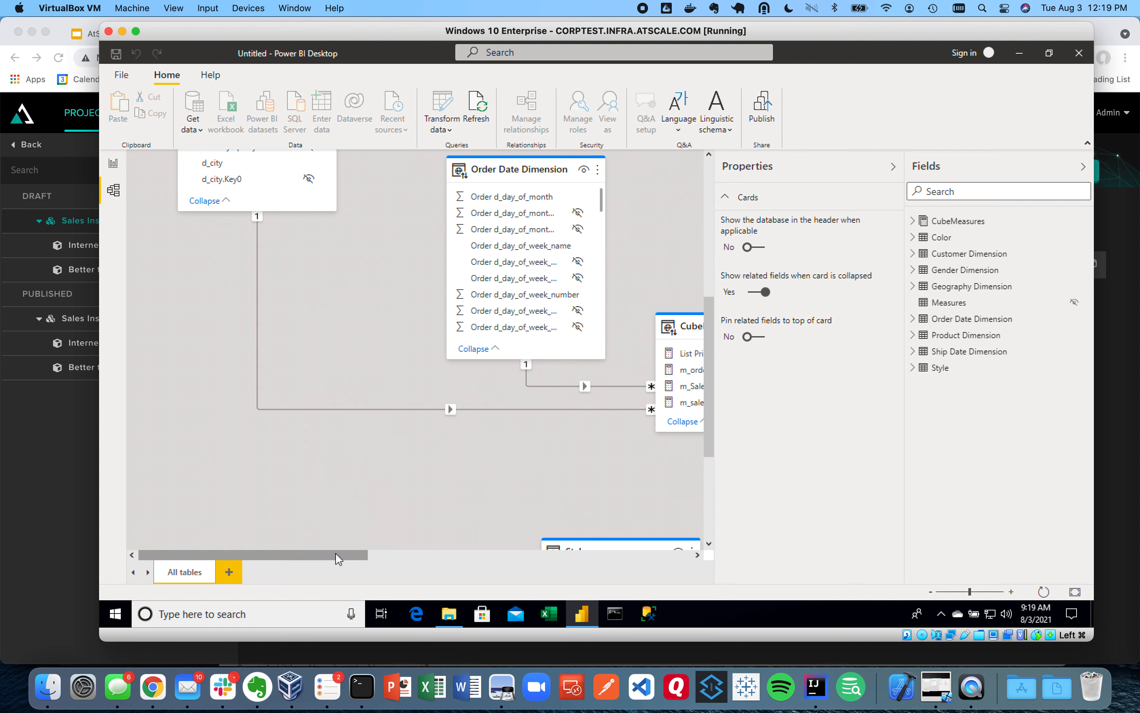
drag(335, 555, 482, 557)
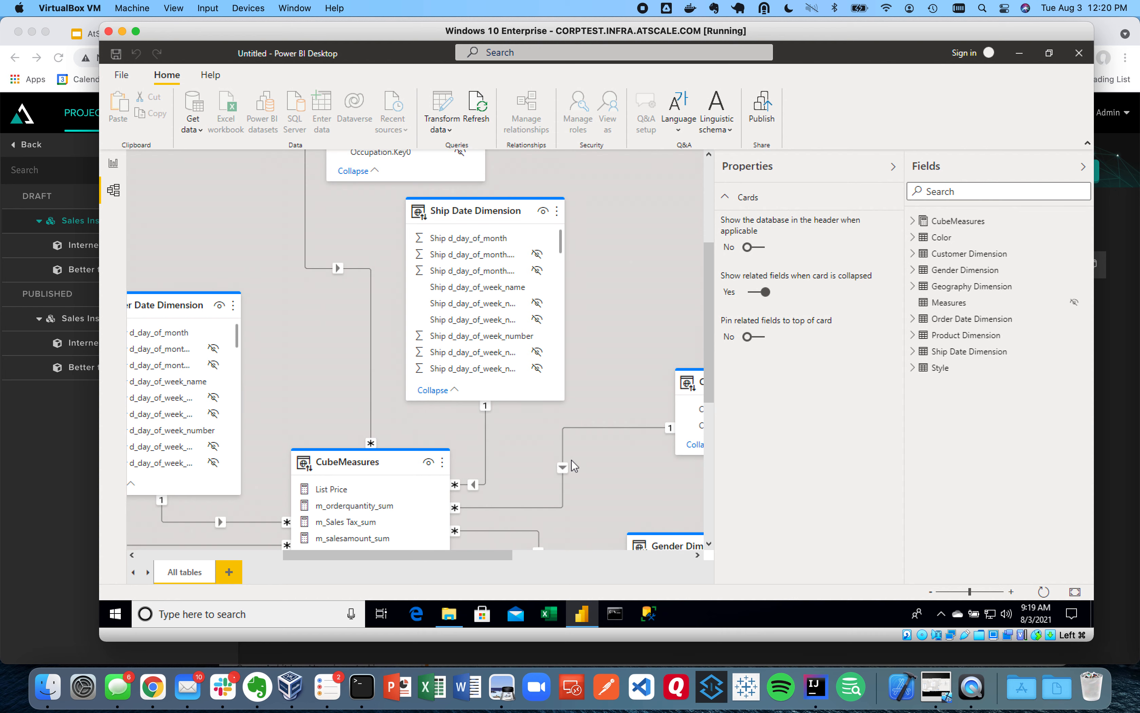
mouse_move(116, 163)
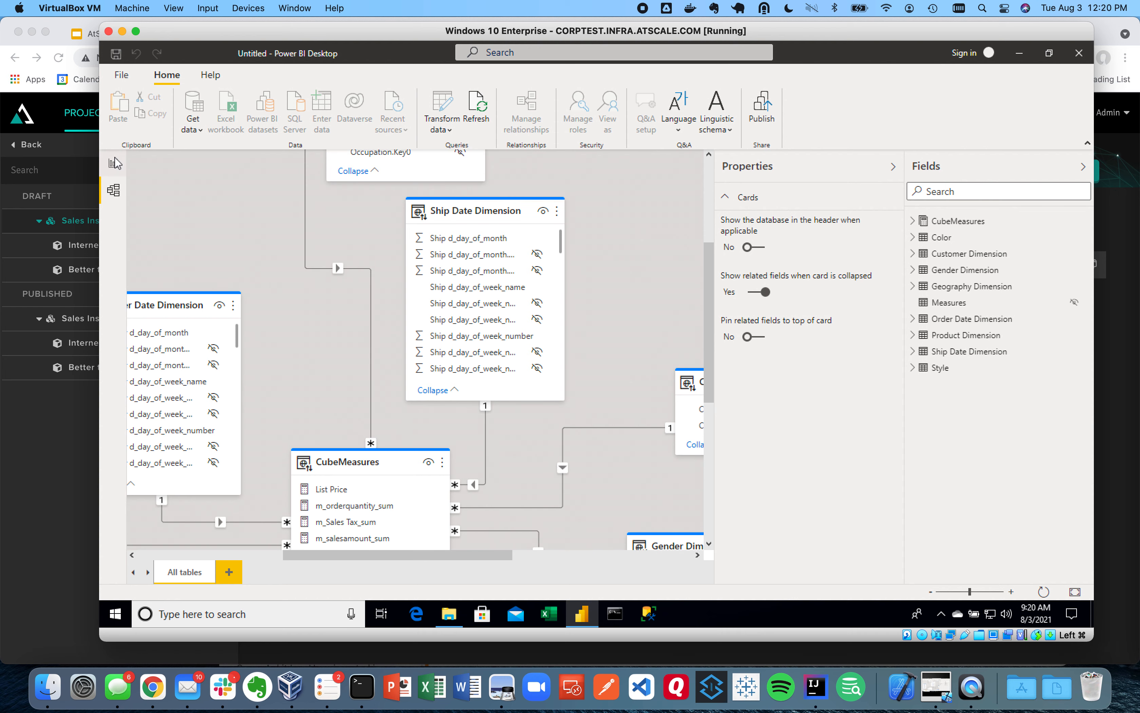
click(114, 164)
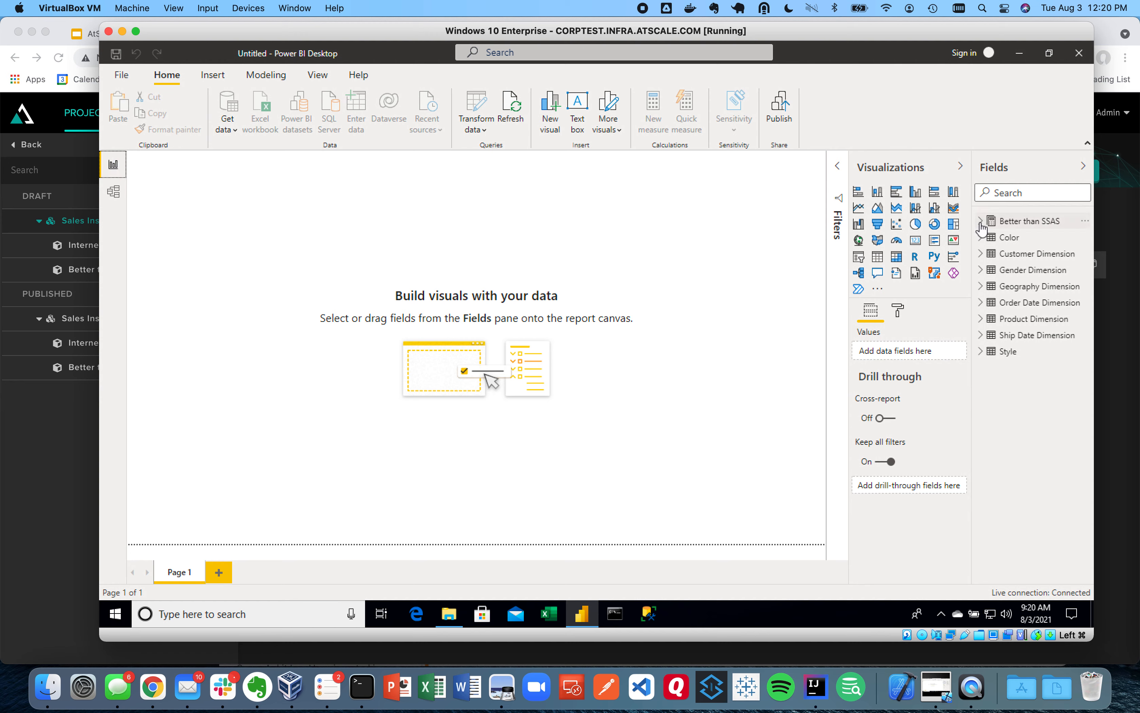
Build a column chart with Sales Metrics Order Quantity as values and Color as axis
click(981, 221)
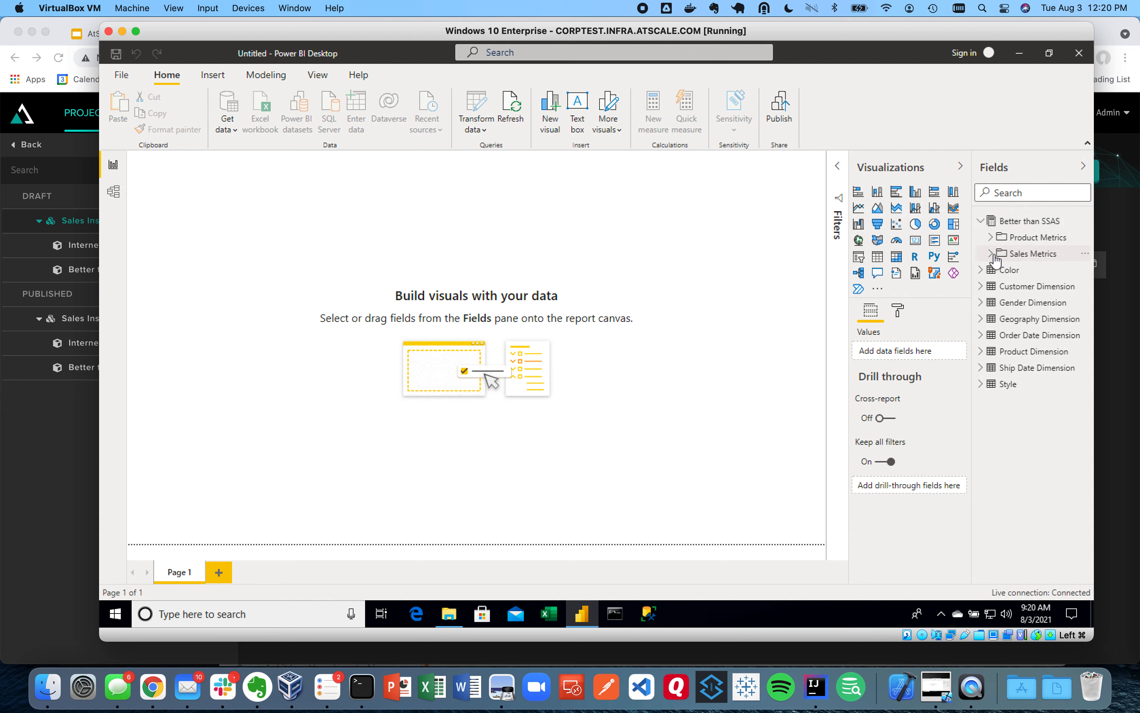
click(992, 254)
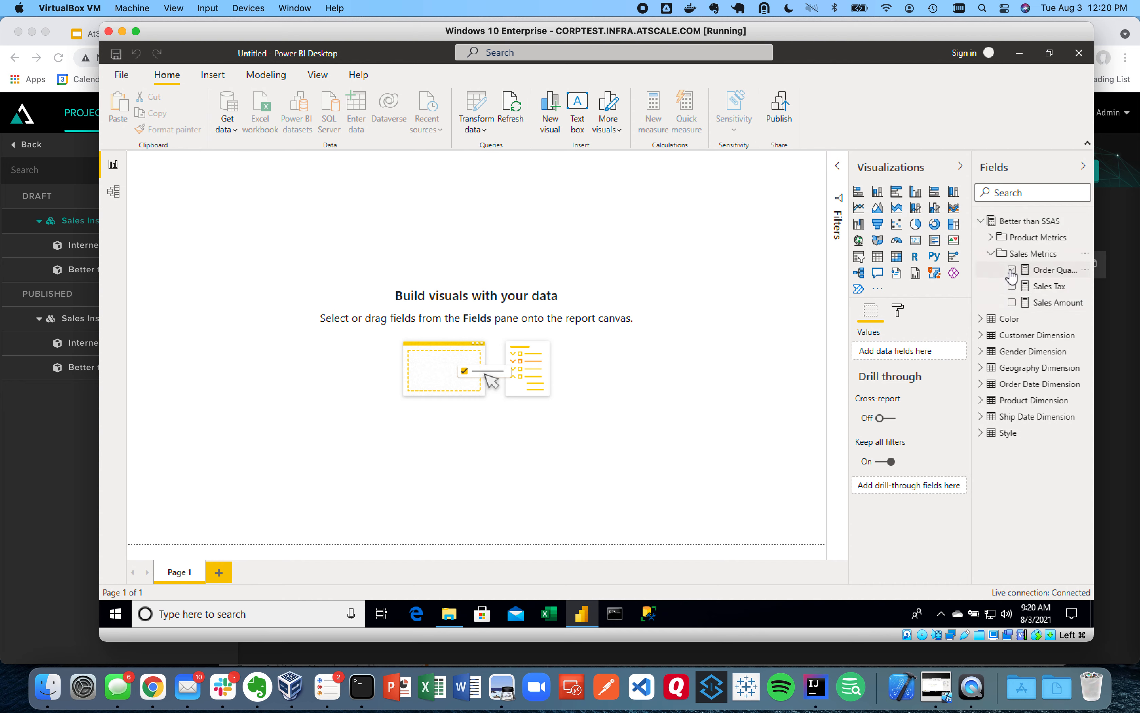
click(1011, 270)
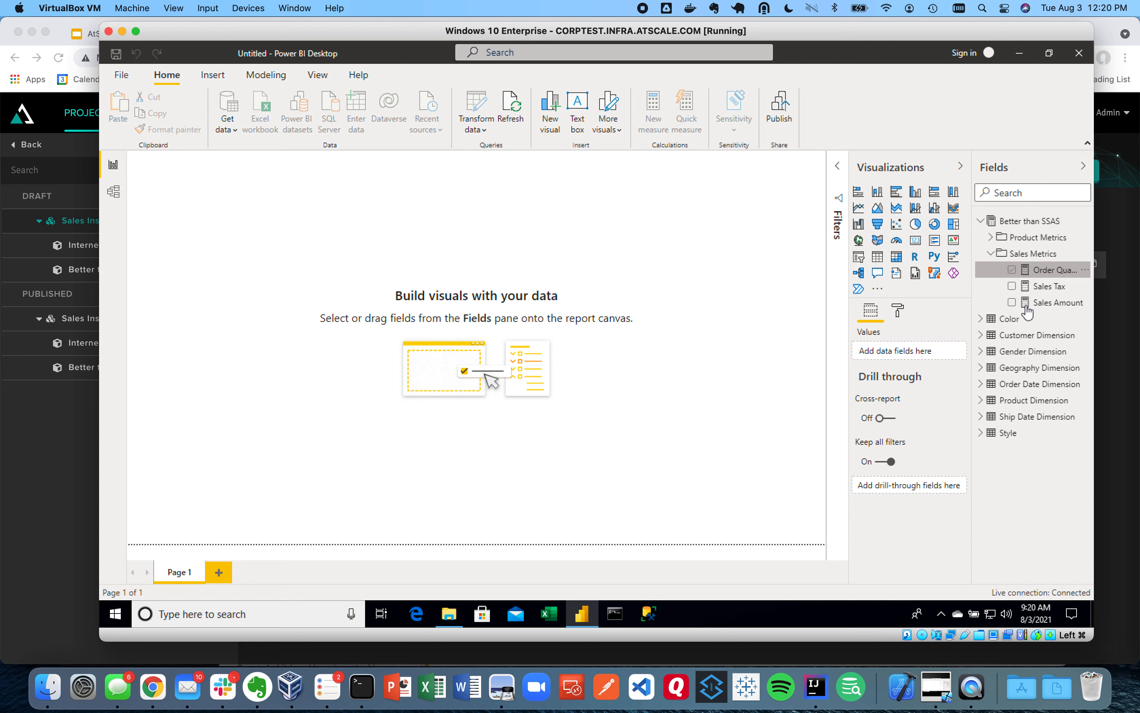
click(1011, 270)
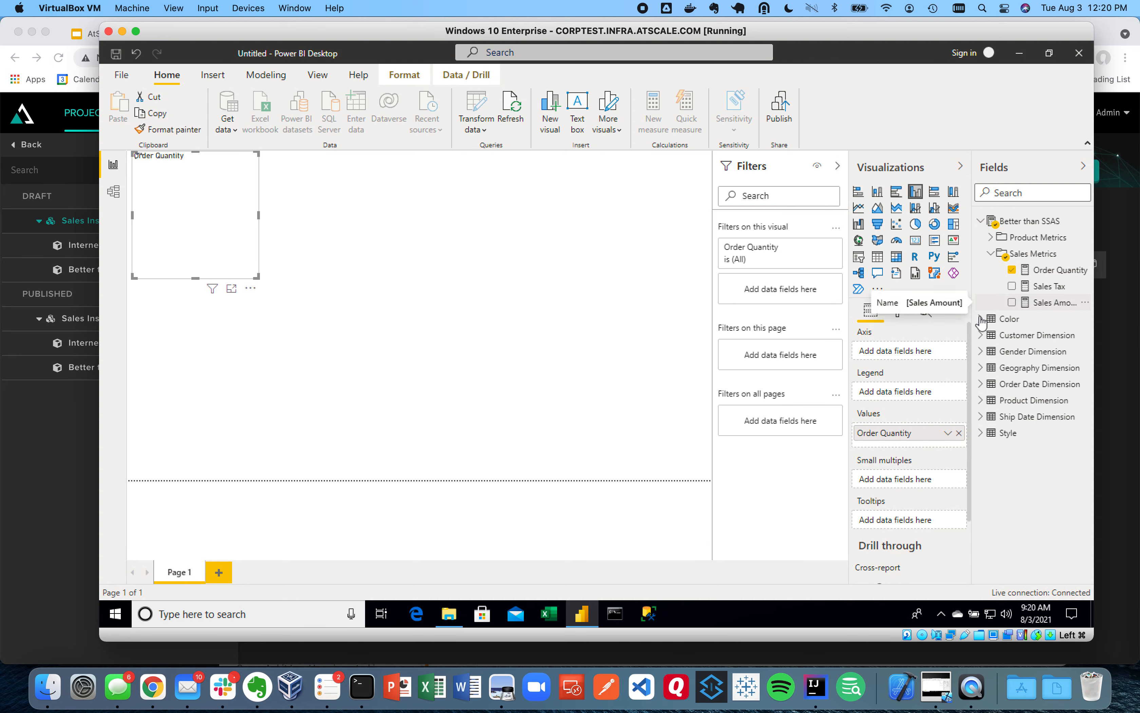
mouse_move(1006, 347)
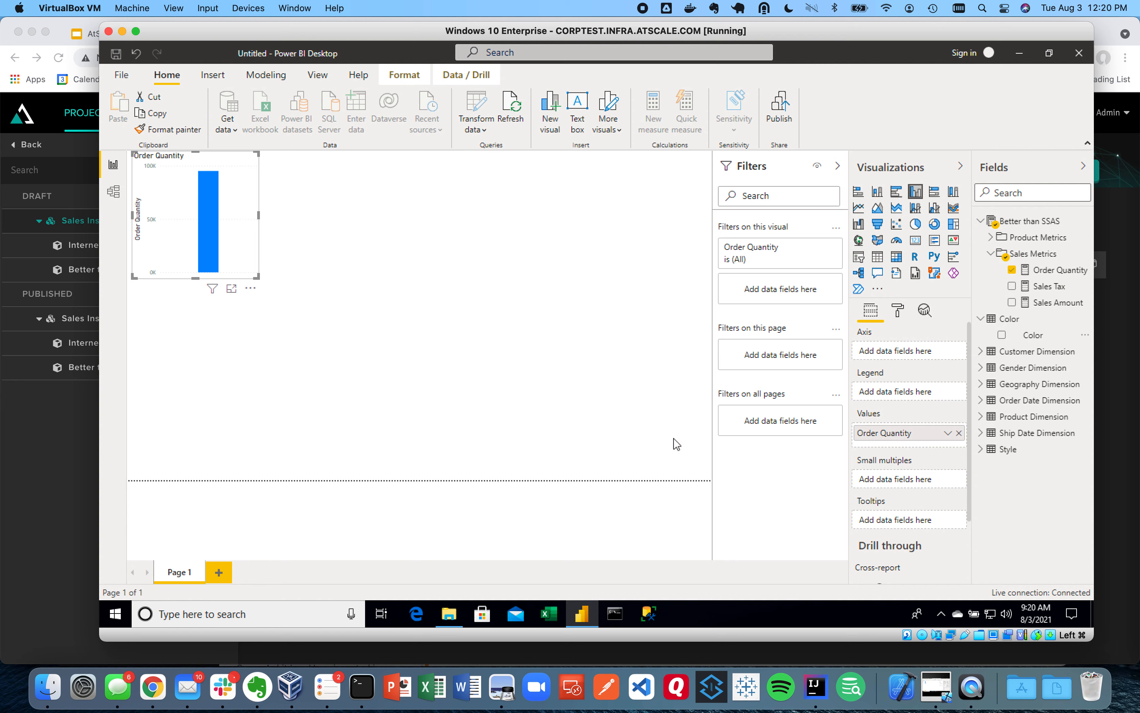
mouse_move(274, 308)
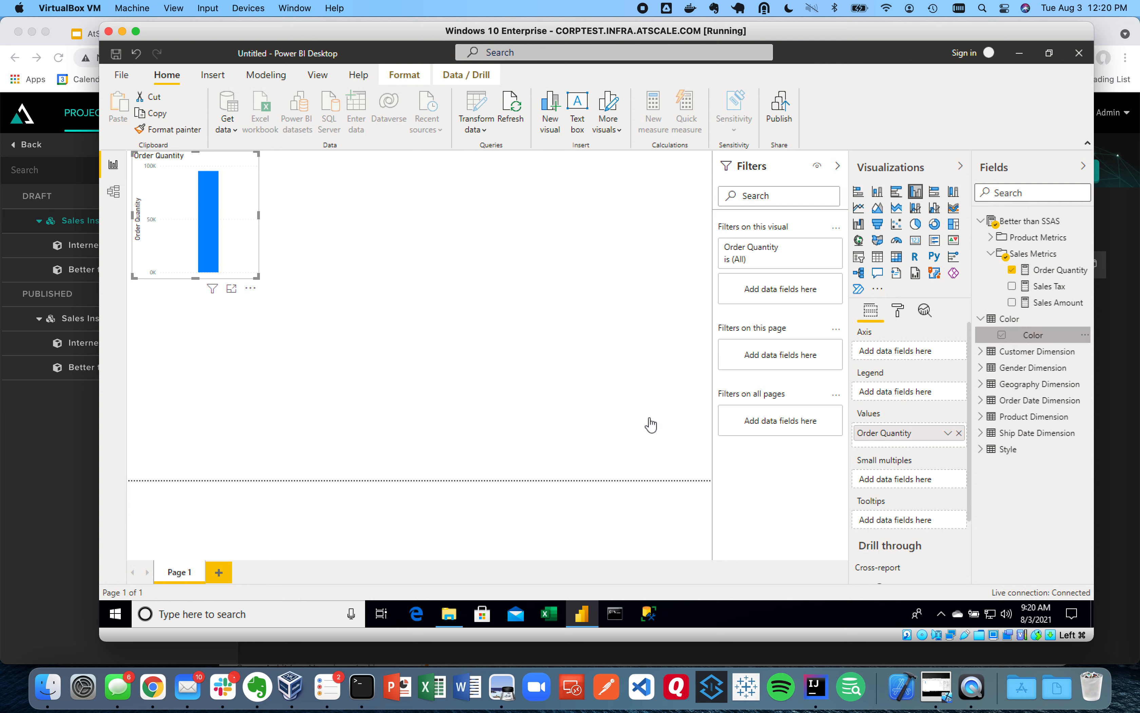
click(1002, 335)
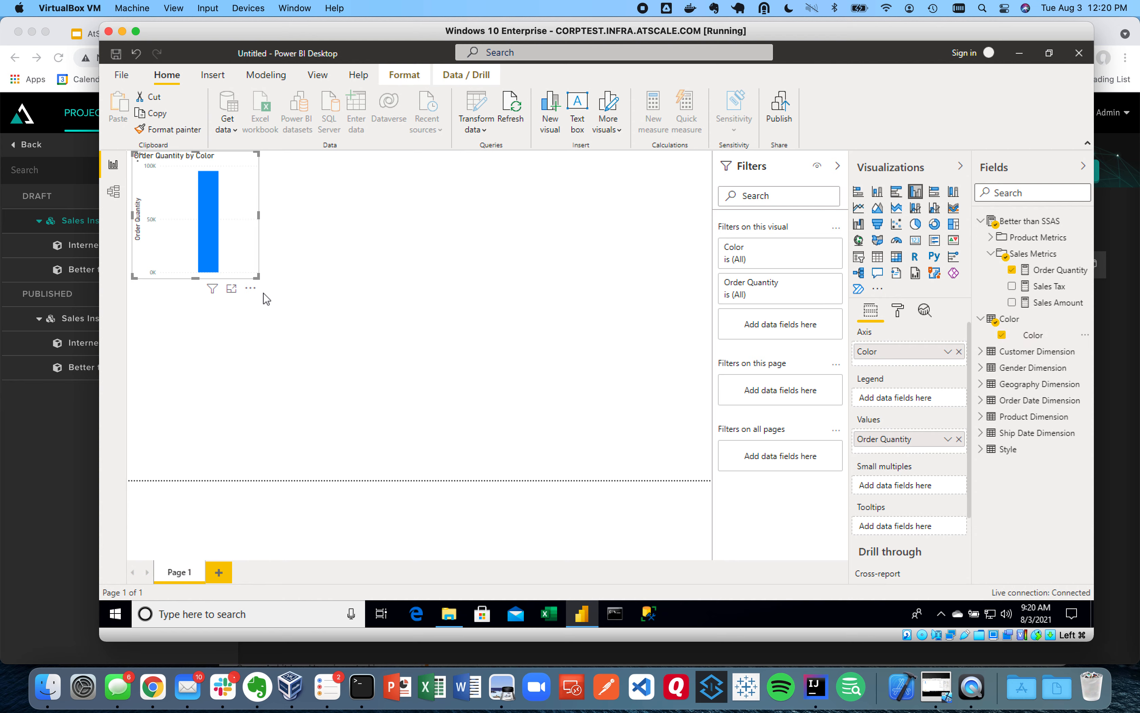
mouse_move(231, 292)
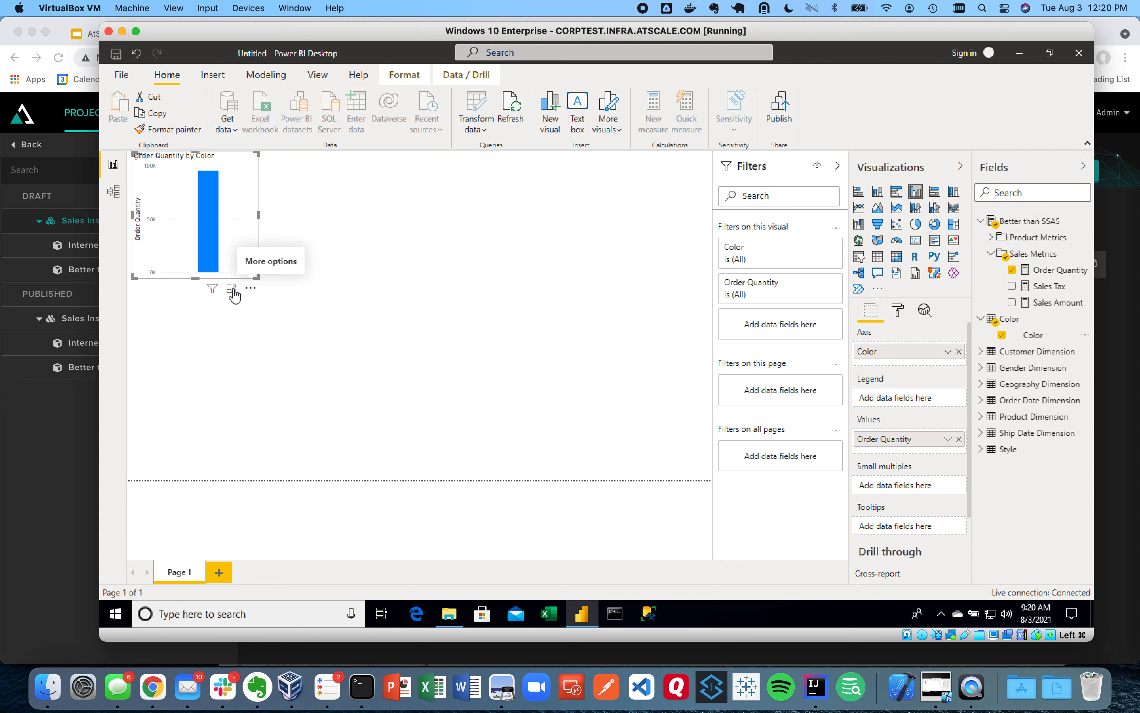
Enlarge the Order Quantity by Color chart with Focus mode so it fills the view
click(231, 288)
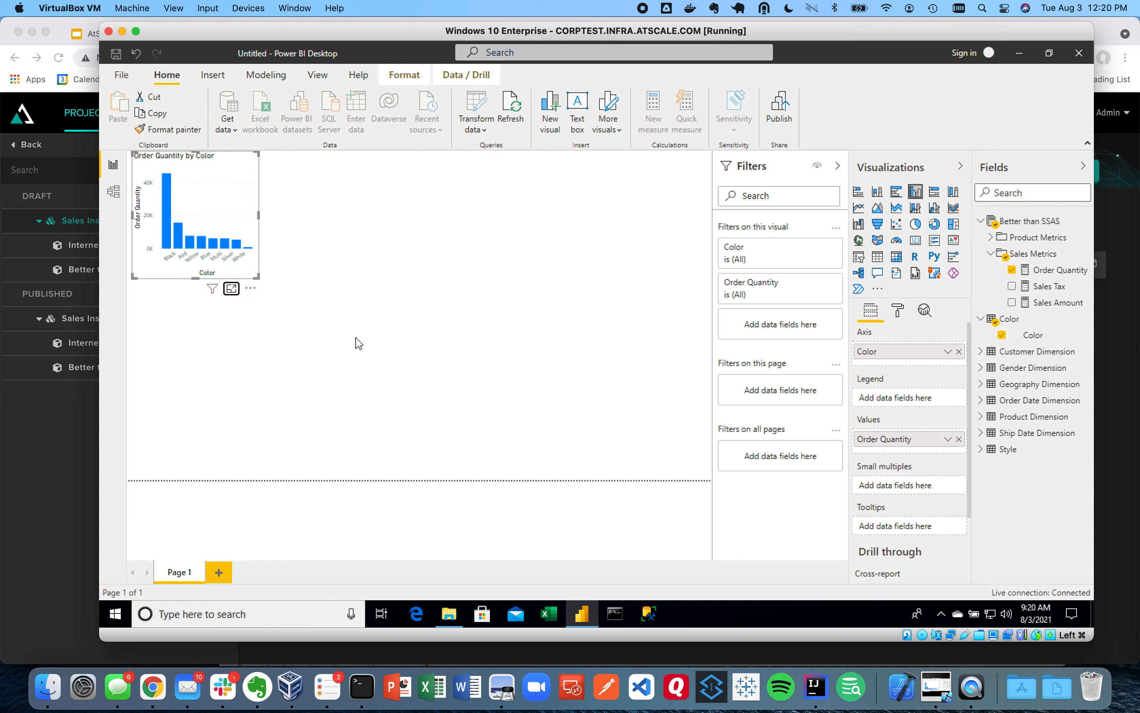
click(231, 288)
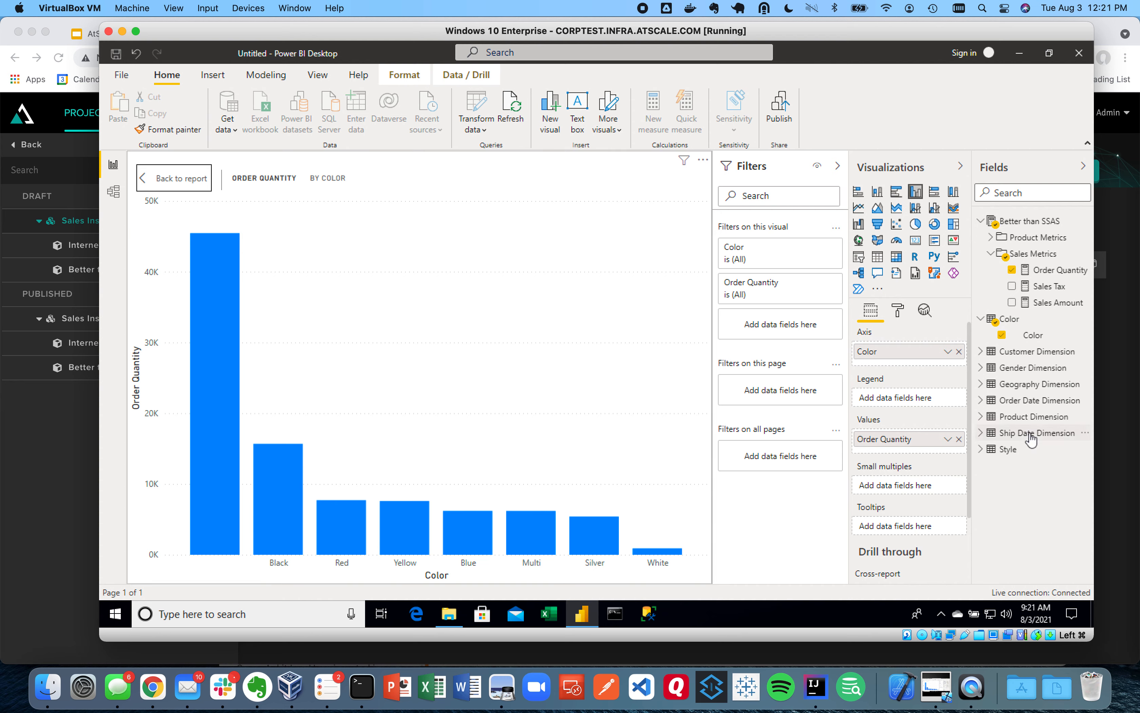
mouse_move(1001, 442)
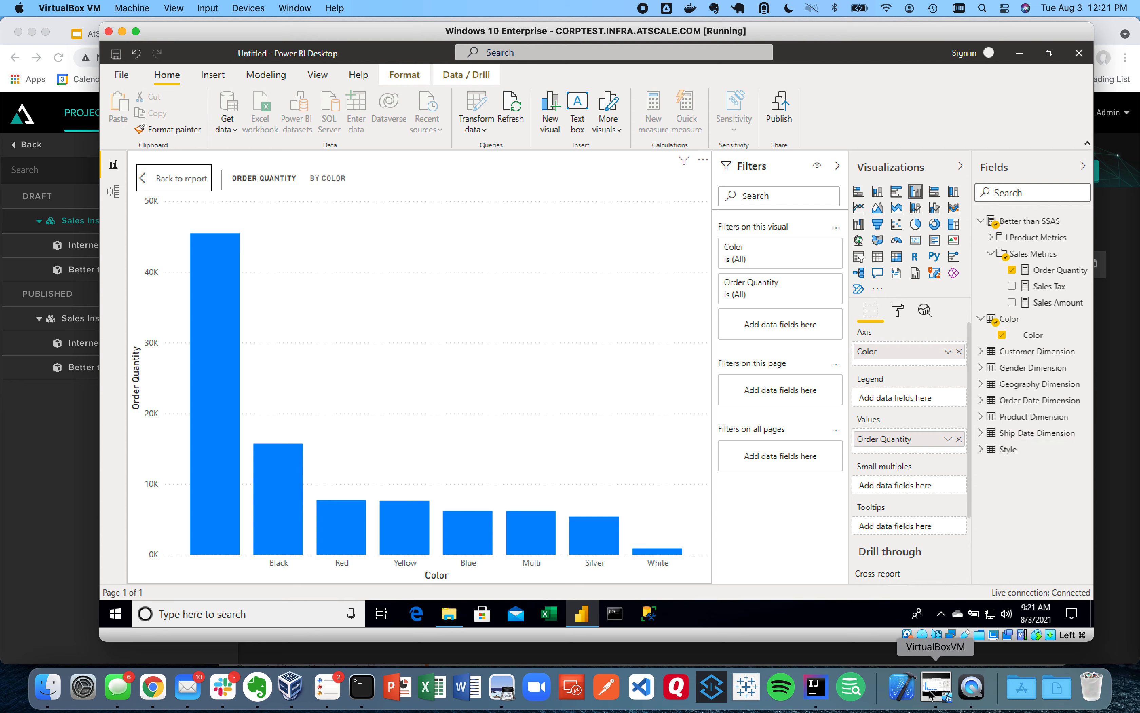
mouse_move(971, 696)
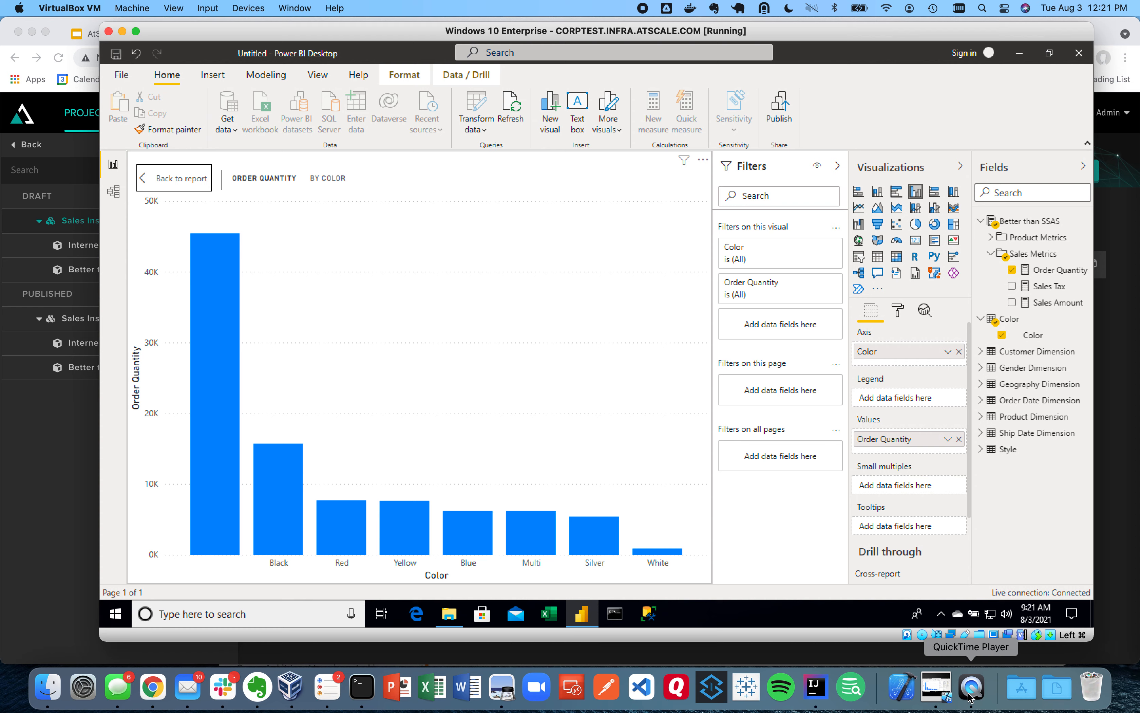